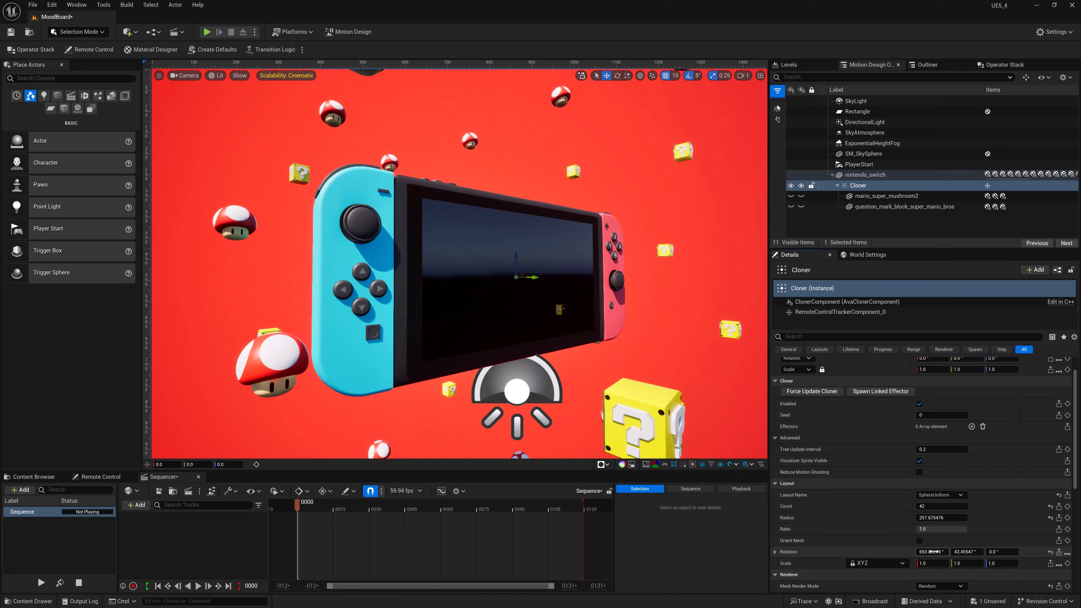
Create a new empty level from the File menu
{"action": "left_click", "coordinate": [32, 5]}
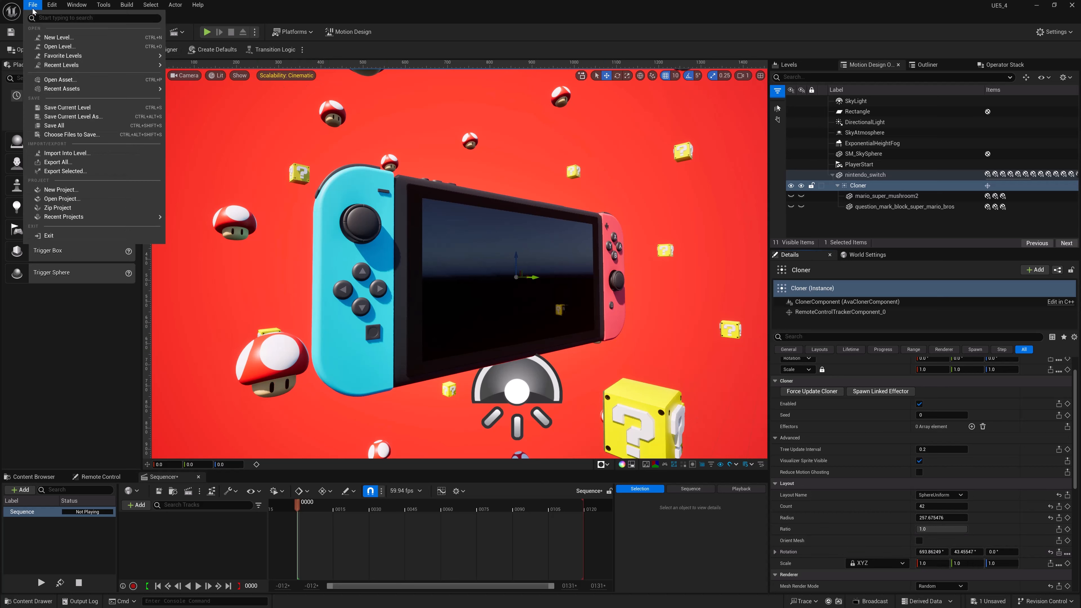
{"action": "left_click", "coordinate": [31, 5]}
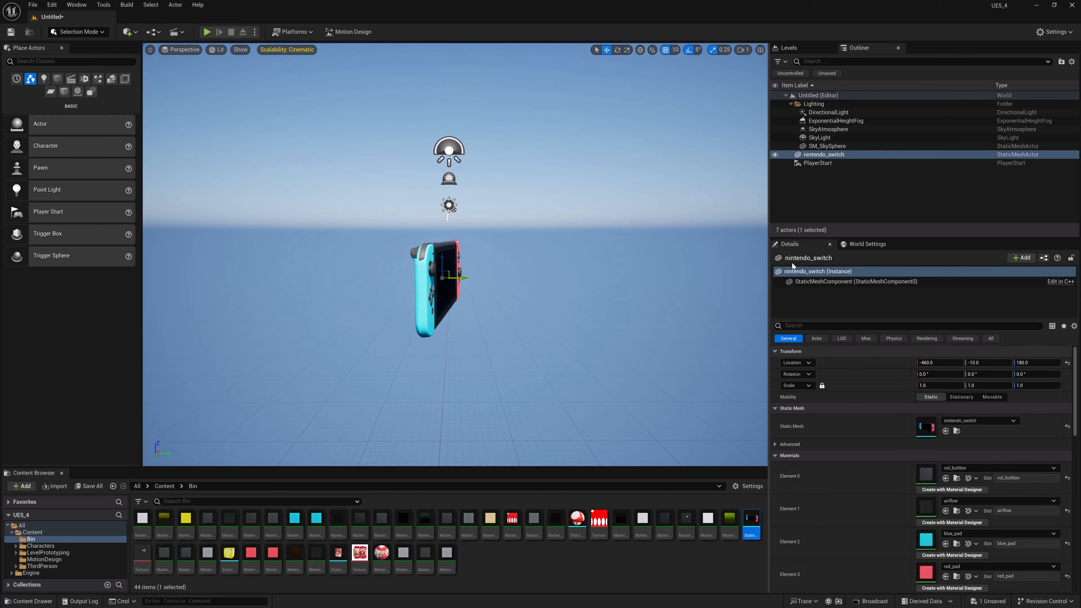
Reset the Switch's location to the origin and review the installed plugins list
{"action": "left_click", "coordinate": [76, 31]}
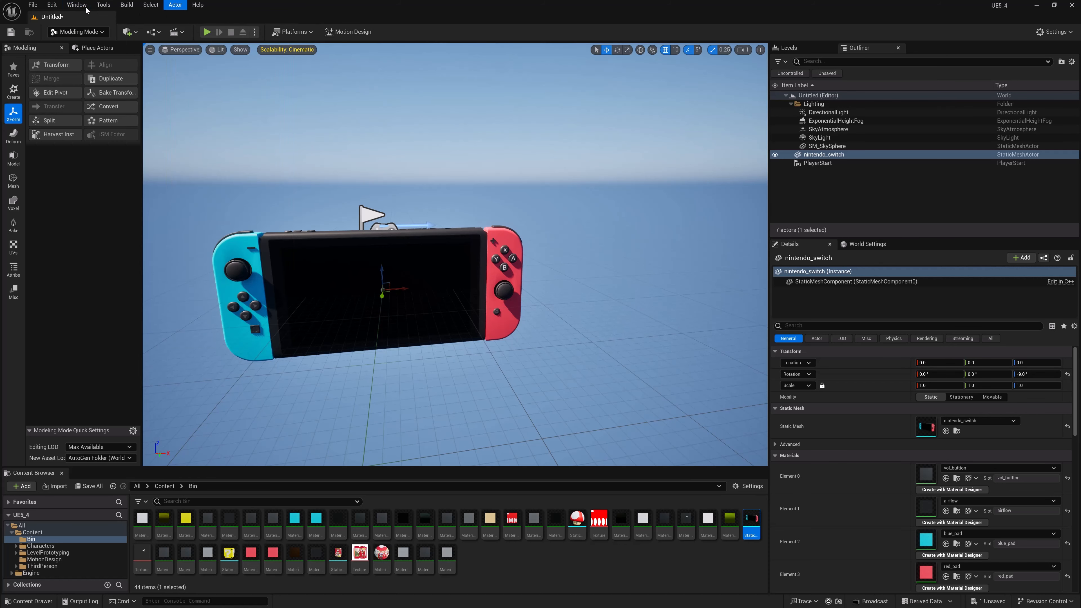
{"action": "left_click", "coordinate": [51, 5]}
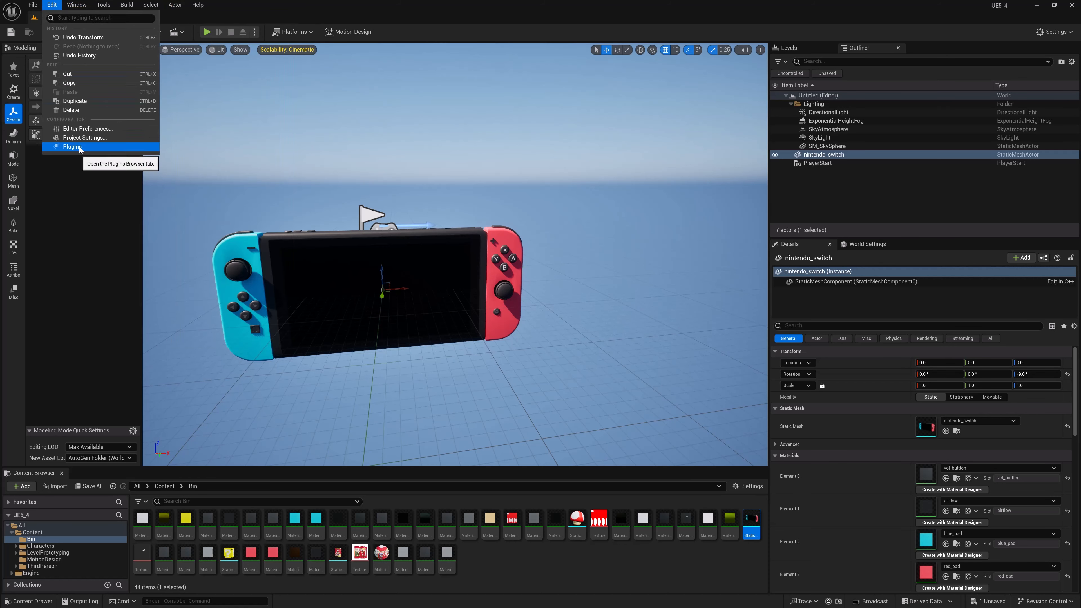
{"action": "left_click", "coordinate": [73, 147]}
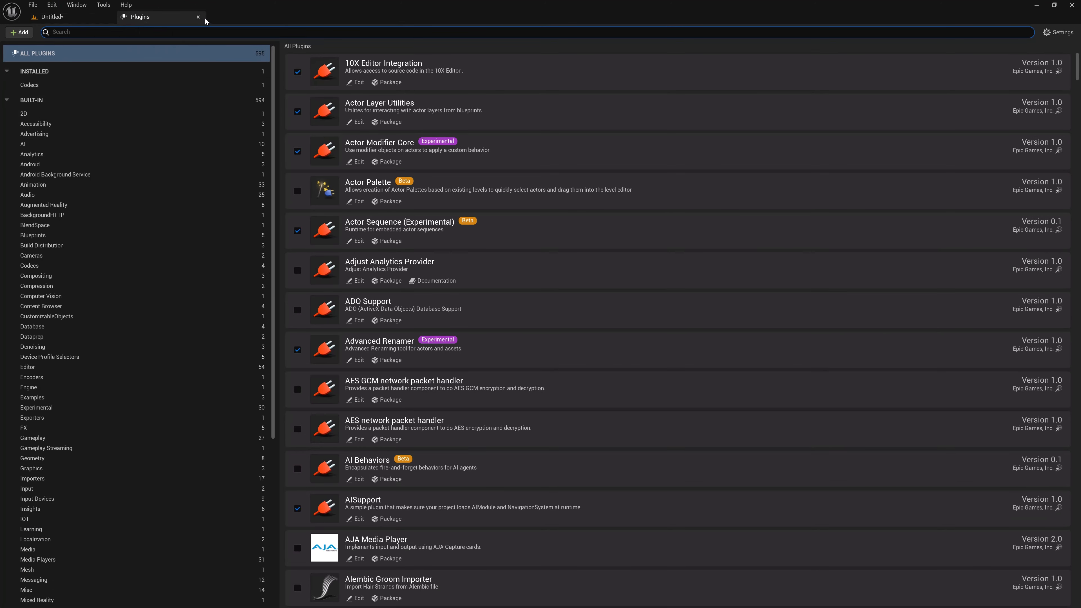
{"action": "left_click", "coordinate": [199, 17]}
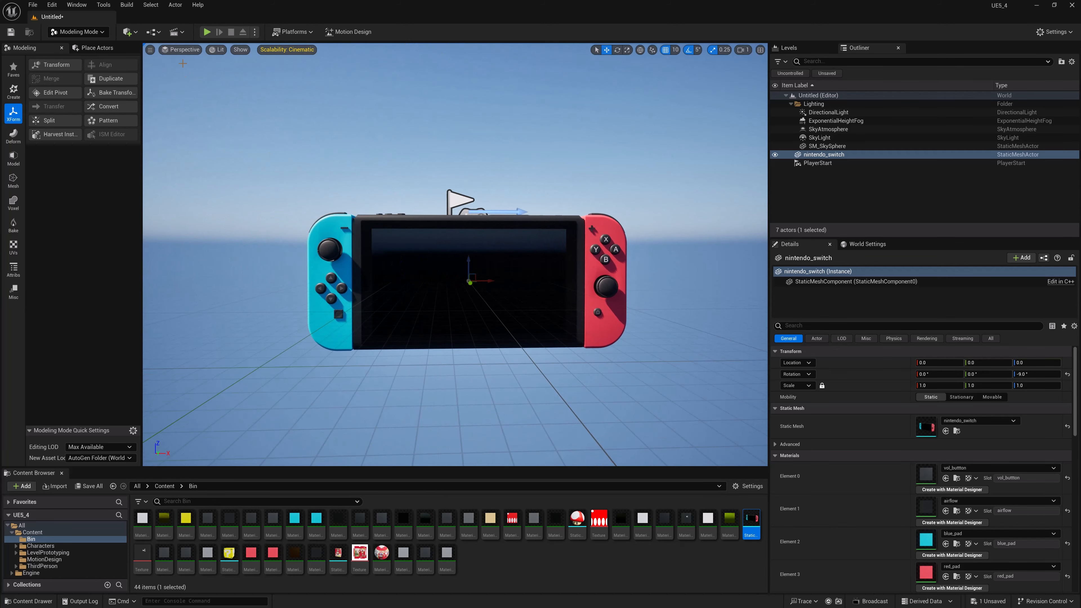
Enter Motion Design Mode and return the viewport to the default perspective camera
{"action": "left_click", "coordinate": [76, 31]}
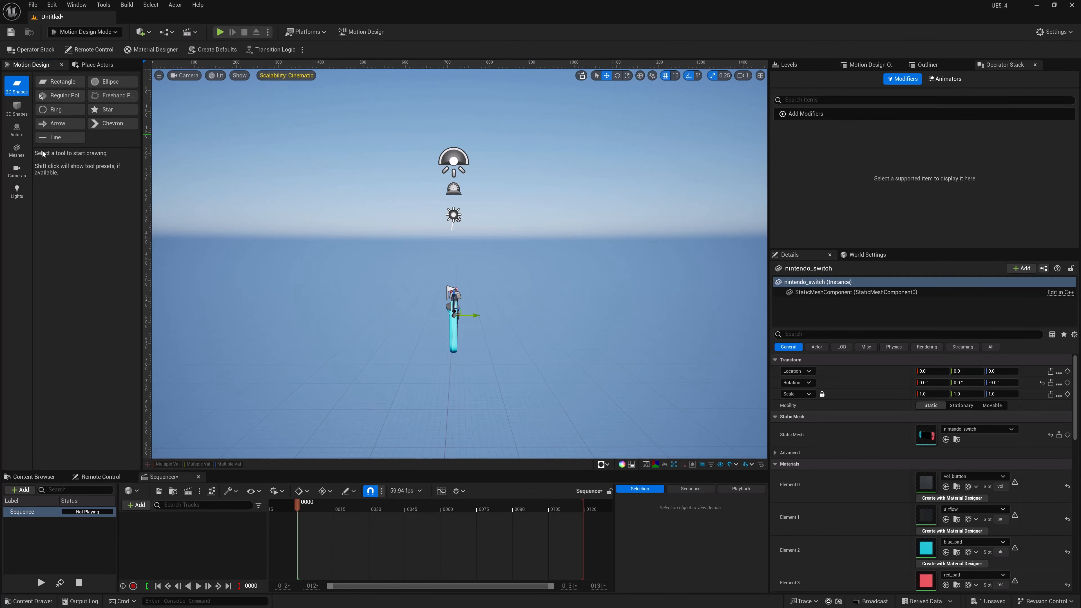
{"action": "mouse_move", "coordinate": [61, 81]}
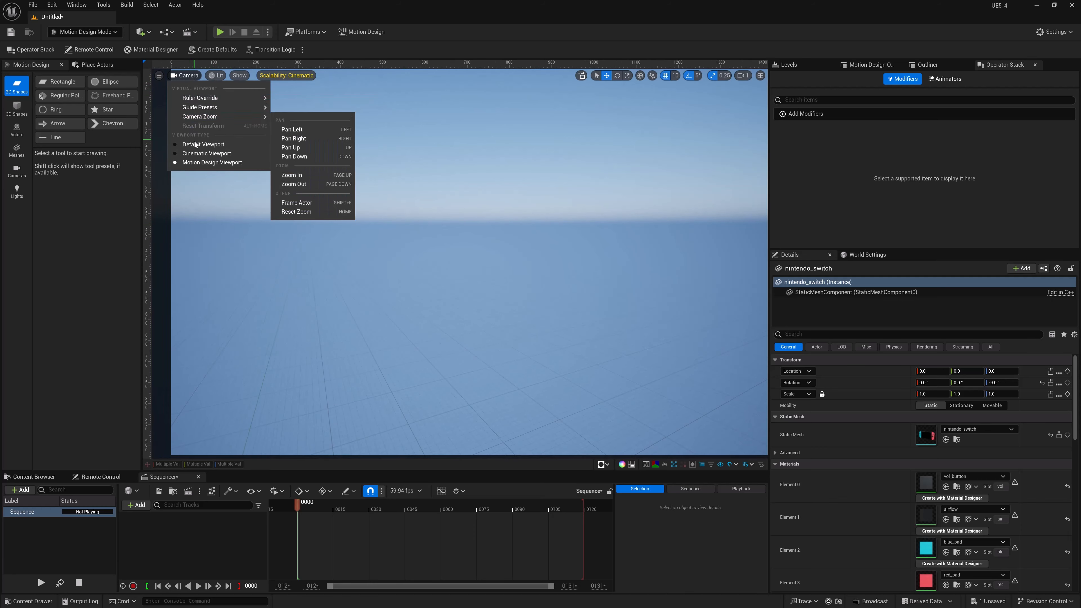
{"action": "left_click", "coordinate": [204, 144]}
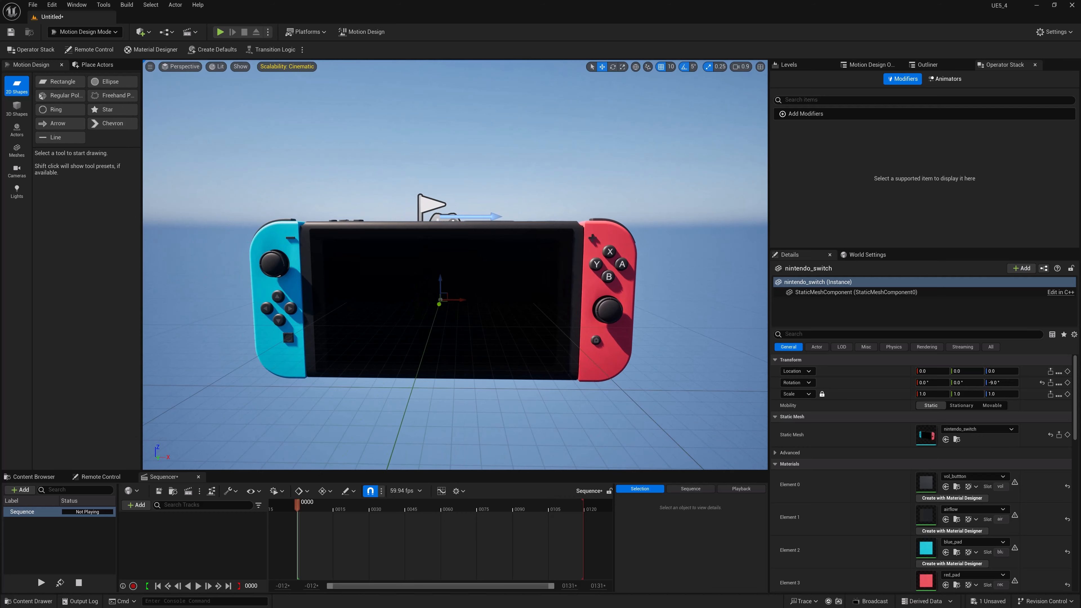
Draw a rectangle around the console, reset its location and push it back along Y
{"action": "left_click", "coordinate": [61, 81]}
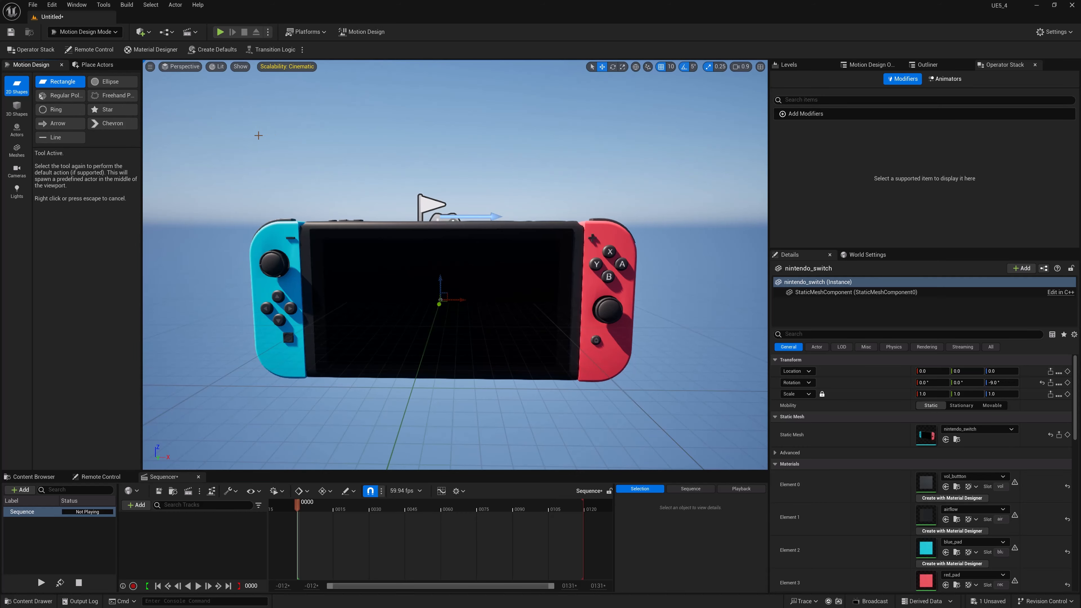
{"action": "left_click_drag", "start_coordinate": [258, 148], "coordinate": [726, 468]}
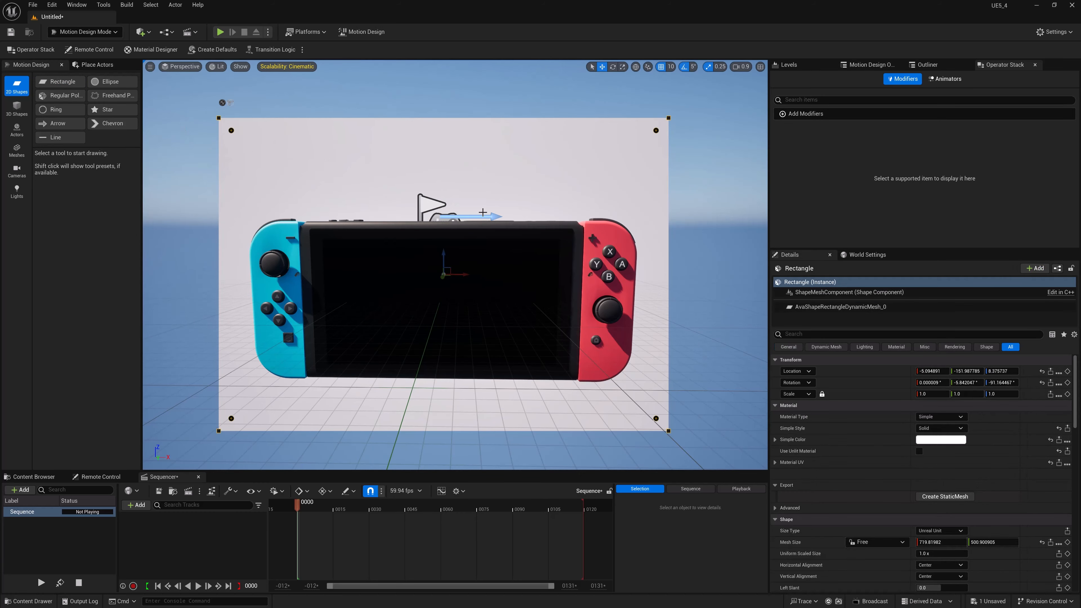
{"action": "mouse_move", "coordinate": [1041, 383]}
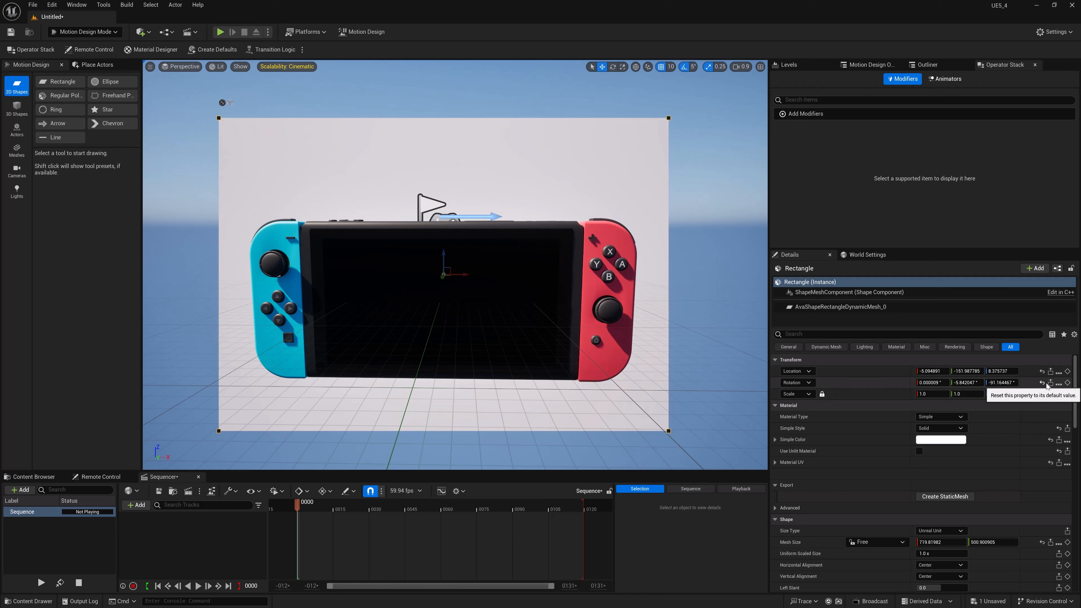
{"action": "left_click", "coordinate": [1047, 383]}
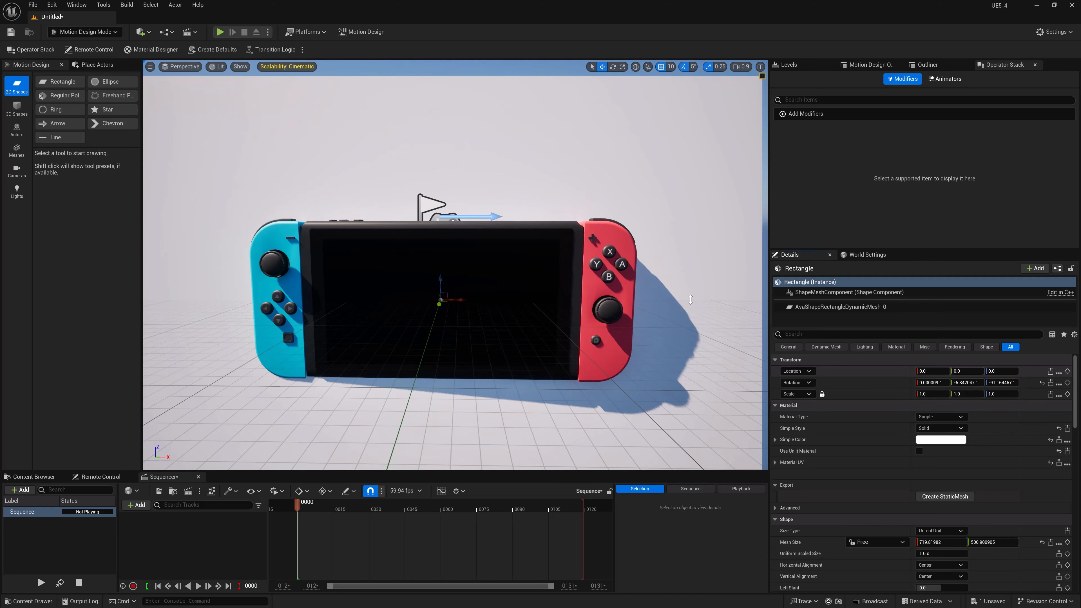
{"action": "left_click_drag", "start_coordinate": [455, 276], "coordinate": [579, 311]}
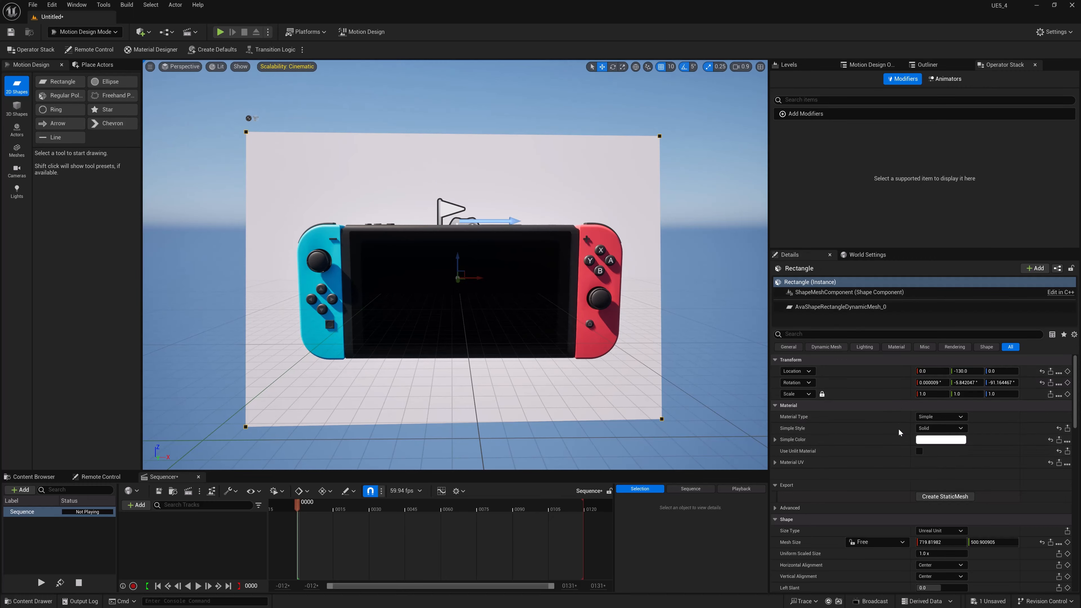
Give the rectangle a solid red fill colour and enable Use Unlit Material
{"action": "left_click", "coordinate": [940, 428]}
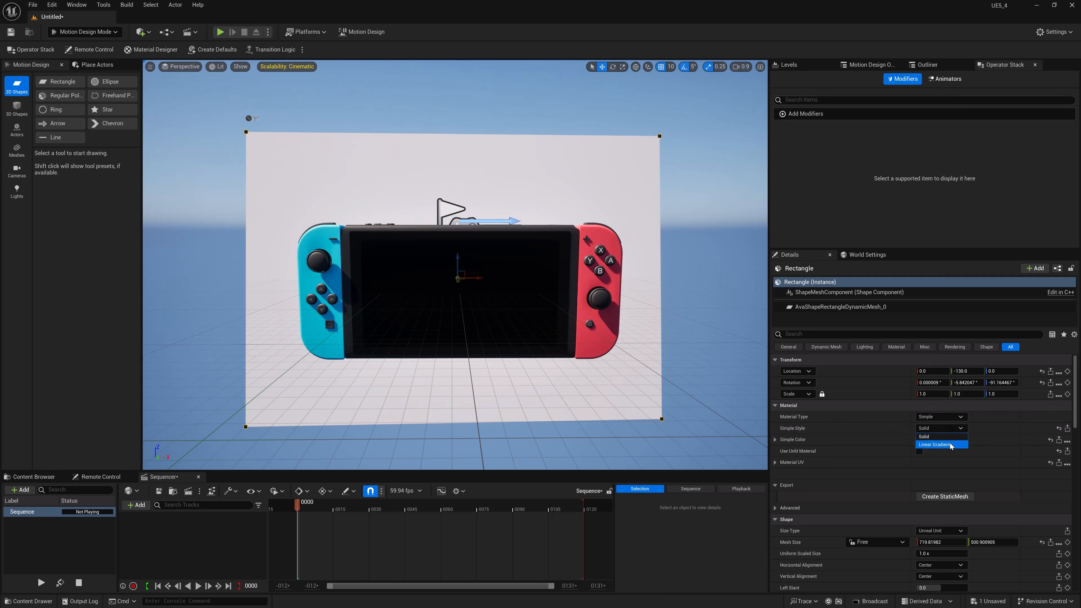
{"action": "left_click", "coordinate": [939, 436]}
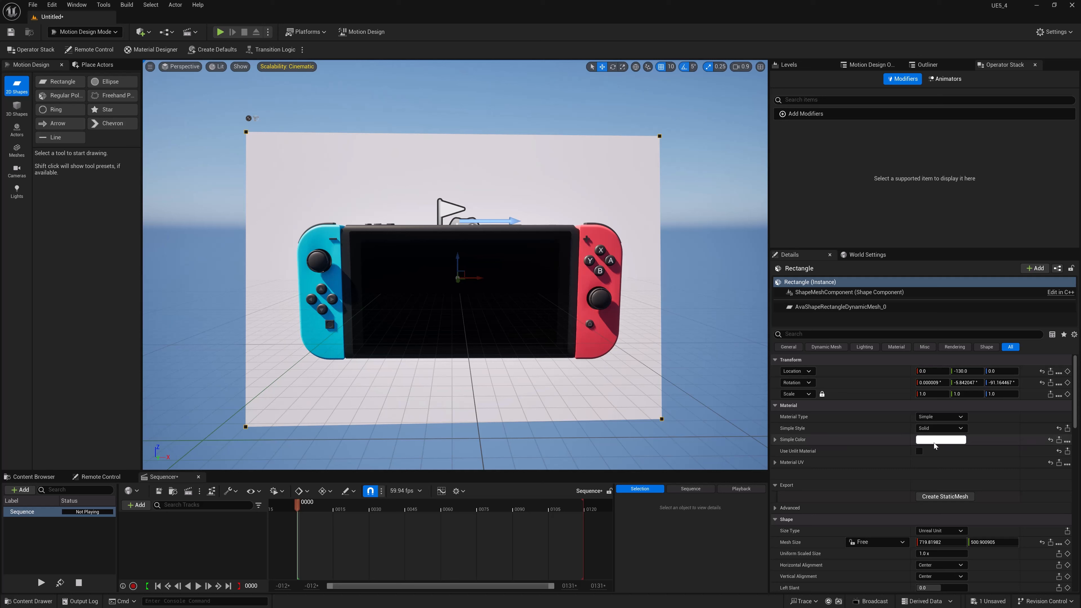
{"action": "left_click", "coordinate": [939, 439]}
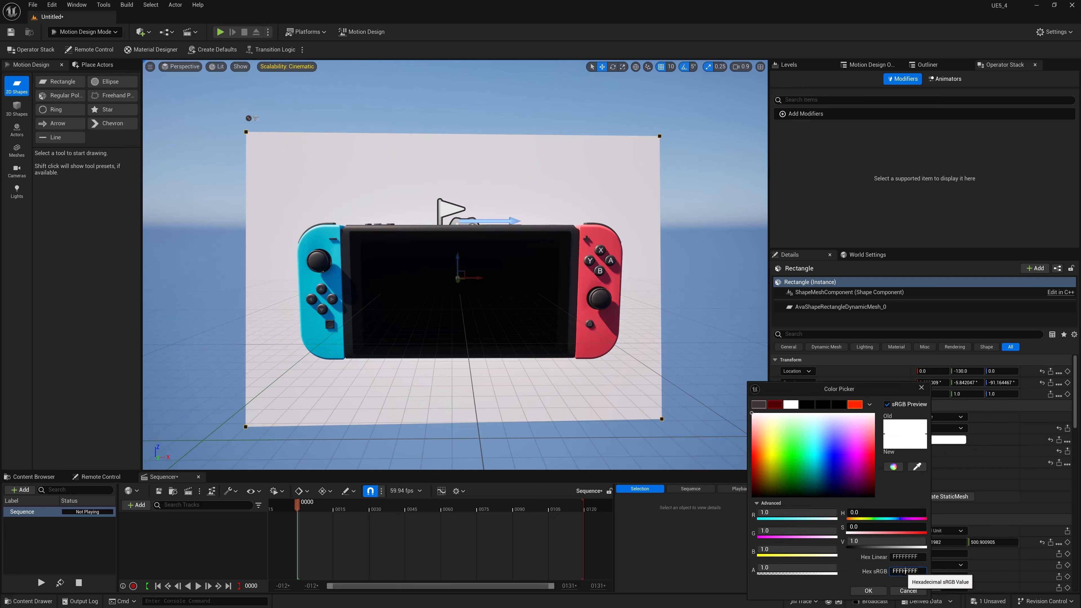
{"action": "triple_click", "coordinate": [906, 570]}
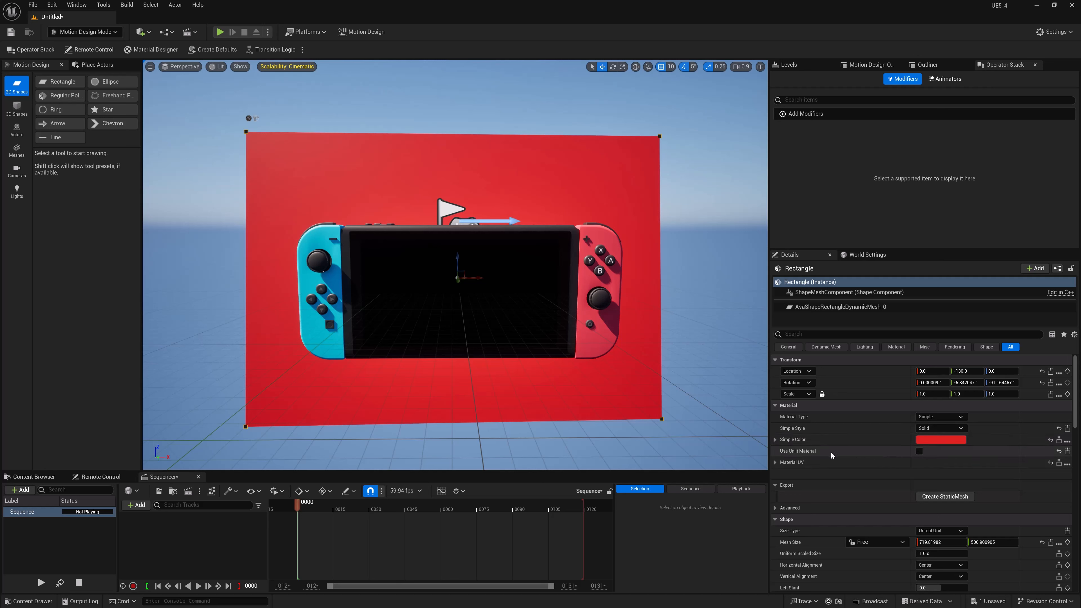
{"action": "left_click", "coordinate": [918, 451]}
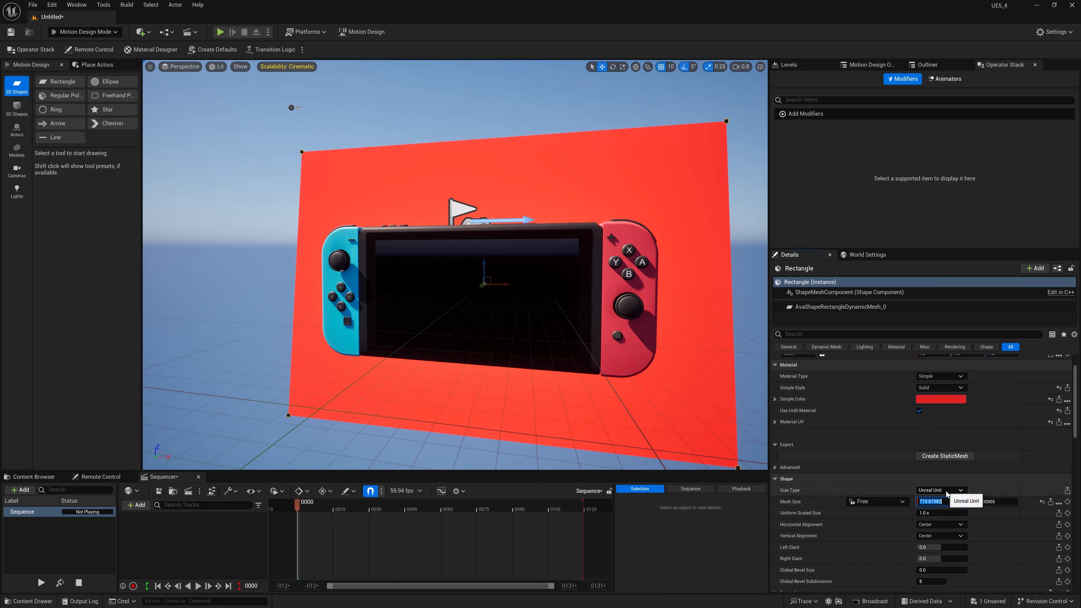
{"action": "type", "text": "1000000000"}
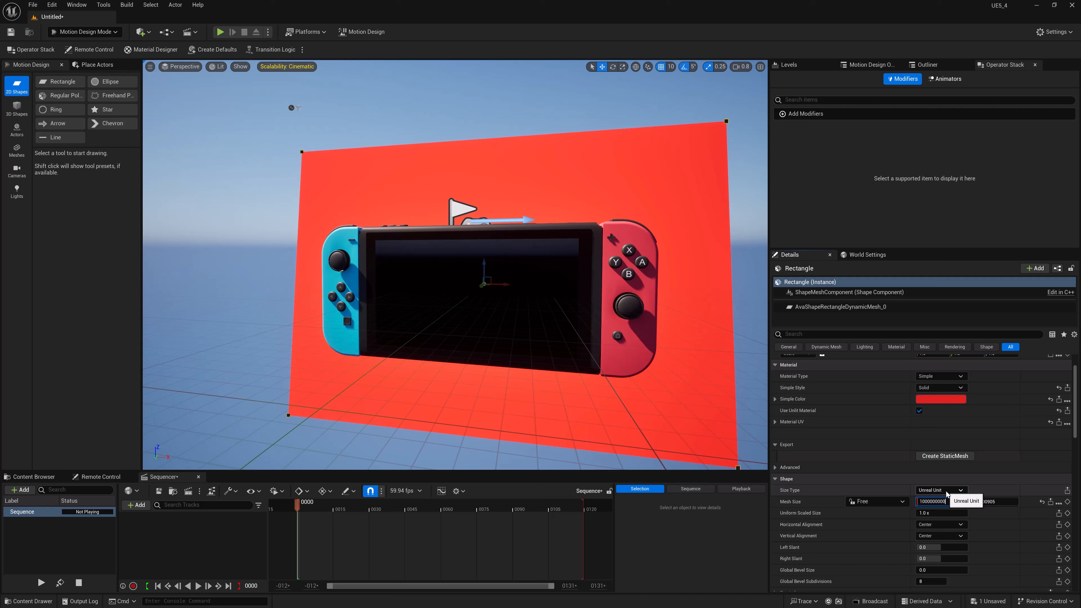
{"action": "triple_click", "coordinate": [933, 500]}
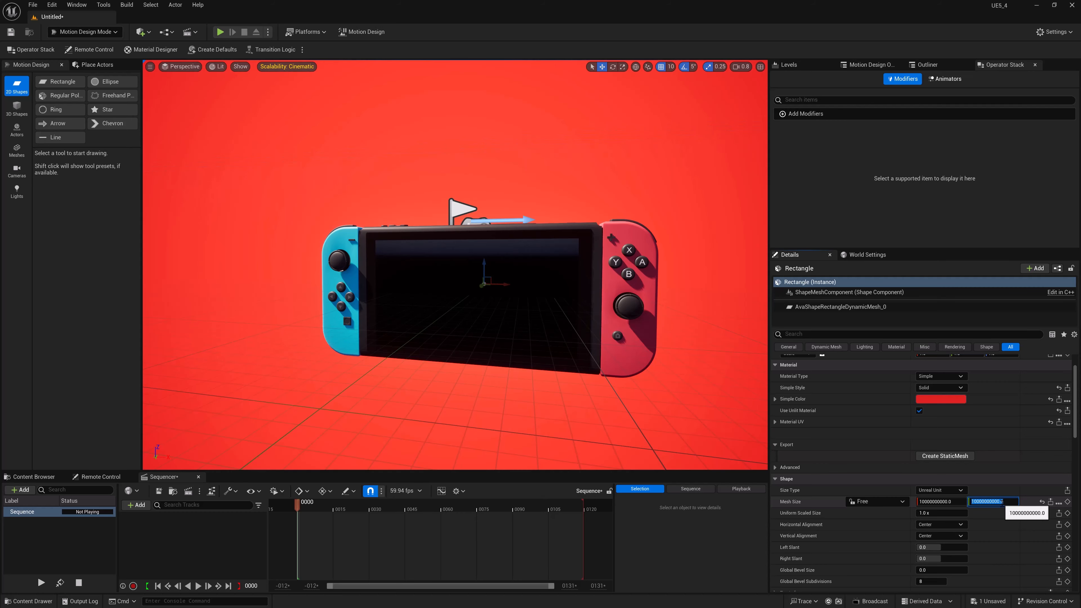
{"action": "left_click", "coordinate": [992, 501]}
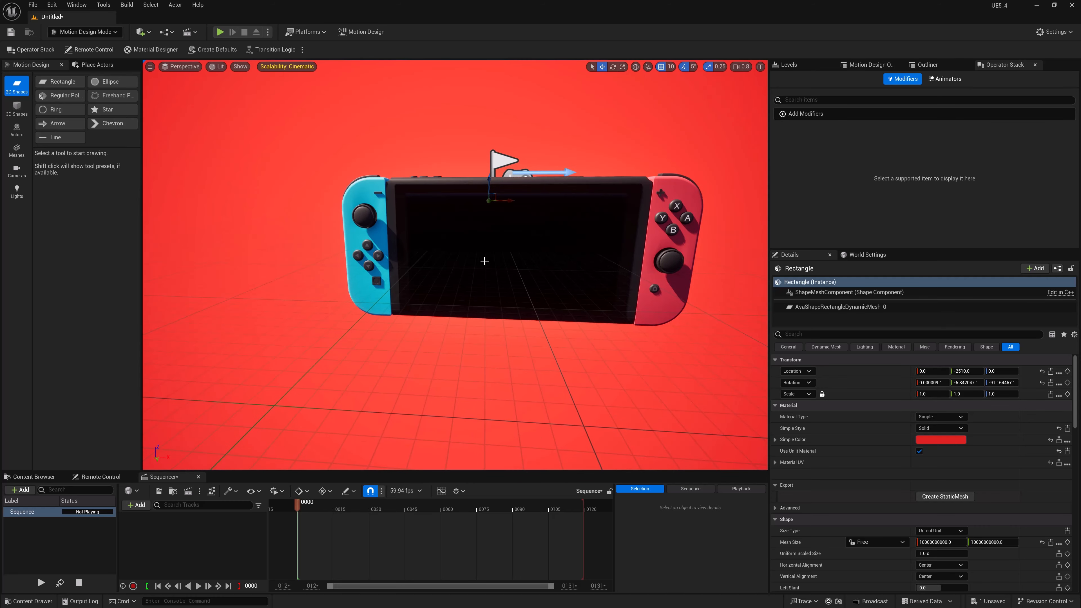
Spawn a Cloner Actor from the Motion Design Actors category of the Content Browser
{"action": "left_click", "coordinate": [32, 476]}
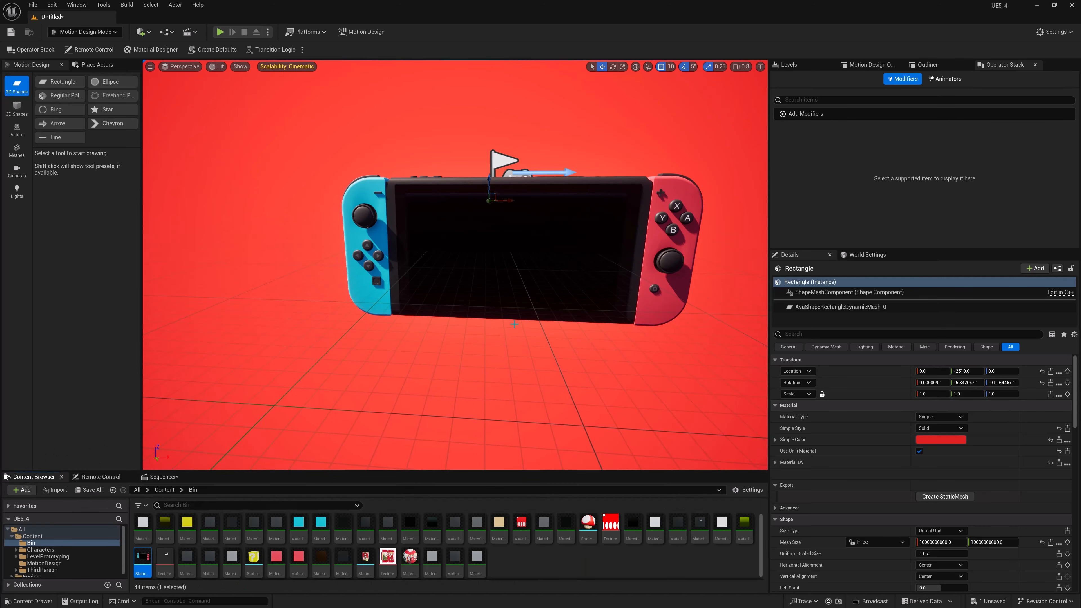
{"action": "mouse_move", "coordinate": [56, 109]}
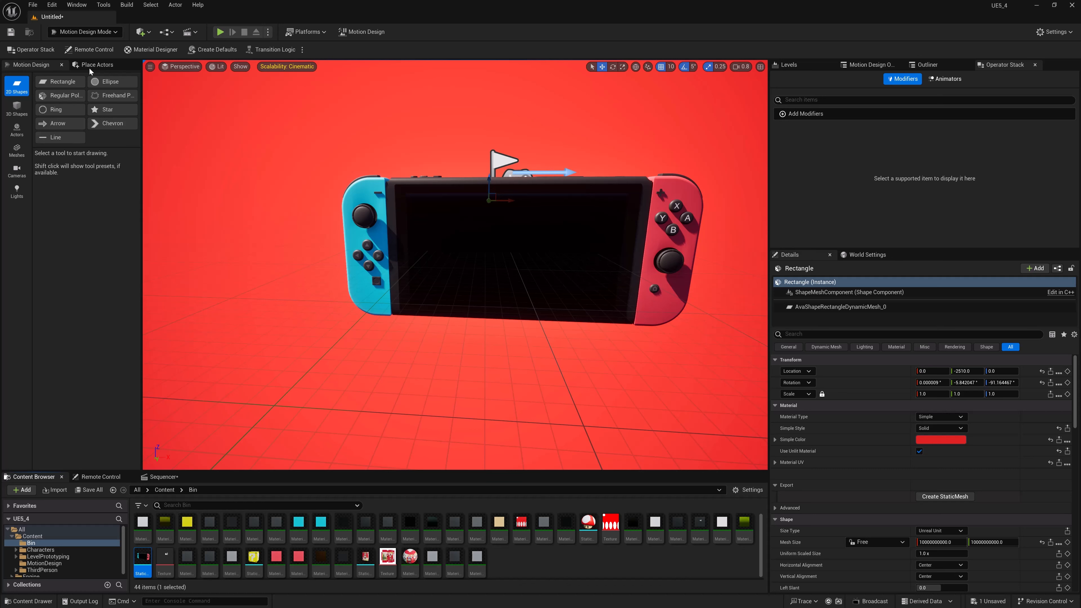
{"action": "mouse_move", "coordinate": [16, 108]}
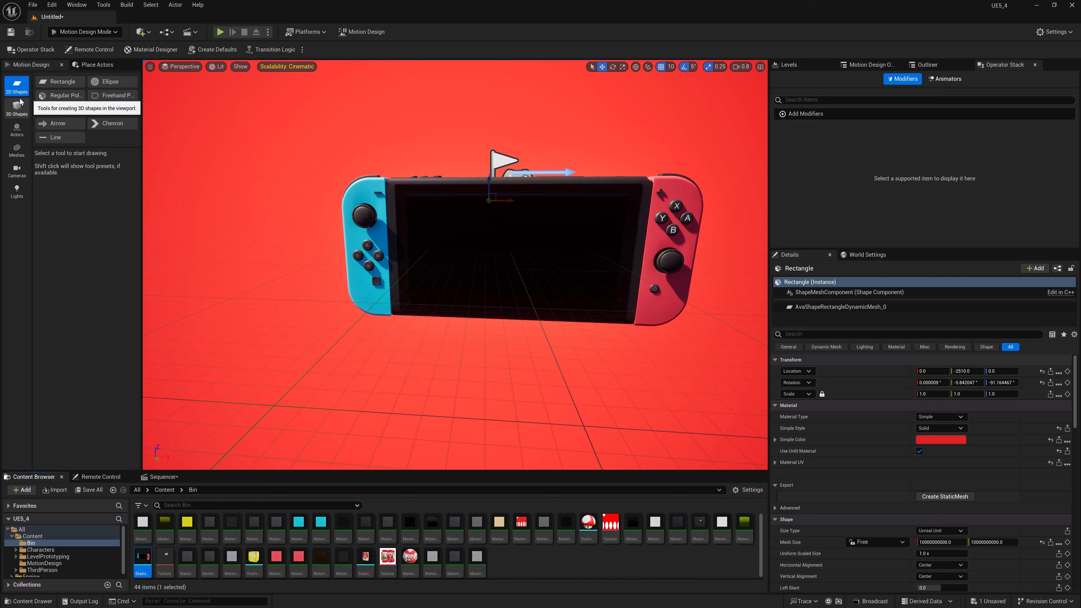
{"action": "left_click", "coordinate": [15, 107]}
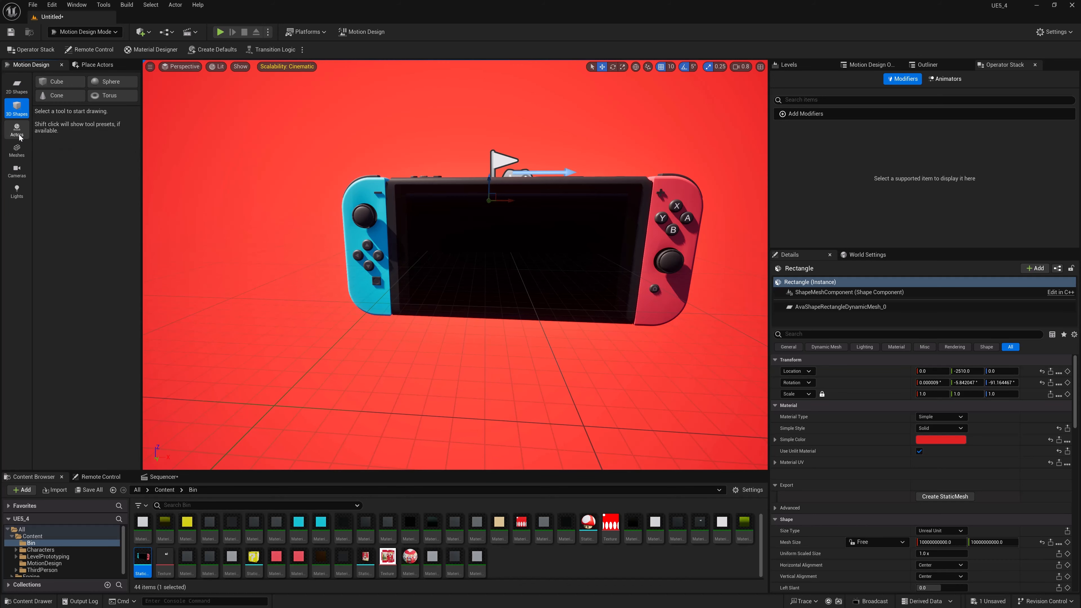
{"action": "left_click", "coordinate": [16, 129]}
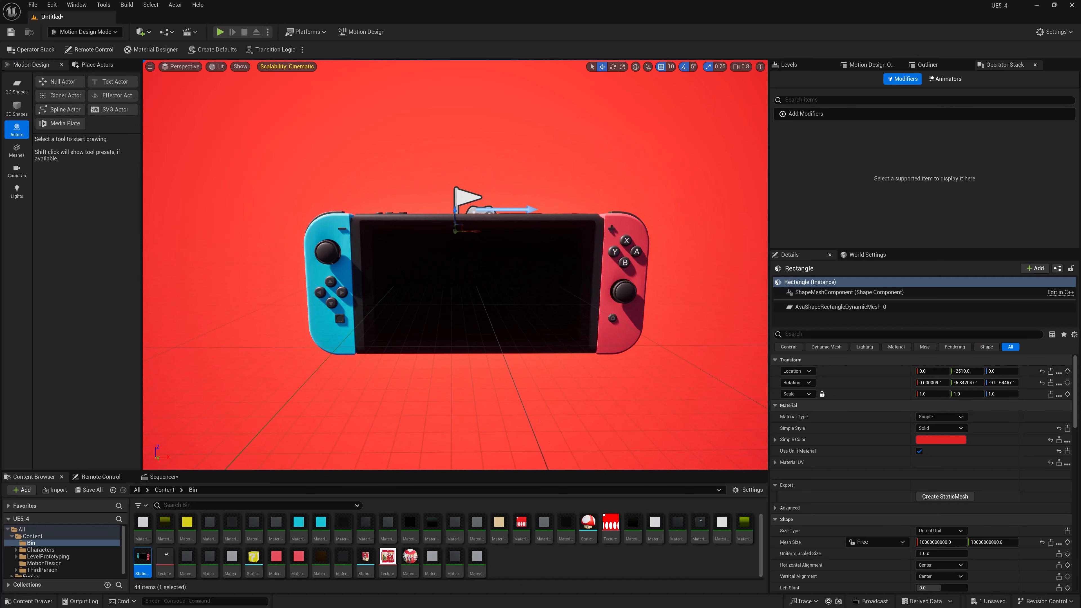
{"action": "left_click", "coordinate": [64, 95]}
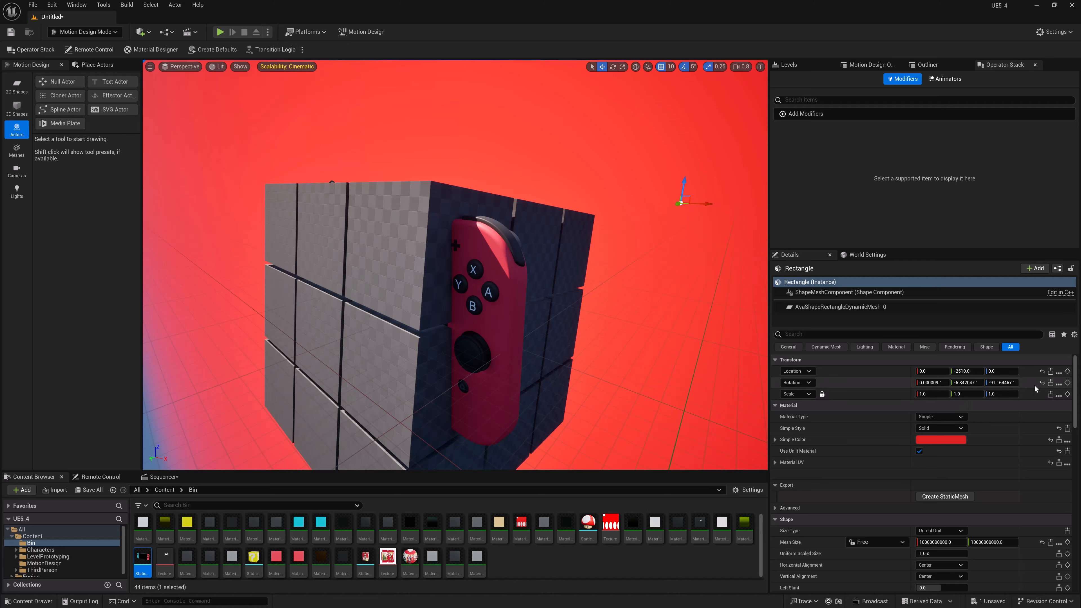
Select the cloner in the hierarchy and reset its rotation and location to defaults
{"action": "left_click", "coordinate": [1041, 383]}
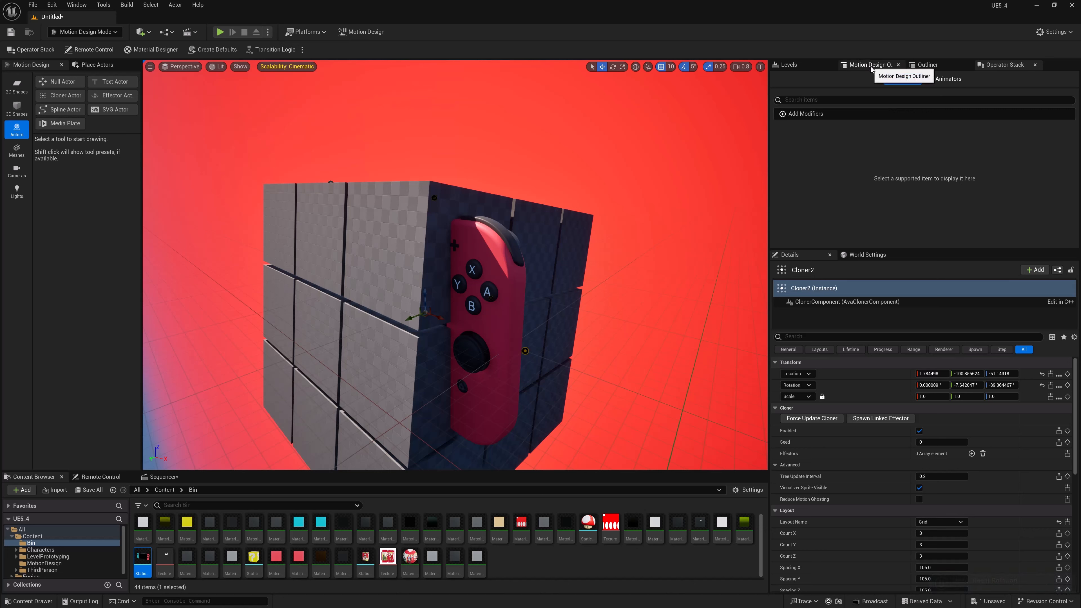
{"action": "left_click", "coordinate": [870, 65]}
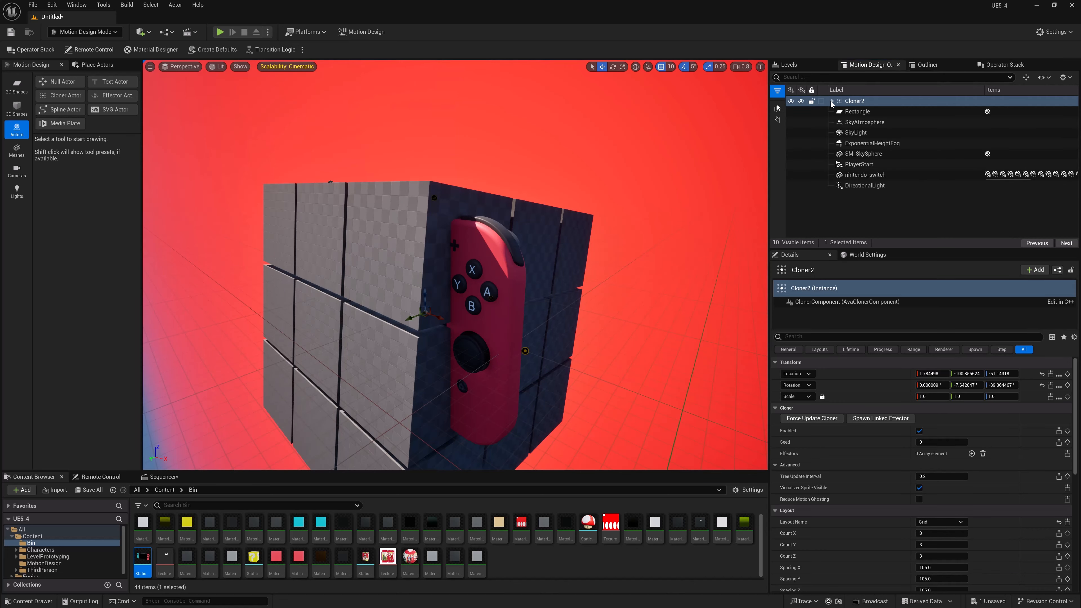
{"action": "left_click", "coordinate": [831, 101]}
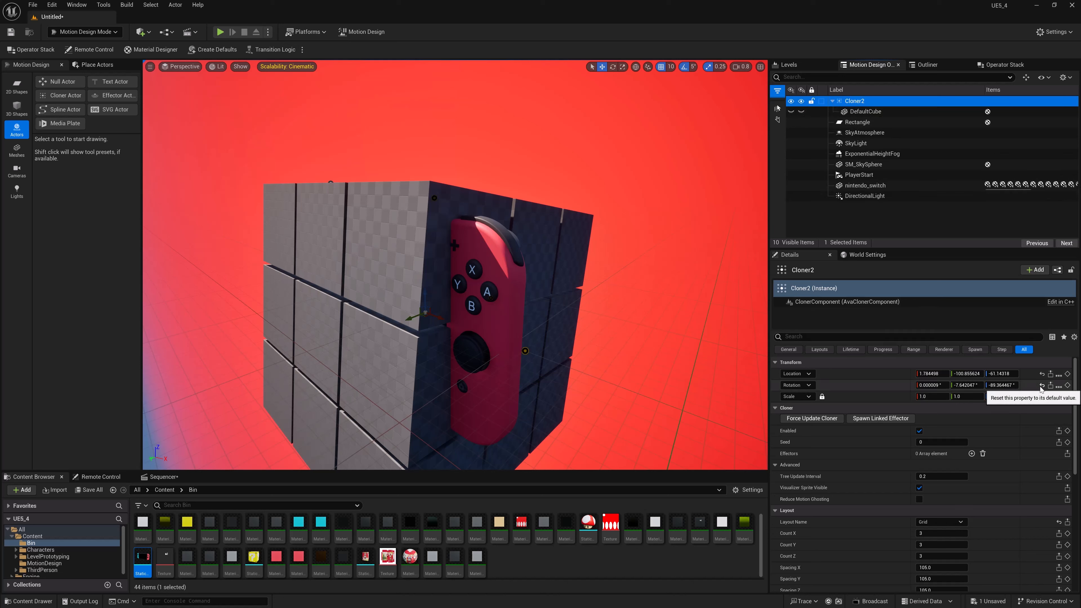
{"action": "left_click", "coordinate": [1042, 384]}
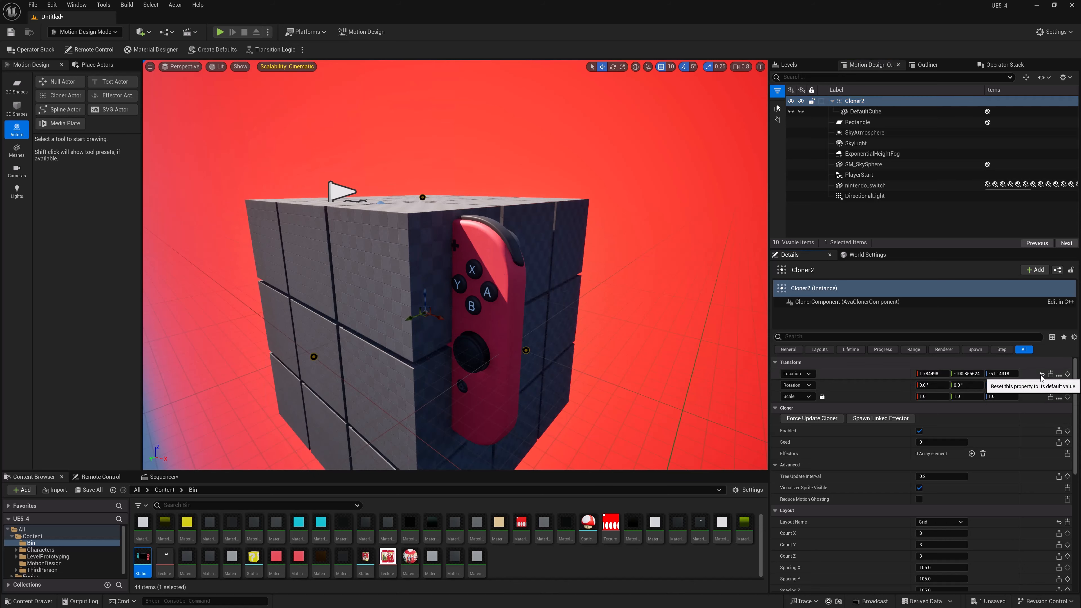
{"action": "left_click", "coordinate": [1042, 373]}
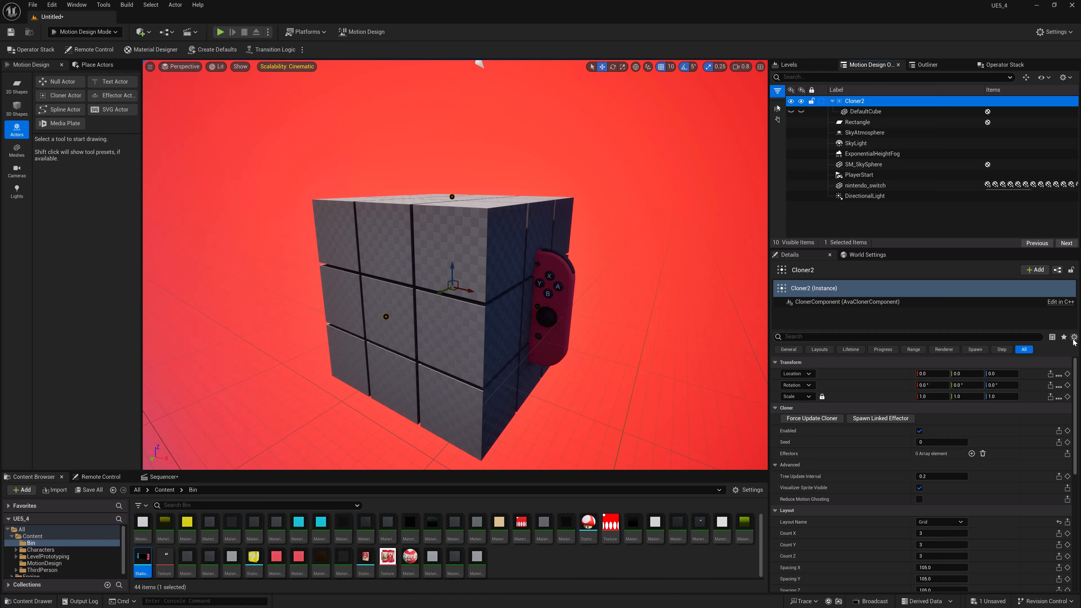
Collapse all Details categories and expand only the core Cloner settings
{"action": "left_click", "coordinate": [1072, 337]}
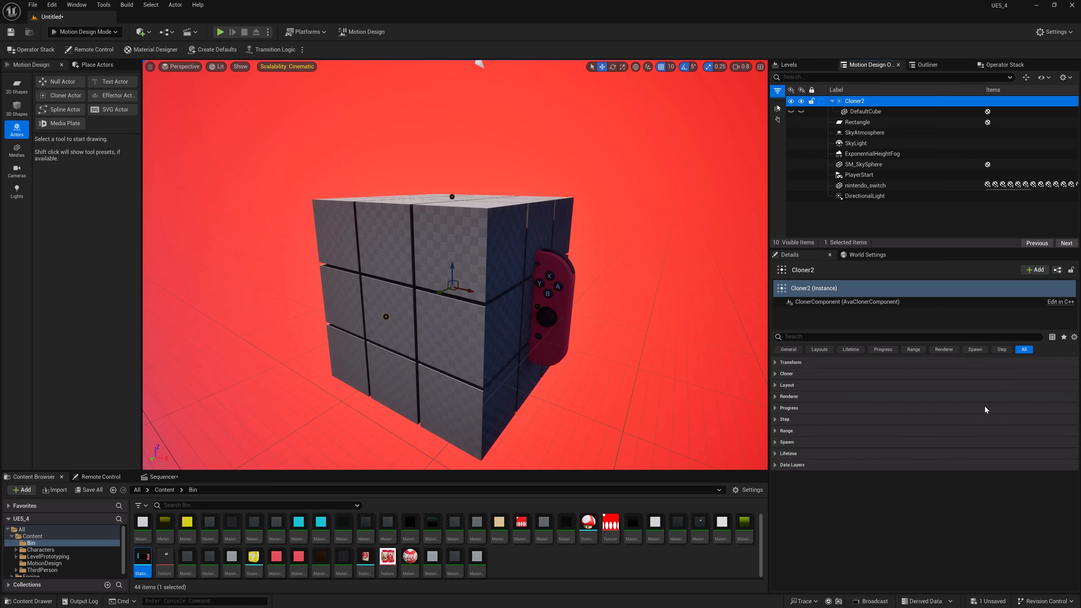
{"action": "mouse_move", "coordinate": [797, 371]}
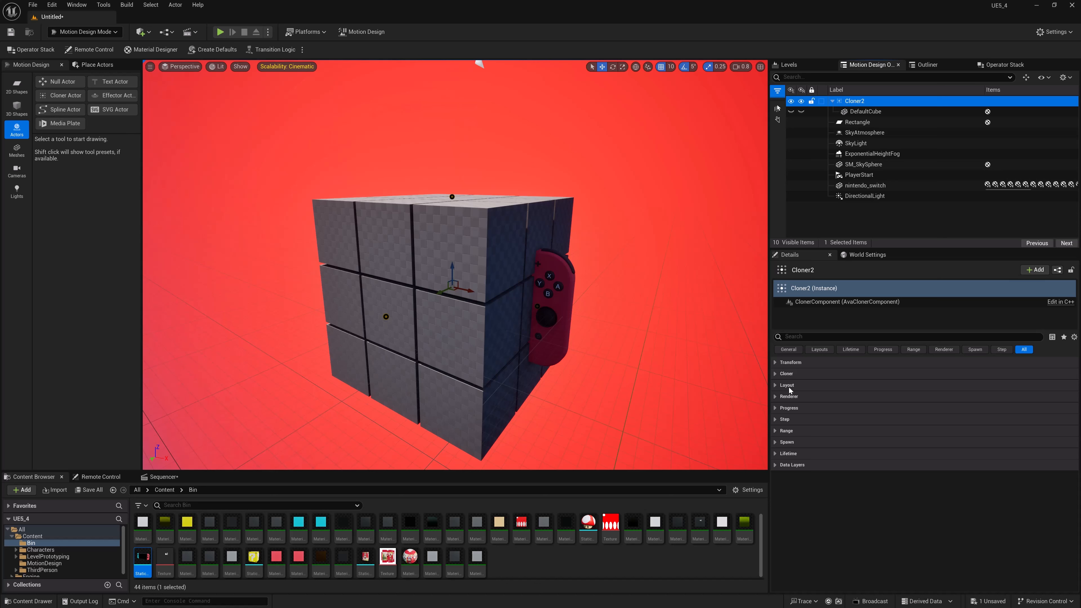
{"action": "mouse_move", "coordinate": [794, 409]}
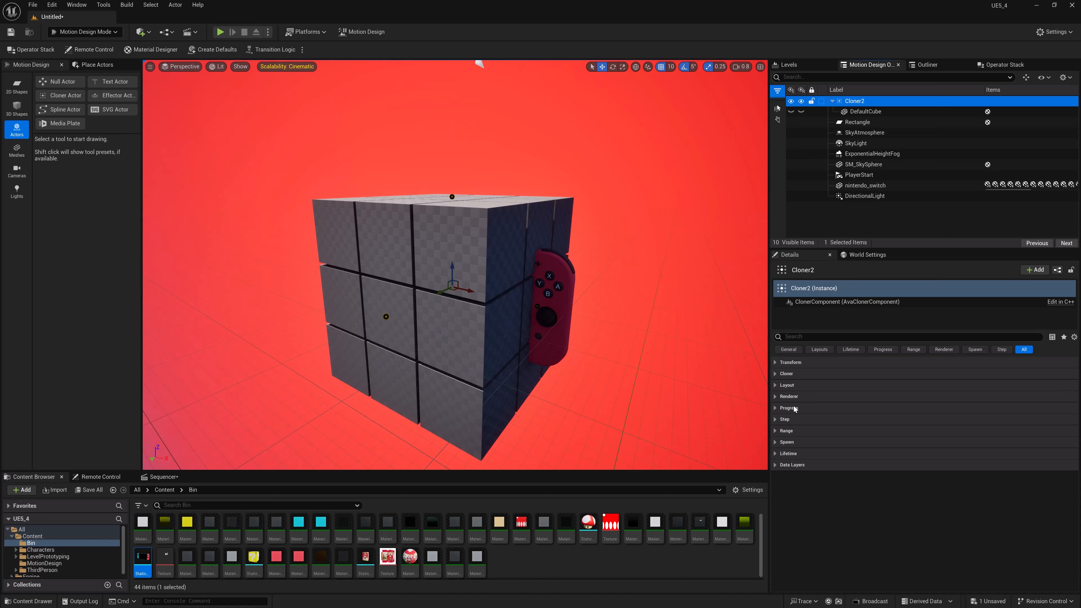
{"action": "mouse_move", "coordinate": [788, 423]}
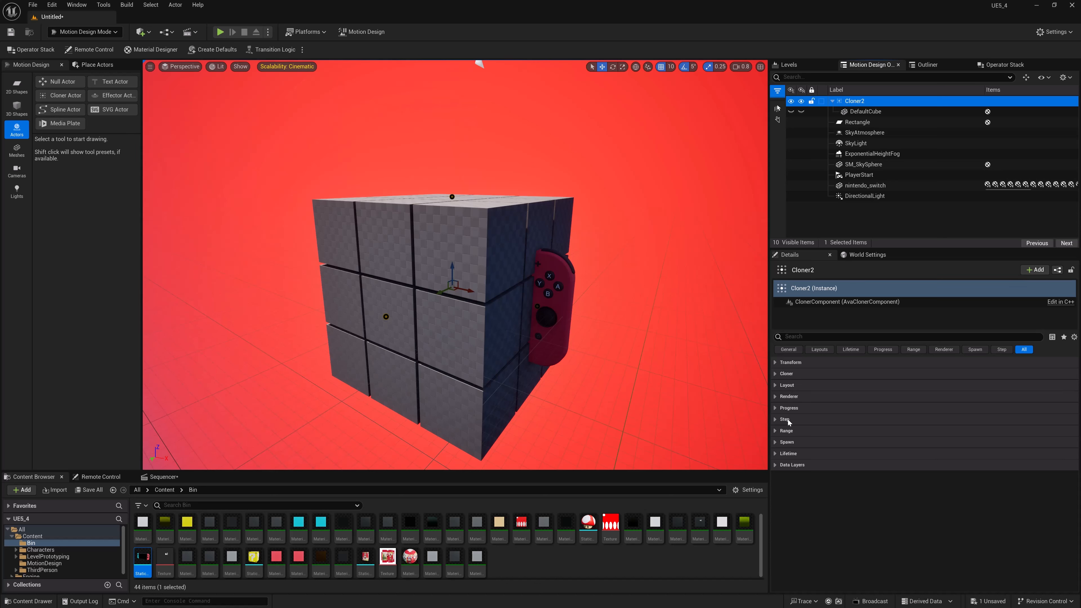
{"action": "mouse_move", "coordinate": [807, 452]}
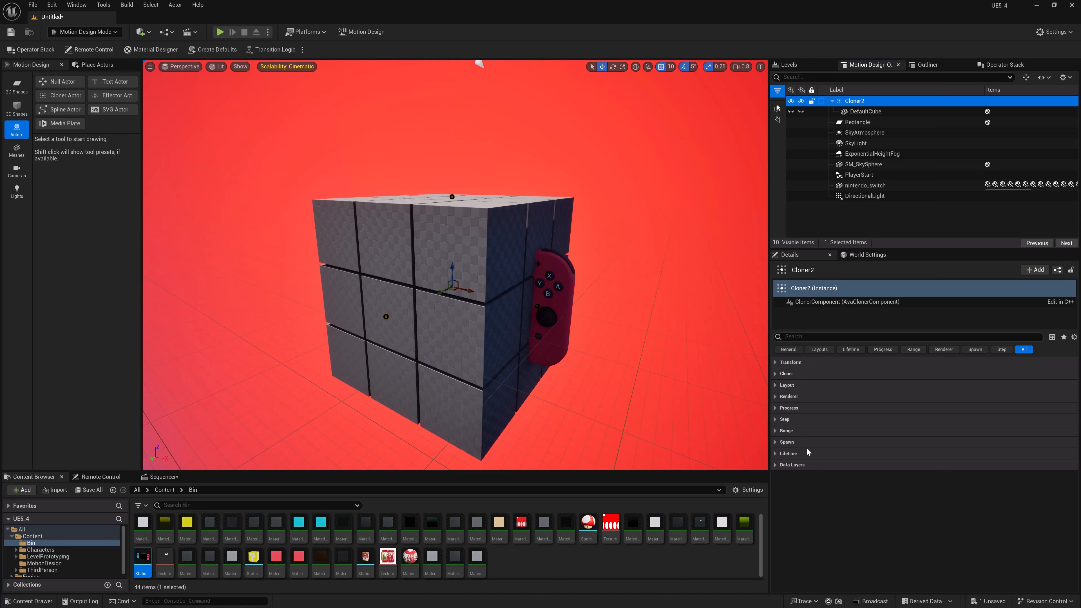
{"action": "mouse_move", "coordinate": [776, 472]}
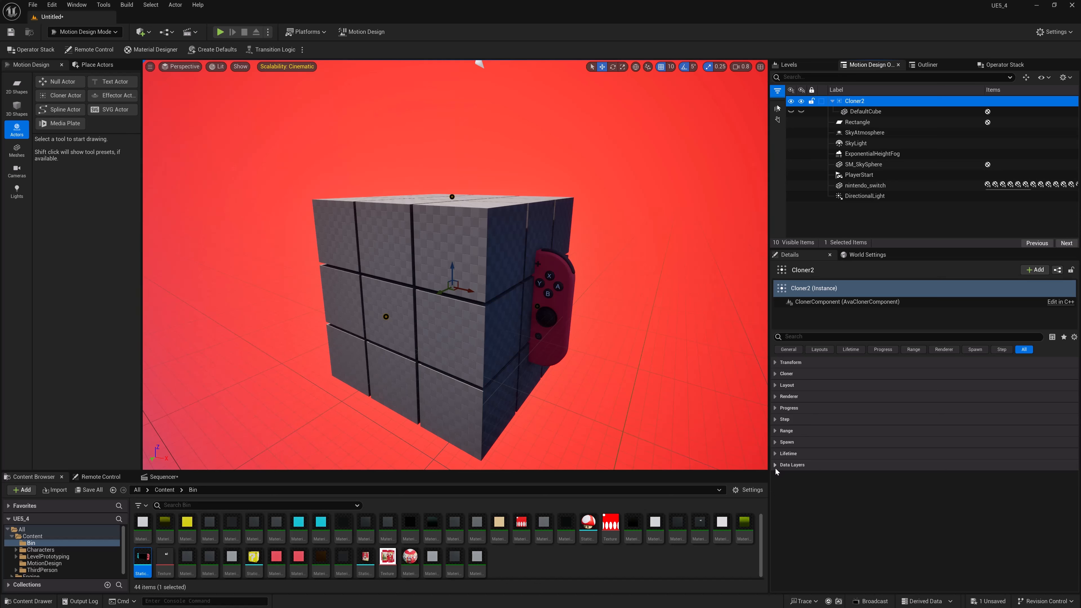
{"action": "left_click", "coordinate": [784, 362]}
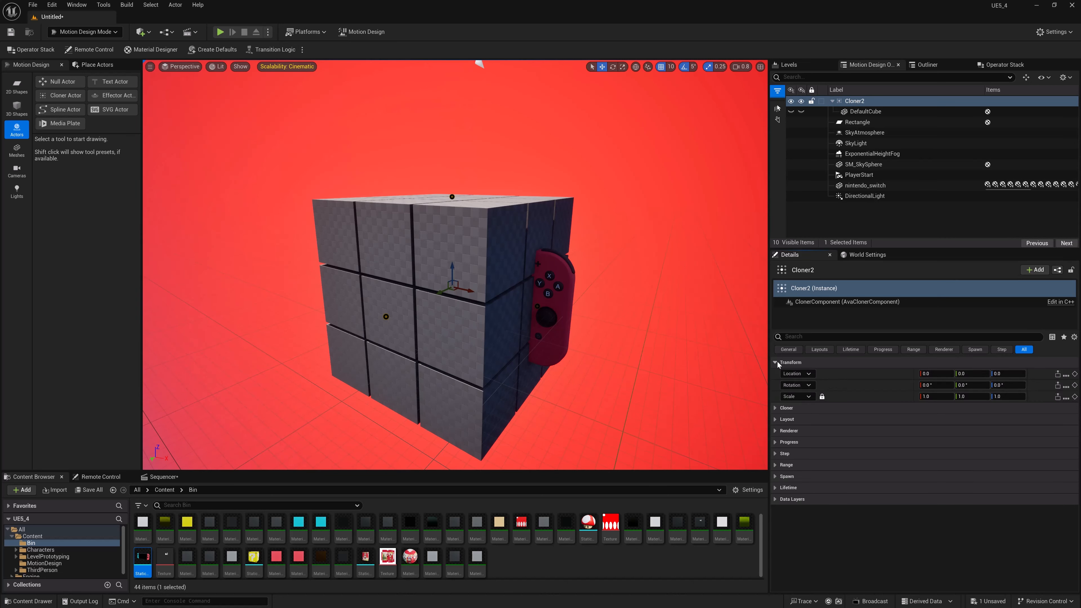
{"action": "left_click", "coordinate": [774, 362]}
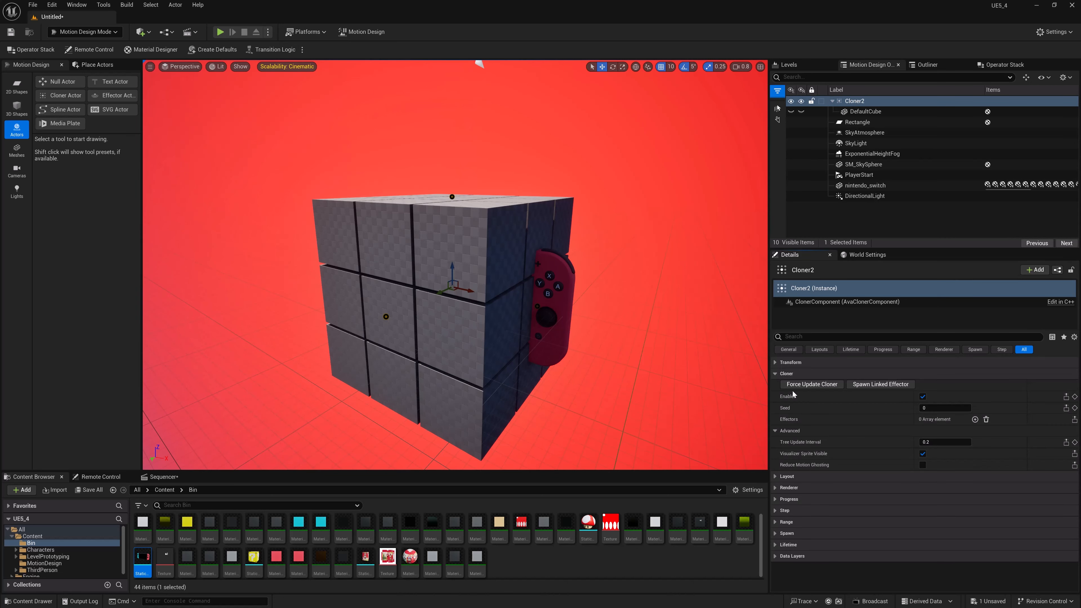
{"action": "mouse_move", "coordinate": [811, 383]}
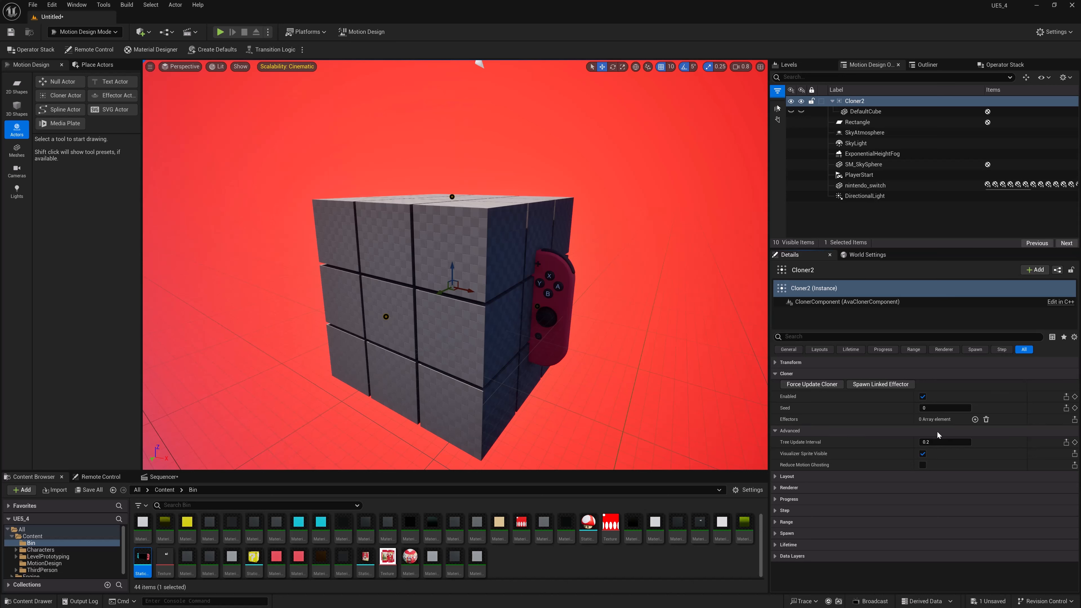
{"action": "mouse_move", "coordinate": [934, 433]}
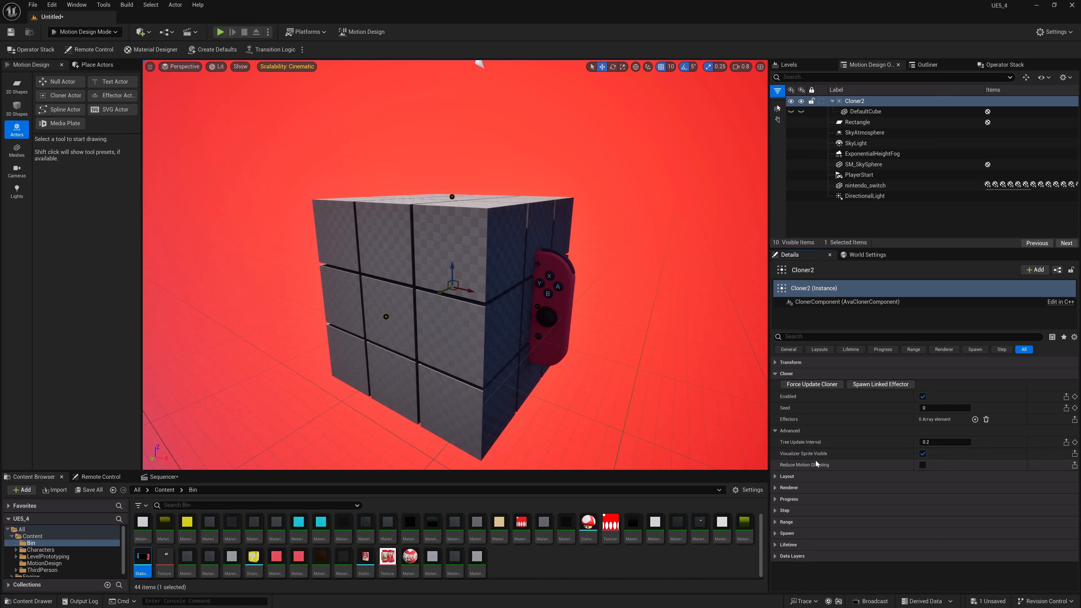
{"action": "mouse_move", "coordinate": [884, 464]}
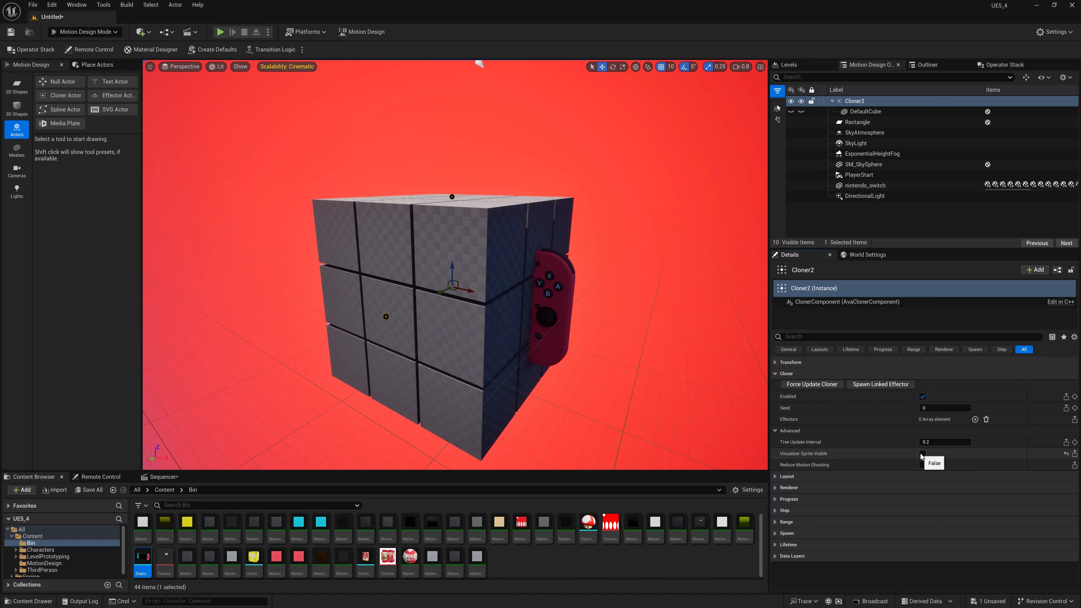
{"action": "left_click", "coordinate": [922, 453]}
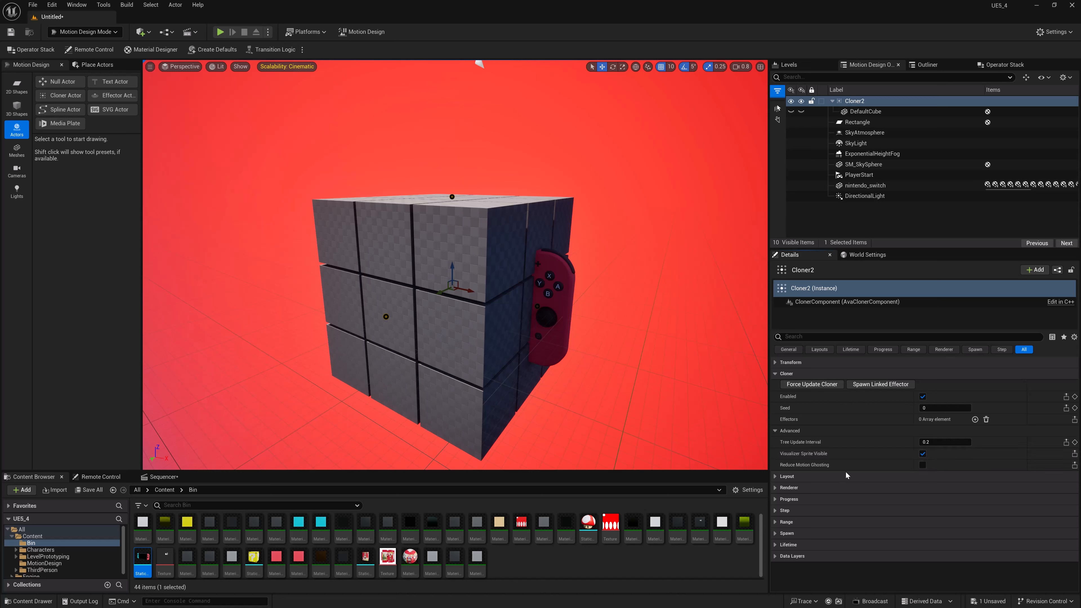
{"action": "mouse_move", "coordinate": [783, 444]}
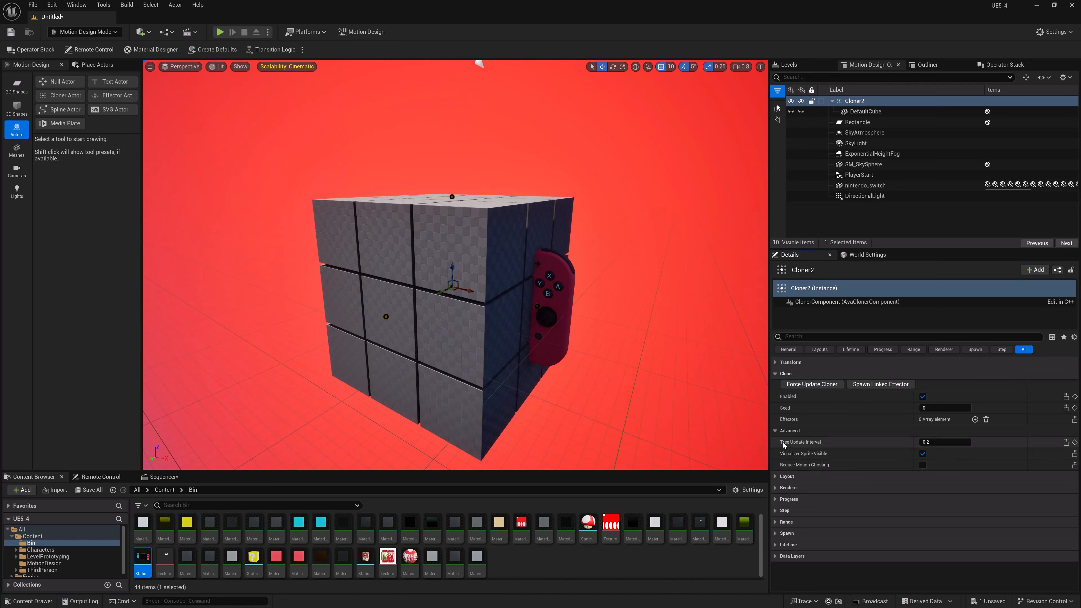
Expand the Layout settings and edit the cloner's Count X value
{"action": "left_click", "coordinate": [776, 475]}
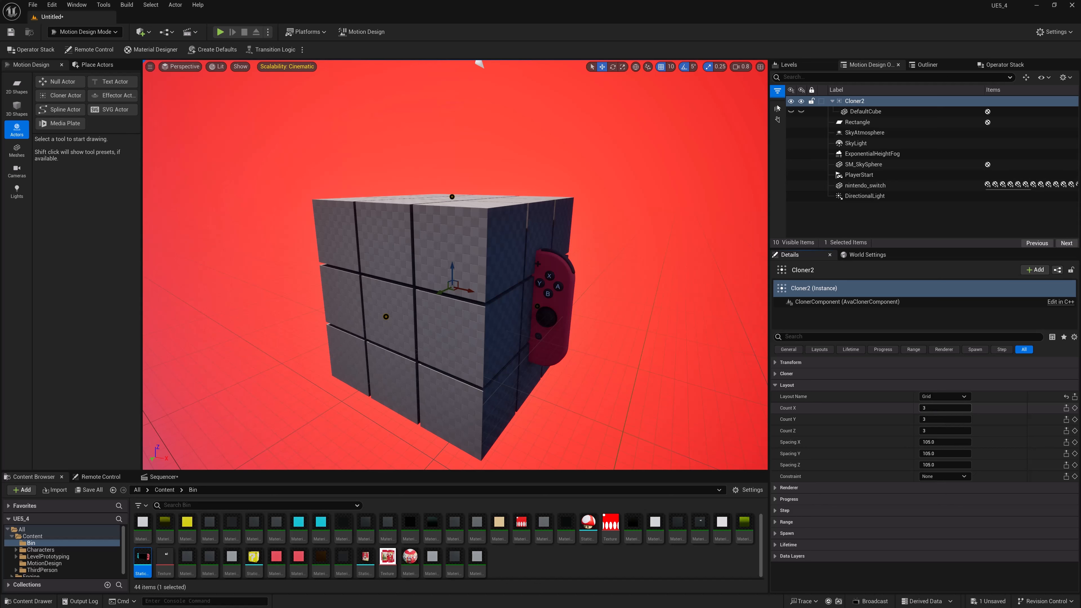
{"action": "left_click", "coordinate": [945, 407]}
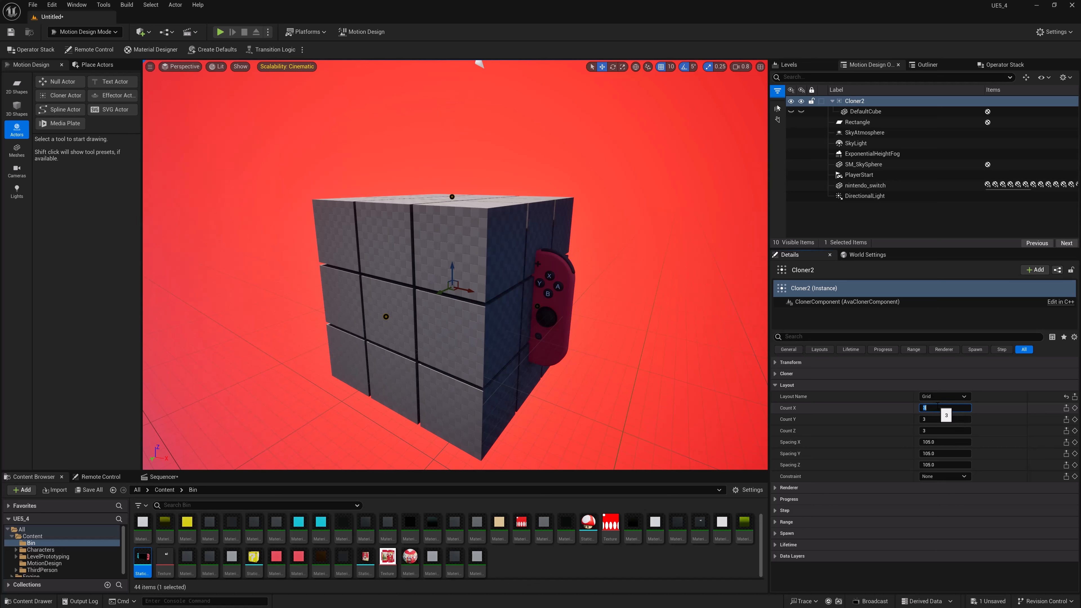
{"action": "type", "text": "8"}
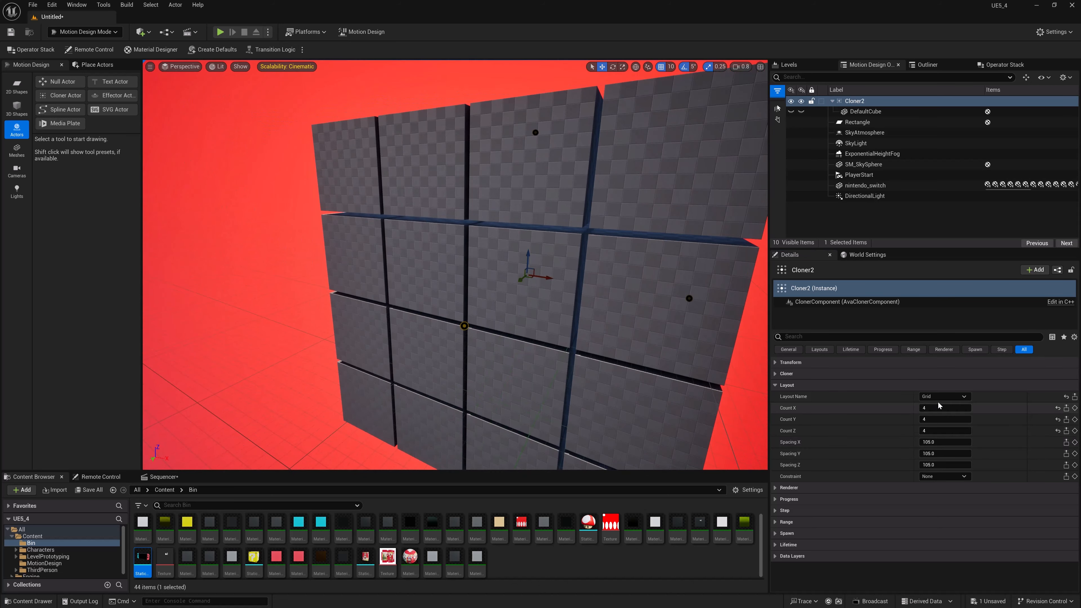
Try Line, Circle and Honeycomb layouts for Cloner2, adjusting the honeycomb count
{"action": "left_click", "coordinate": [944, 396]}
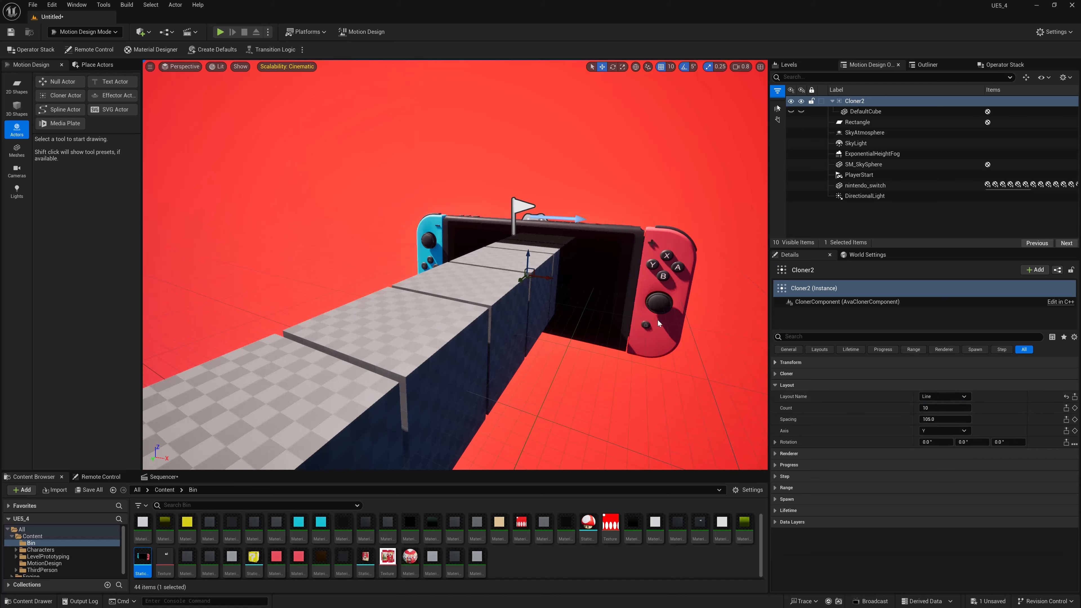
{"action": "left_click", "coordinate": [943, 397]}
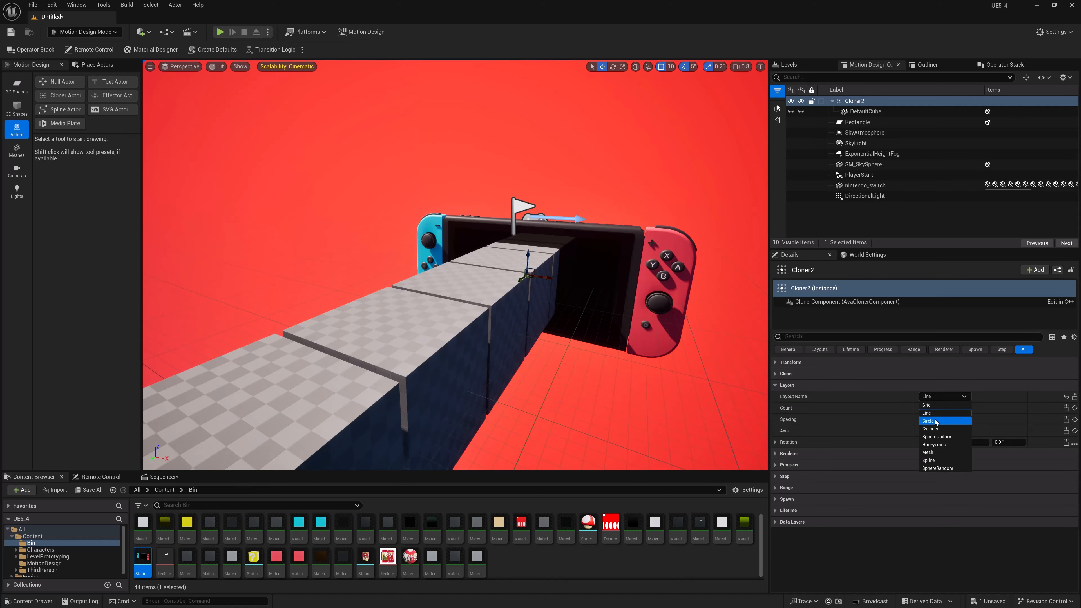
{"action": "left_click", "coordinate": [929, 420]}
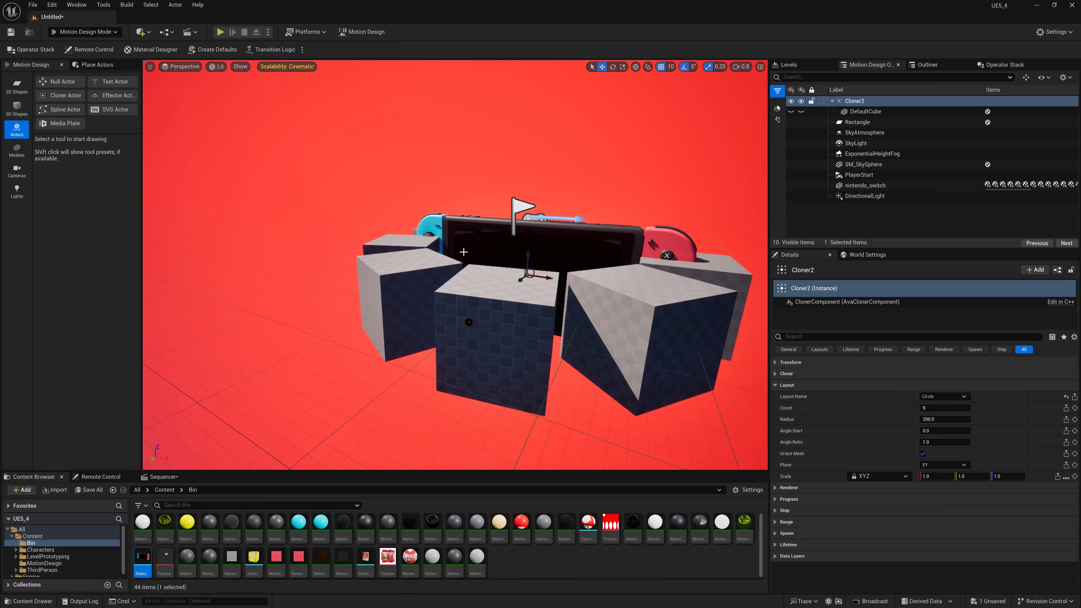
{"action": "left_click", "coordinate": [963, 396]}
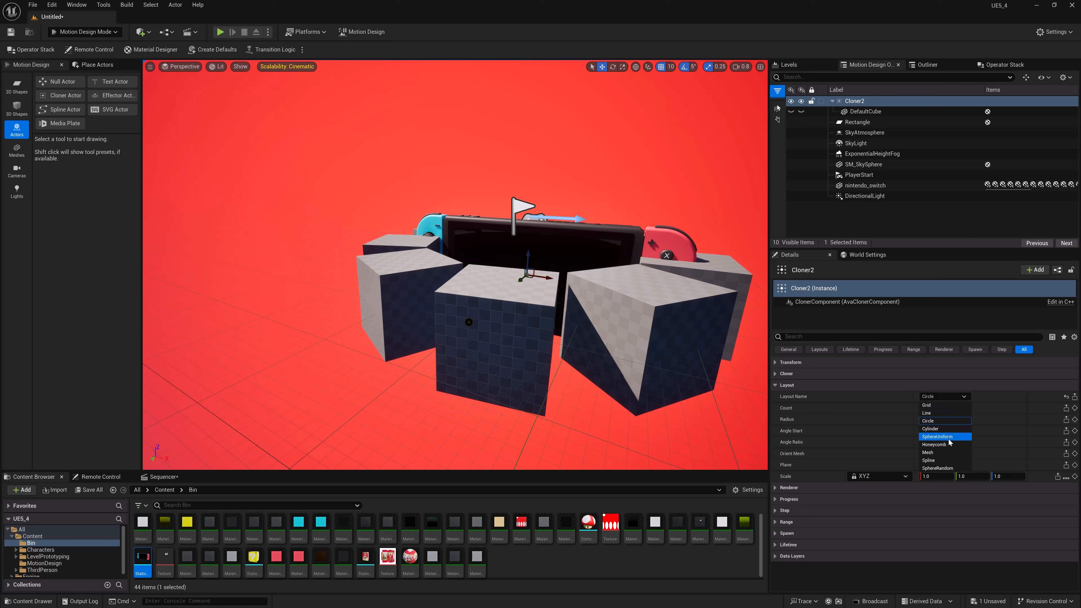
{"action": "left_click", "coordinate": [934, 444]}
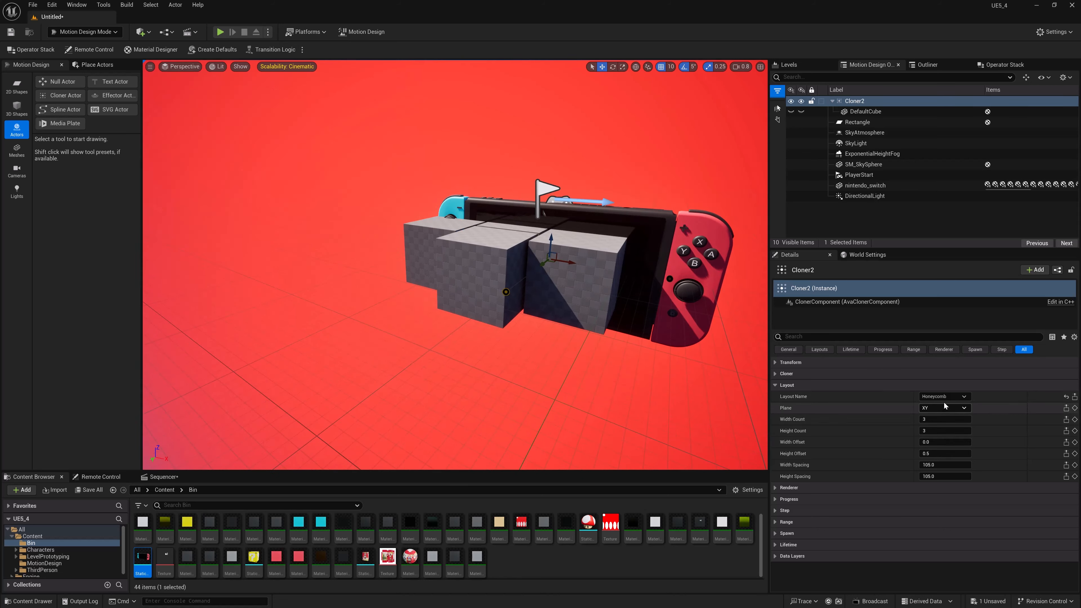
{"action": "left_click", "coordinate": [945, 419]}
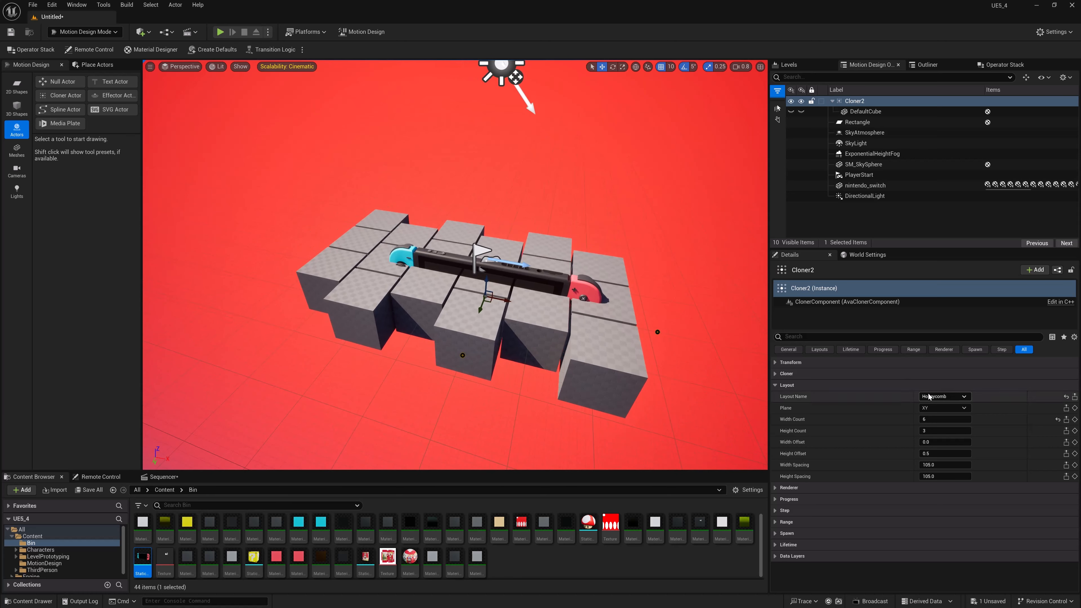
Switch Cloner2 to a SphereRandom layout scattering 30 cubes around the Switch
{"action": "left_click", "coordinate": [945, 397]}
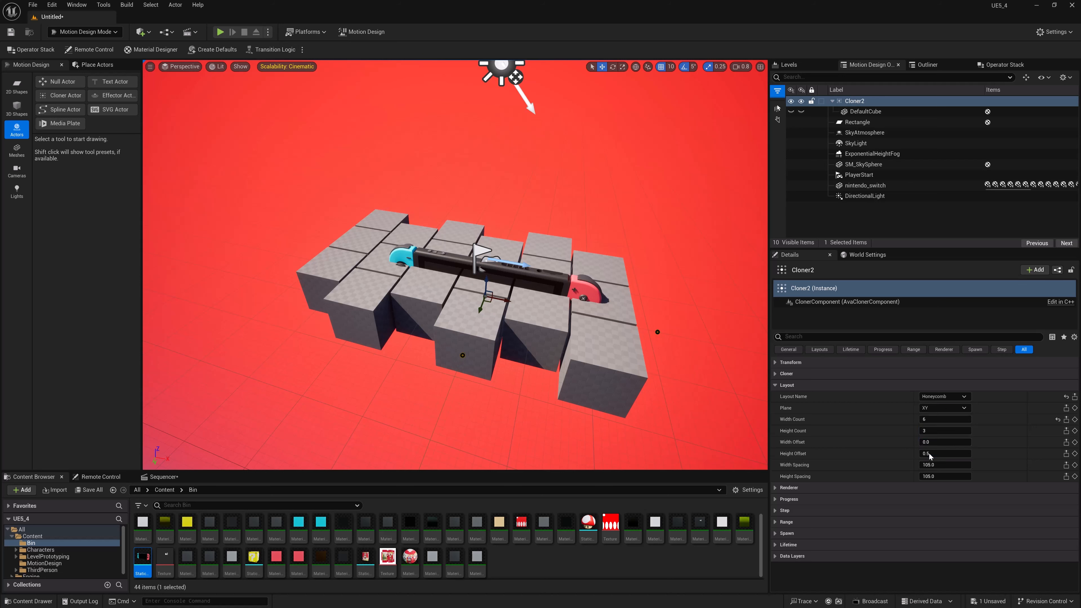
{"action": "left_click", "coordinate": [942, 396]}
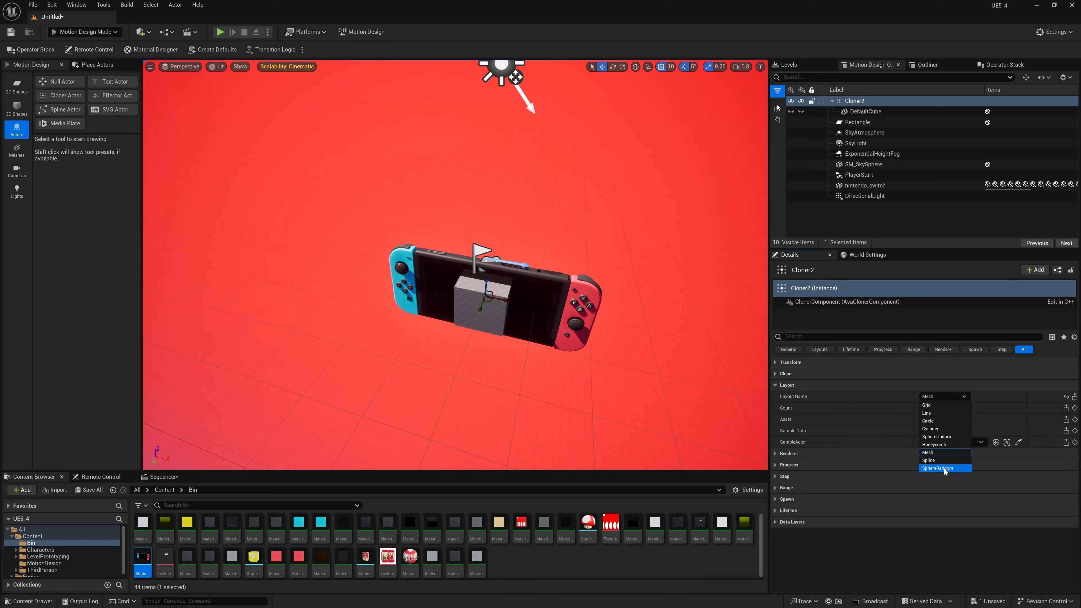
{"action": "left_click", "coordinate": [936, 467]}
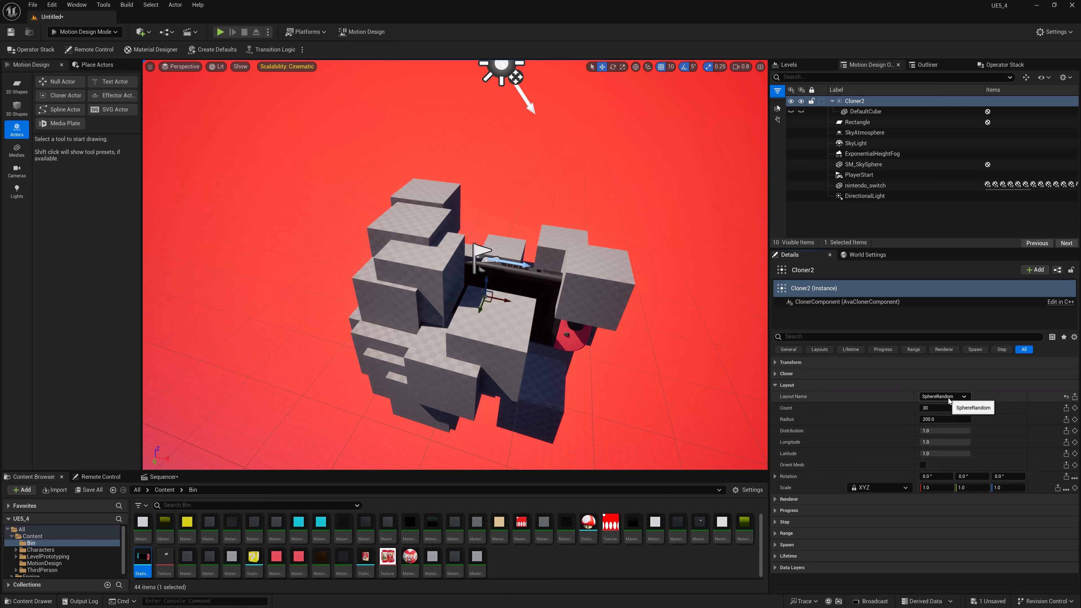
{"action": "left_click", "coordinate": [963, 396]}
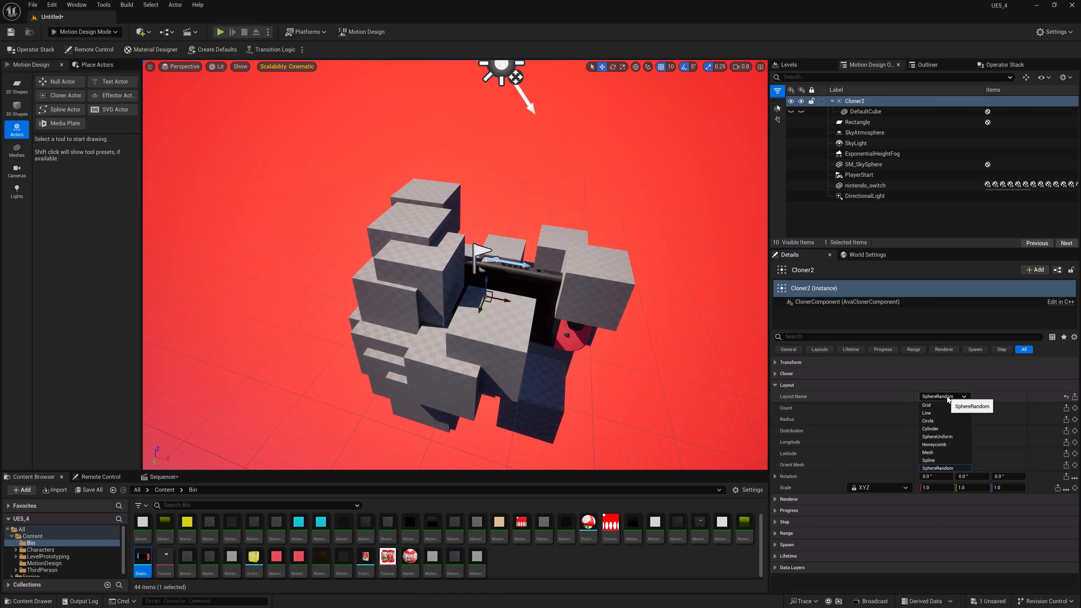
{"action": "mouse_move", "coordinate": [946, 420]}
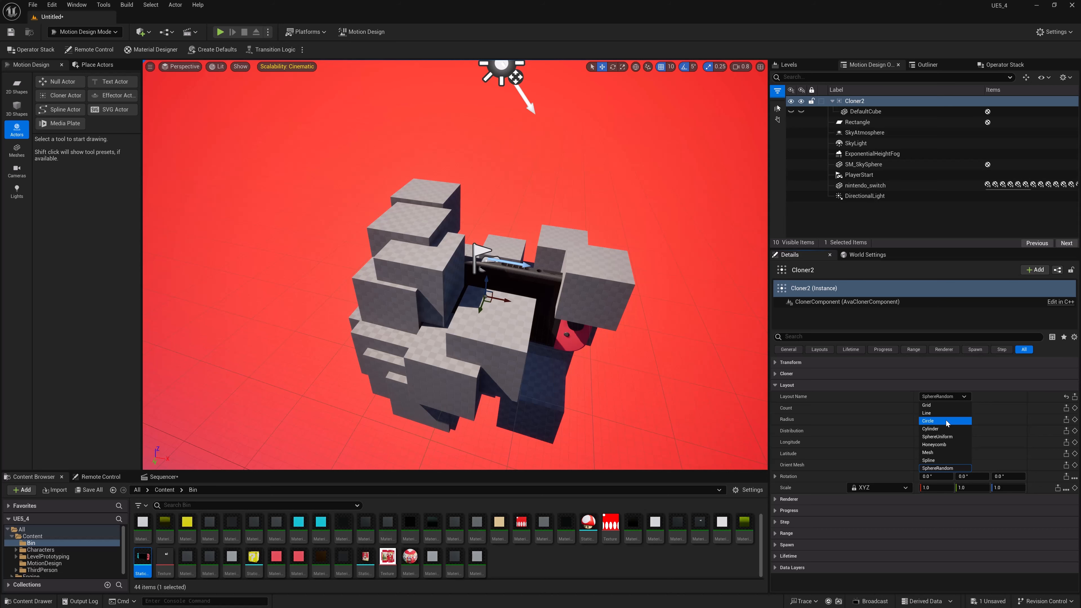
Use a SphereUniform layout of 70 cubes at radius 400 with Orient Mesh enabled
{"action": "left_click", "coordinate": [937, 436]}
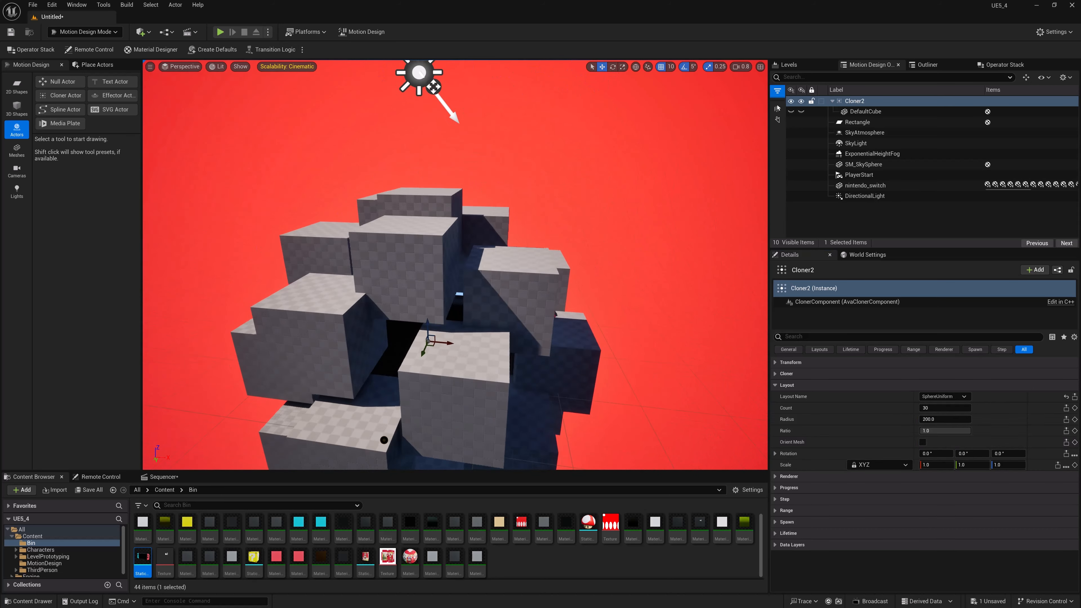
{"action": "left_click_drag", "start_coordinate": [931, 418], "coordinate": [937, 419]}
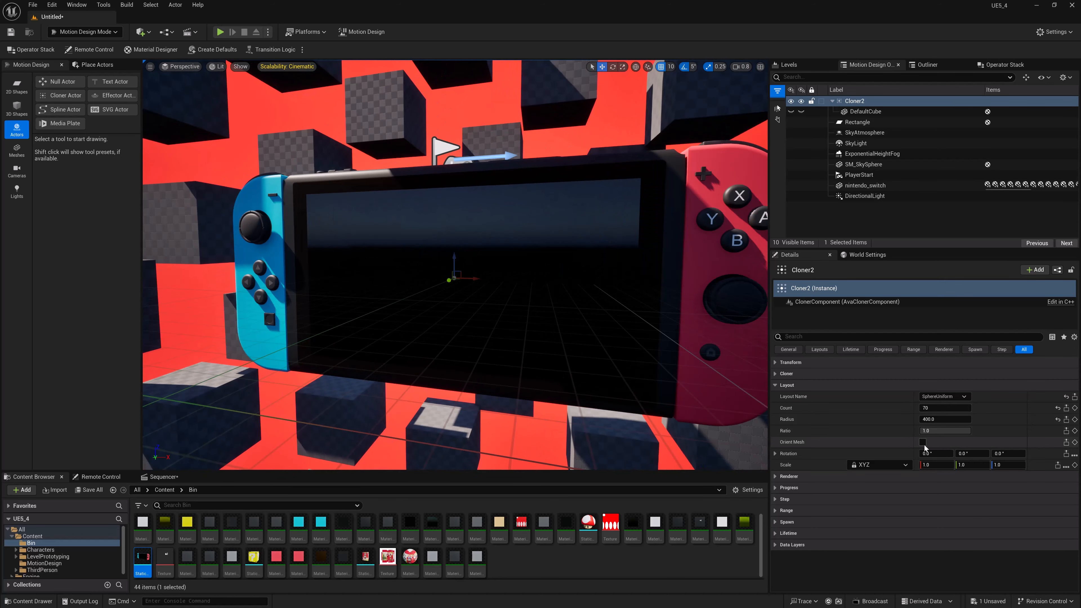
{"action": "left_click", "coordinate": [923, 442]}
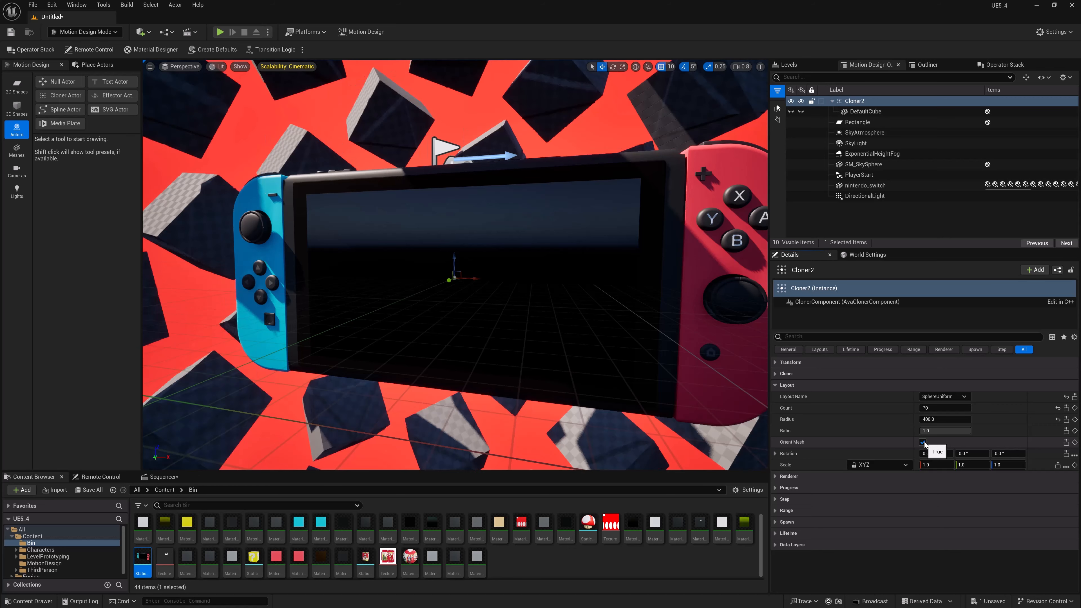
Disable Orient Mesh, set Count to 40 and try scale values ending at 2.25
{"action": "left_click", "coordinate": [922, 442]}
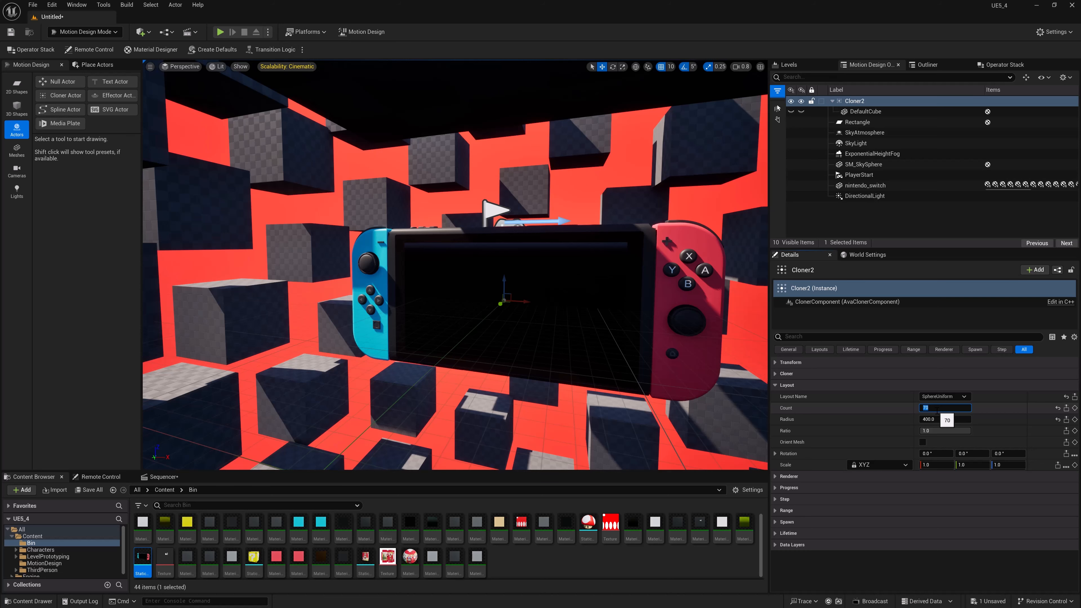
{"action": "type", "text": "40"}
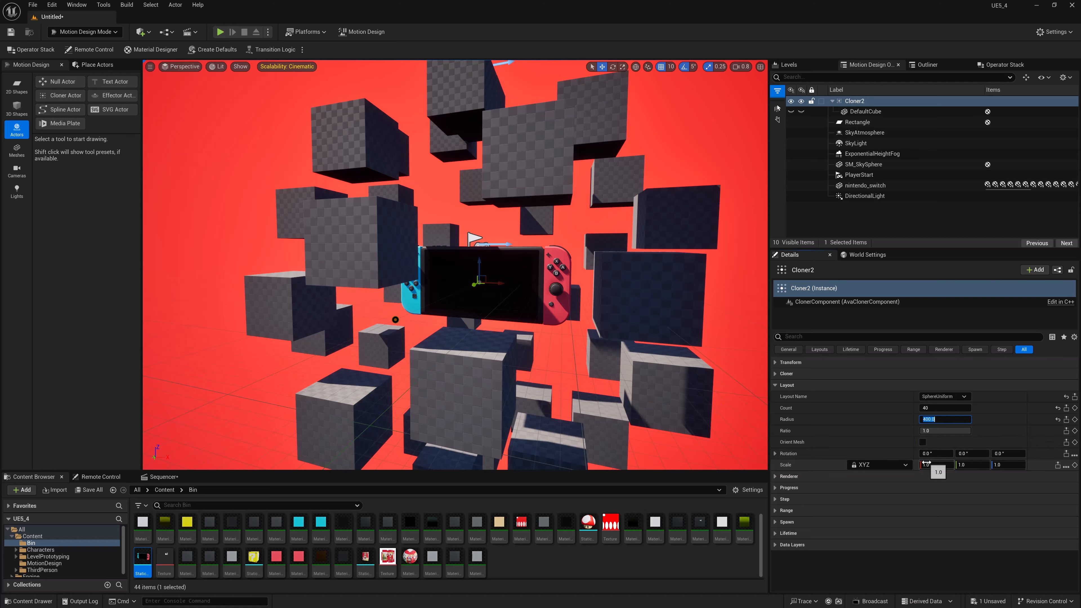
{"action": "type", "text": "0.56"}
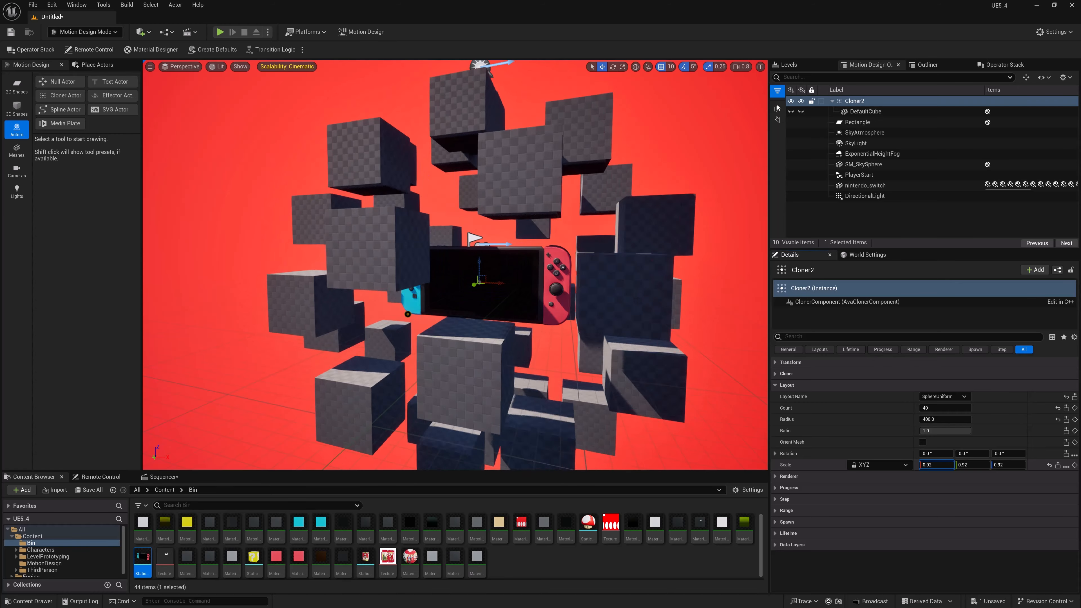
{"action": "type", "text": "1.67"}
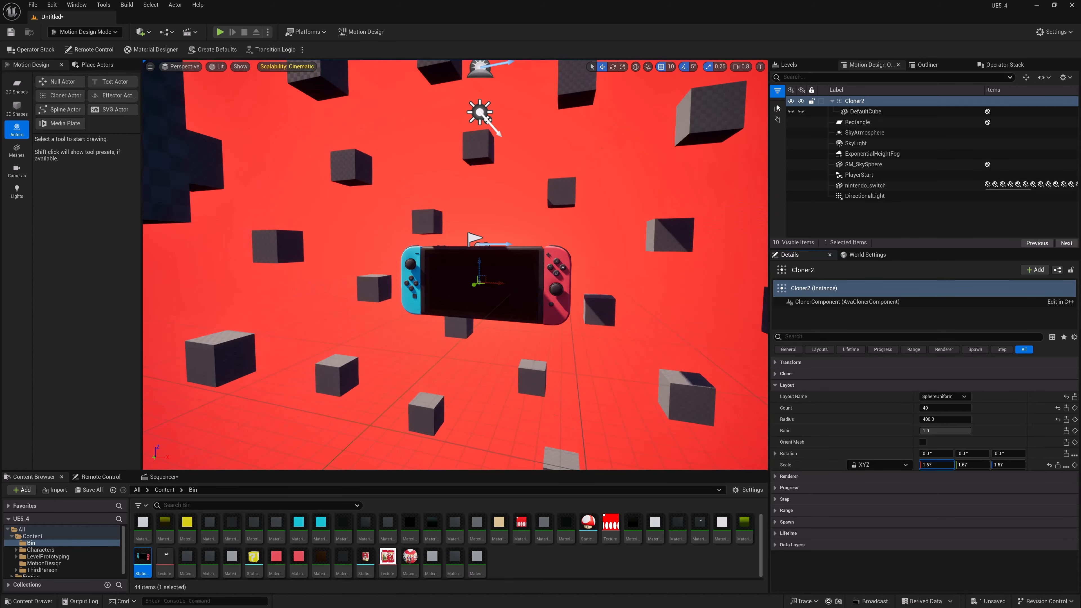
{"action": "type", "text": "0.55"}
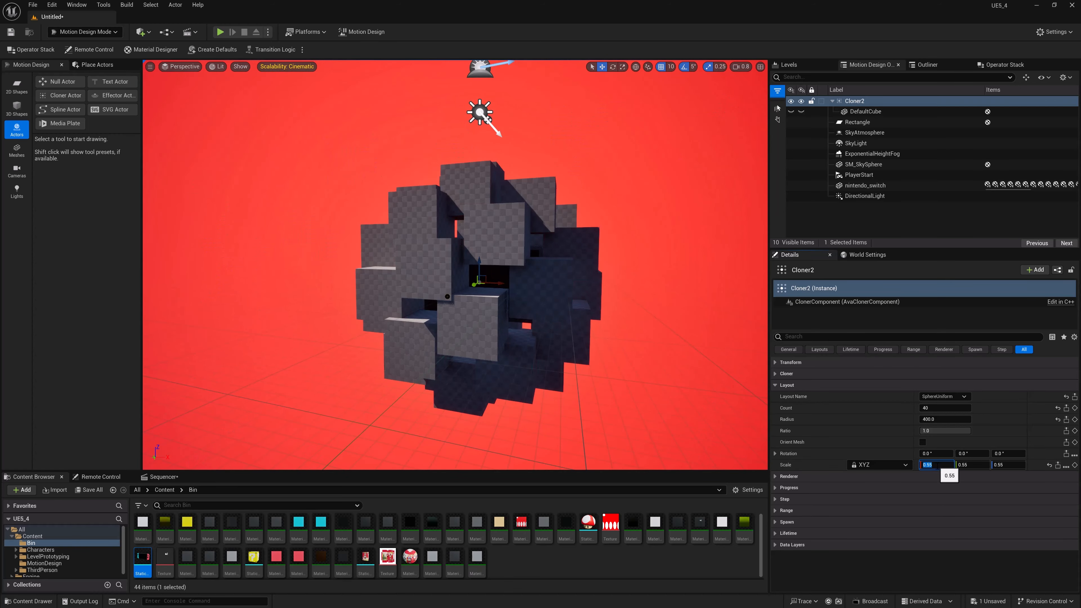
{"action": "type", "text": "1.0"}
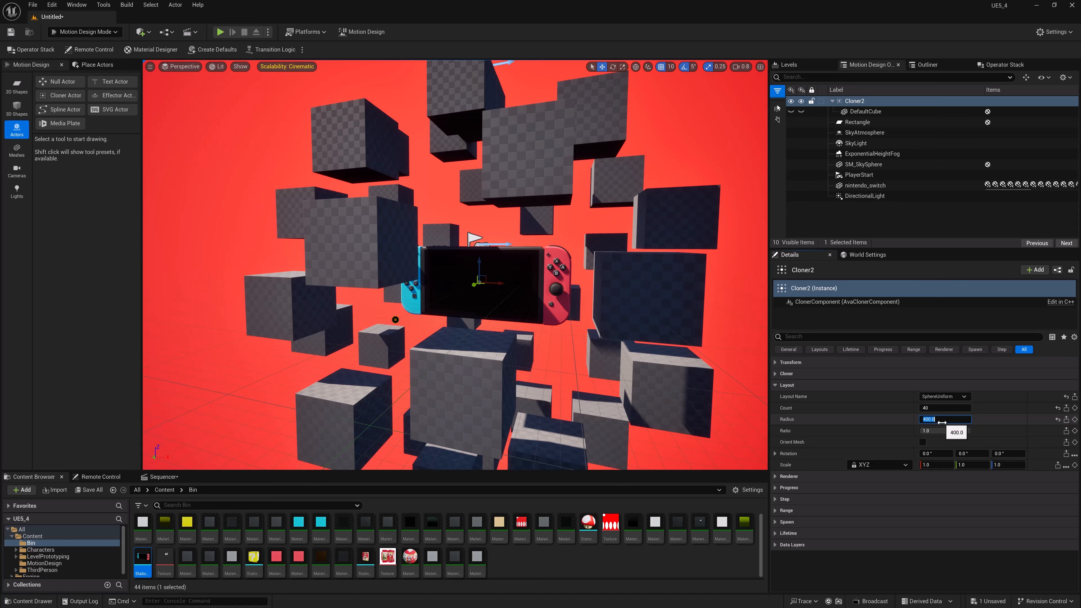
Shrink the sphere radius to 200 and tilt the layout's rotation
{"action": "left_click_drag", "start_coordinate": [948, 419], "coordinate": [927, 419]}
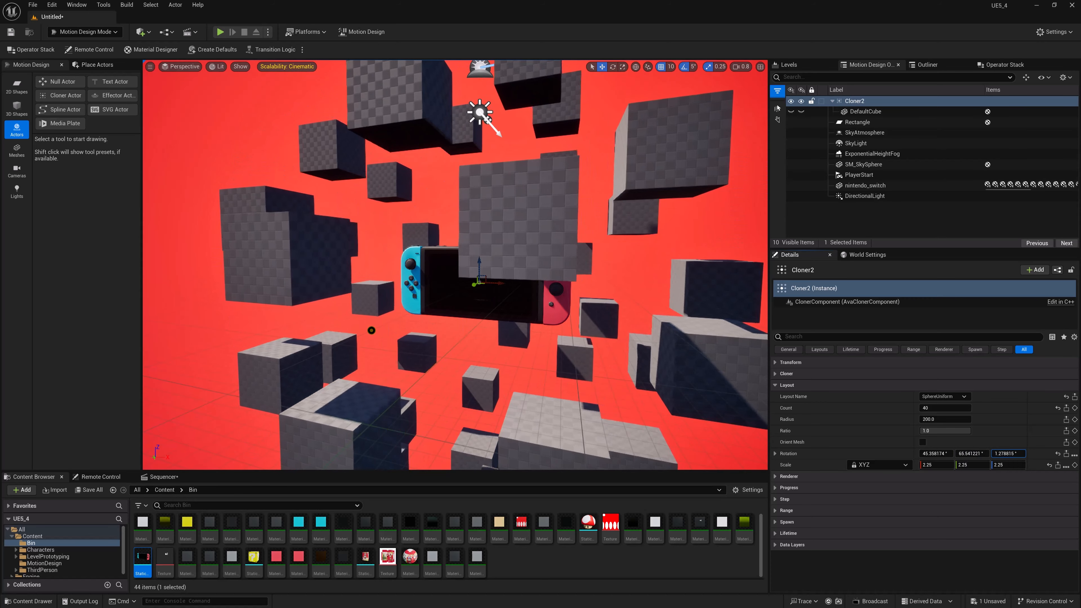
{"action": "left_click_drag", "start_coordinate": [1006, 453], "coordinate": [1019, 452]}
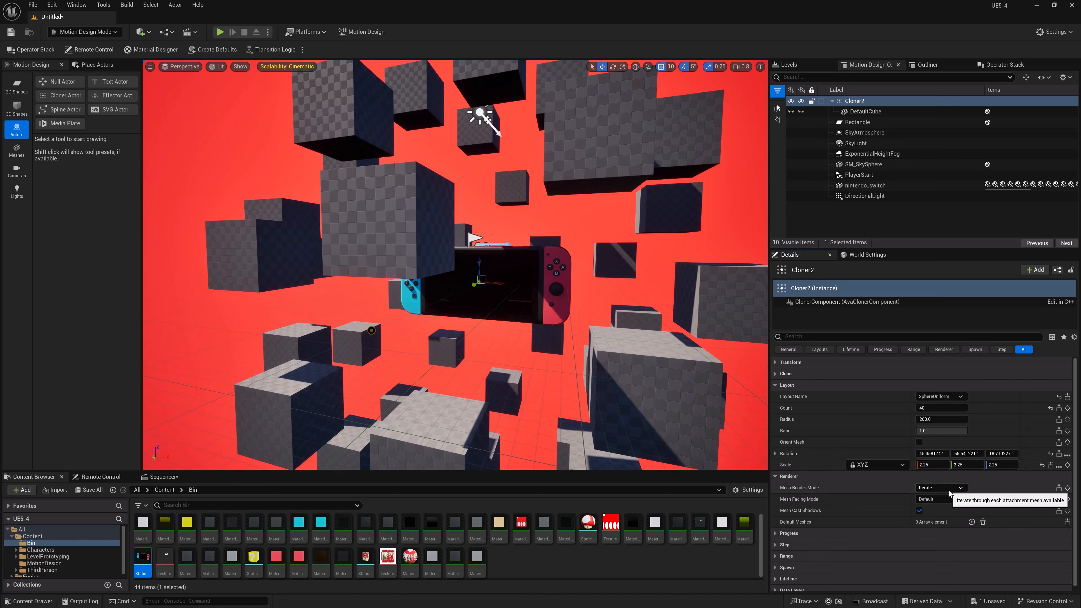
Expand Cloner2's Renderer category showing Iterate mode, default facing and cast shadows
{"action": "left_click", "coordinate": [940, 487]}
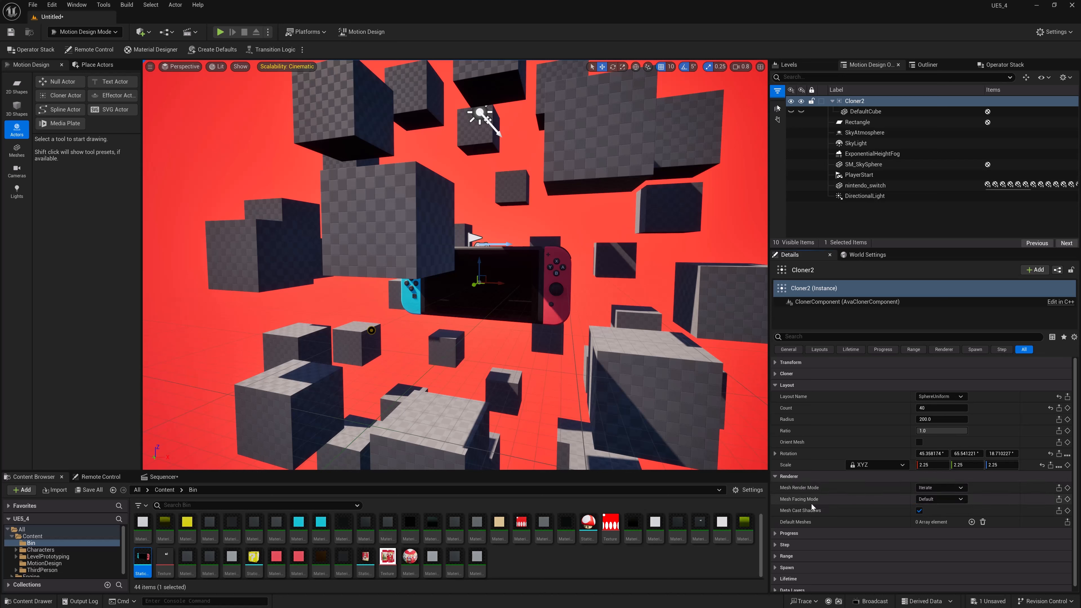
{"action": "left_click", "coordinate": [939, 498]}
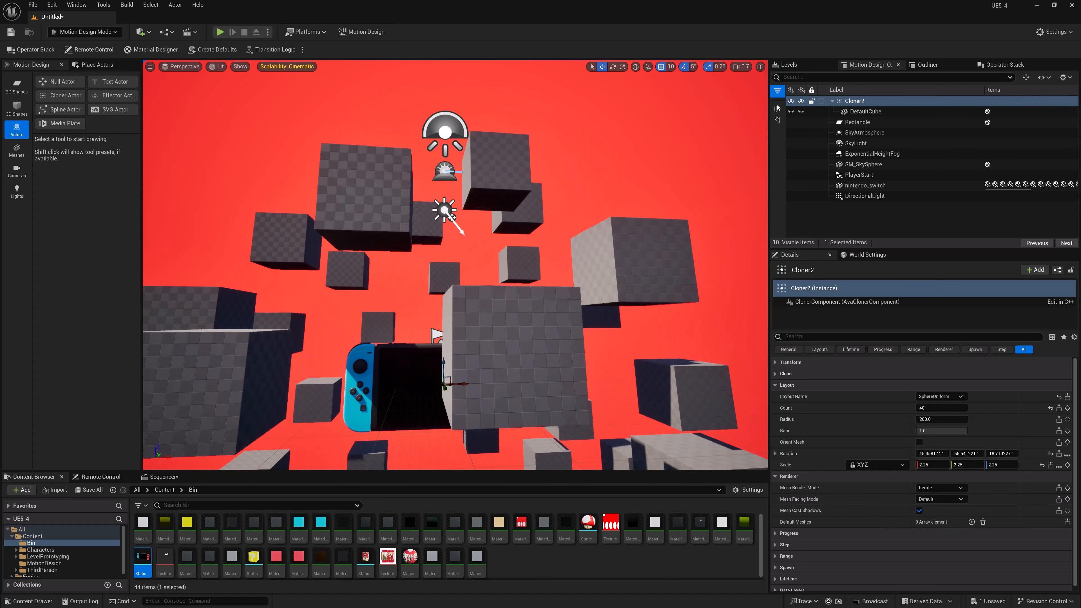
{"action": "left_click_drag", "start_coordinate": [445, 210], "coordinate": [485, 141]}
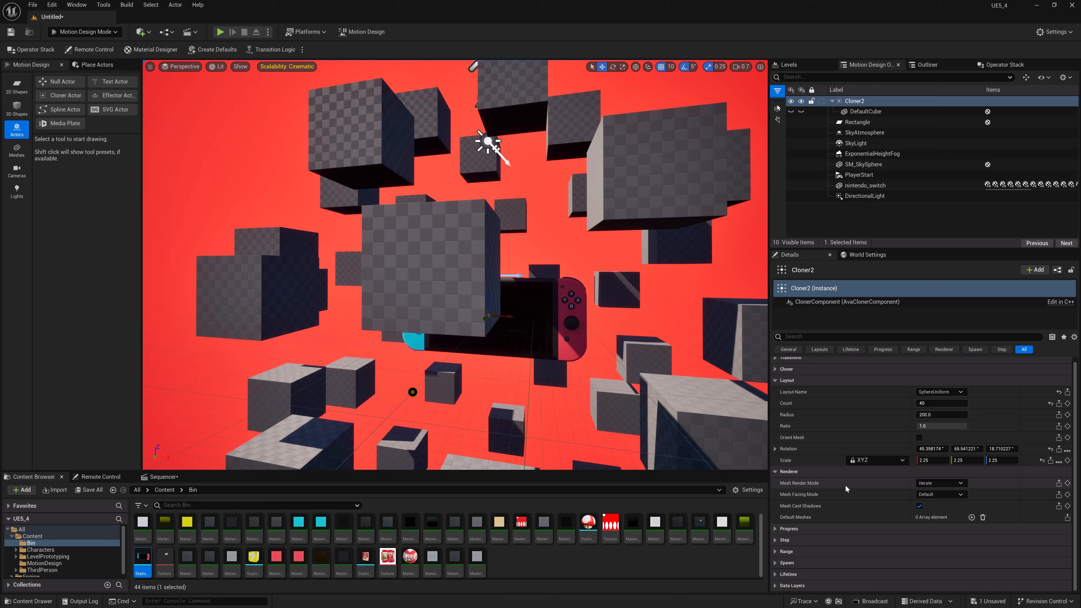
{"action": "mouse_move", "coordinate": [789, 534]}
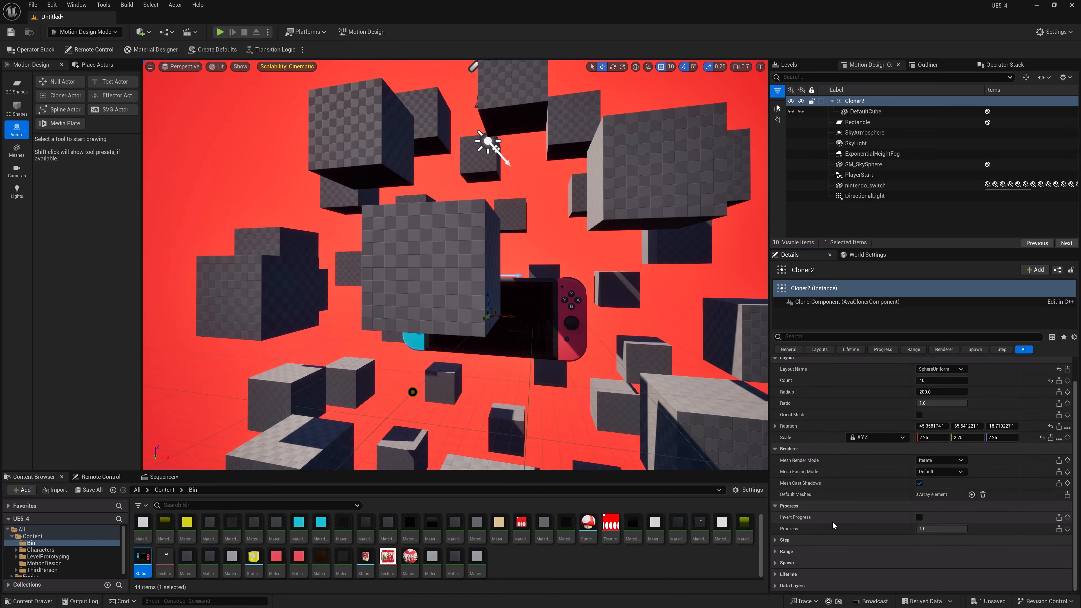
Review the Progress and Spawn categories, leaving spawn loop mode at Once
{"action": "left_click", "coordinate": [919, 516]}
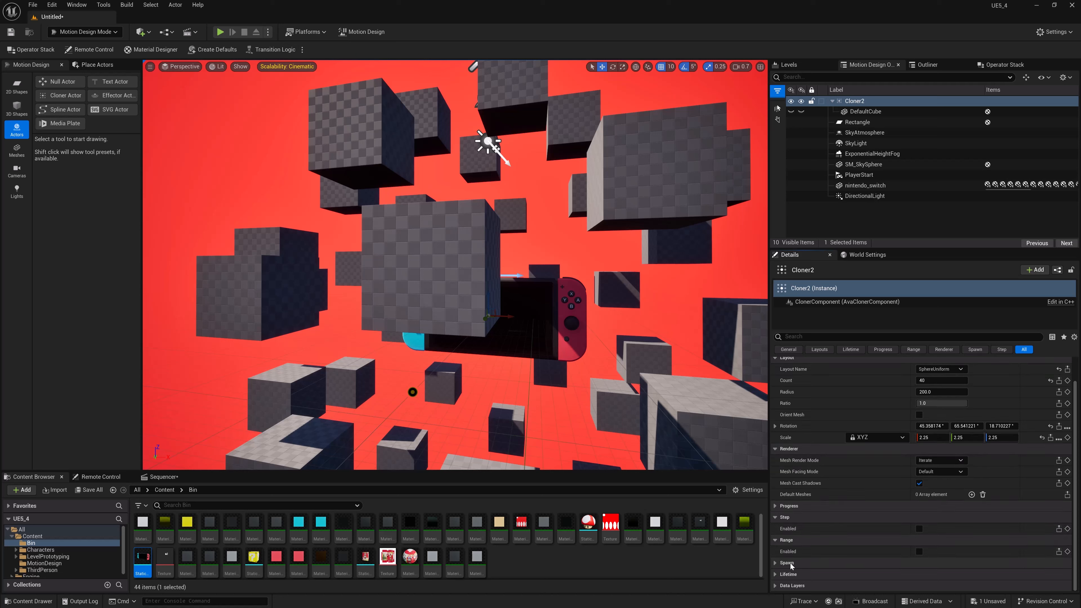
{"action": "scroll", "scroll_direction": "down", "scroll_amount": 3}
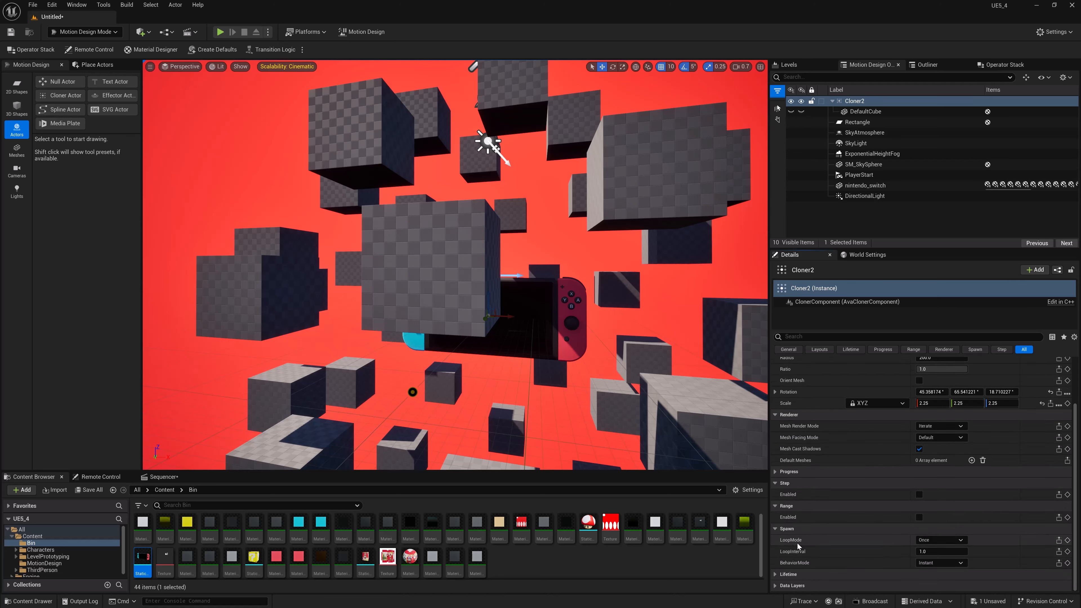
{"action": "left_click", "coordinate": [939, 539]}
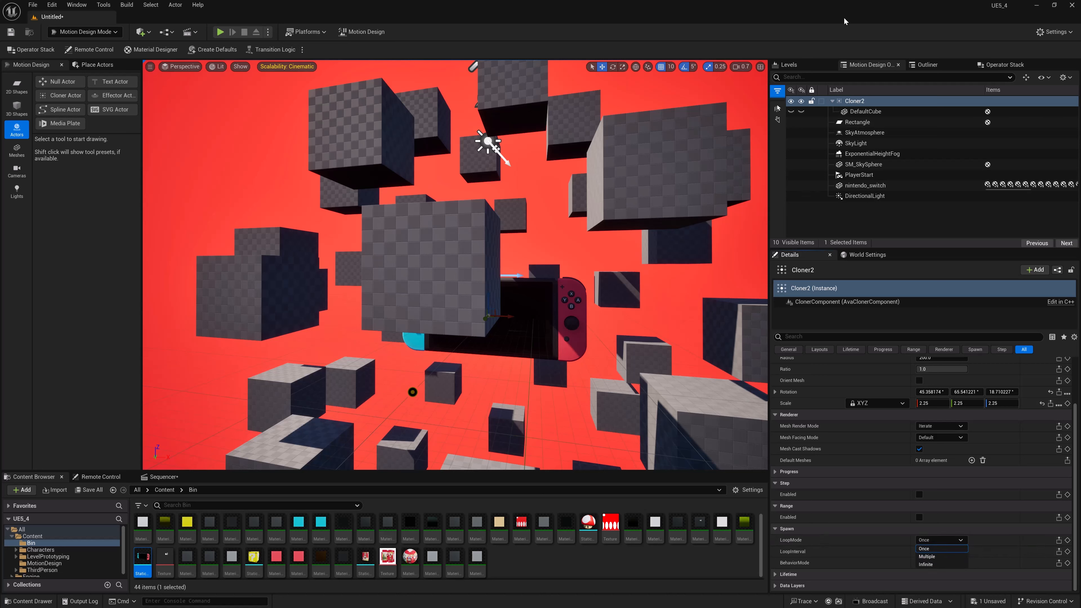
{"action": "left_click", "coordinate": [939, 548]}
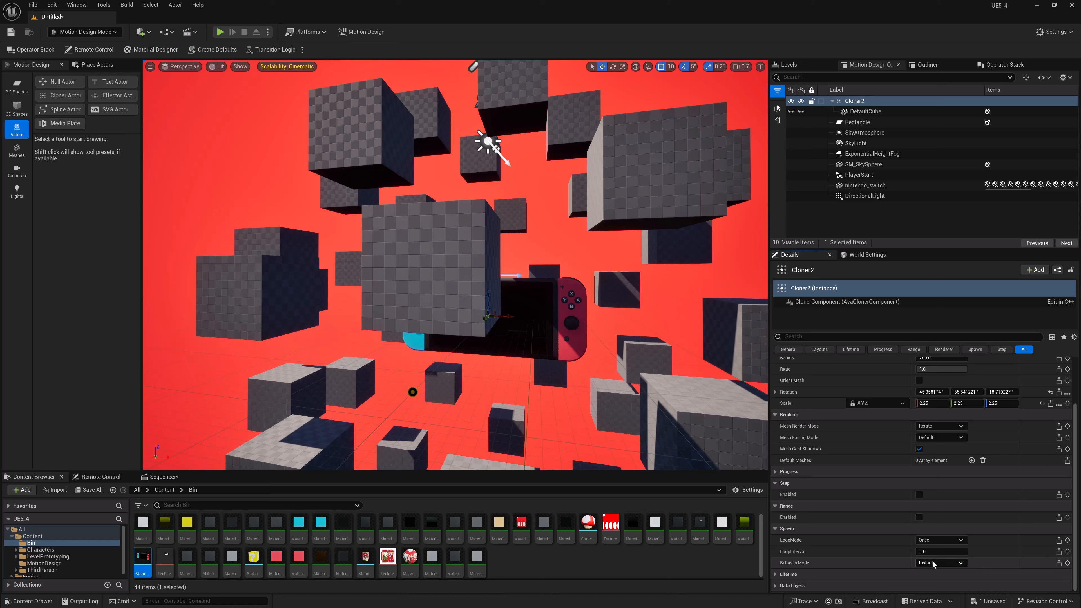
{"action": "left_click", "coordinate": [940, 562]}
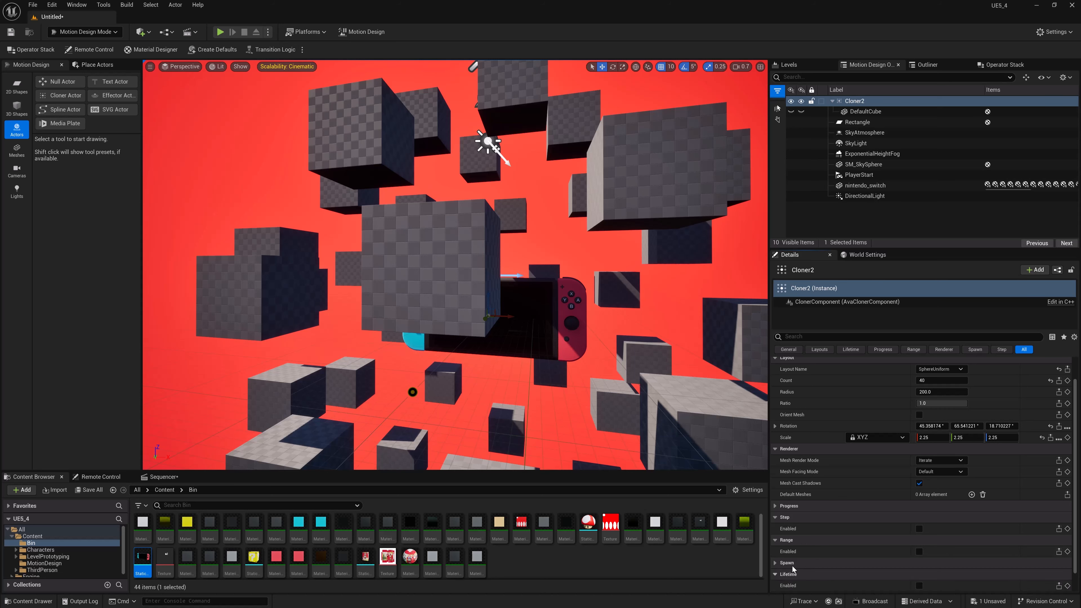
{"action": "scroll", "scroll_direction": "down", "scroll_amount": 3}
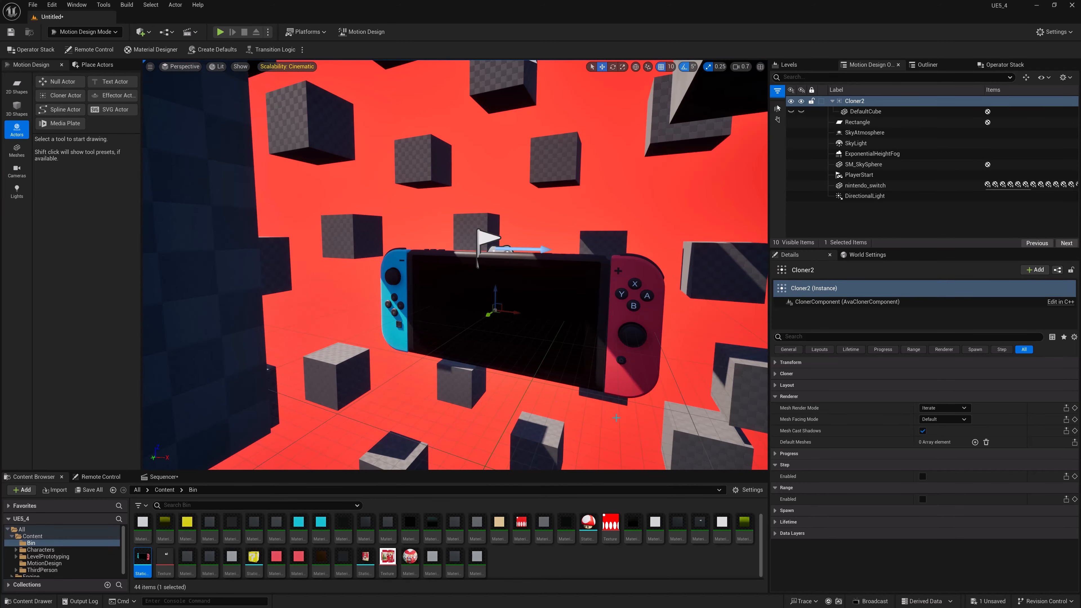
{"action": "mouse_move", "coordinate": [565, 528]}
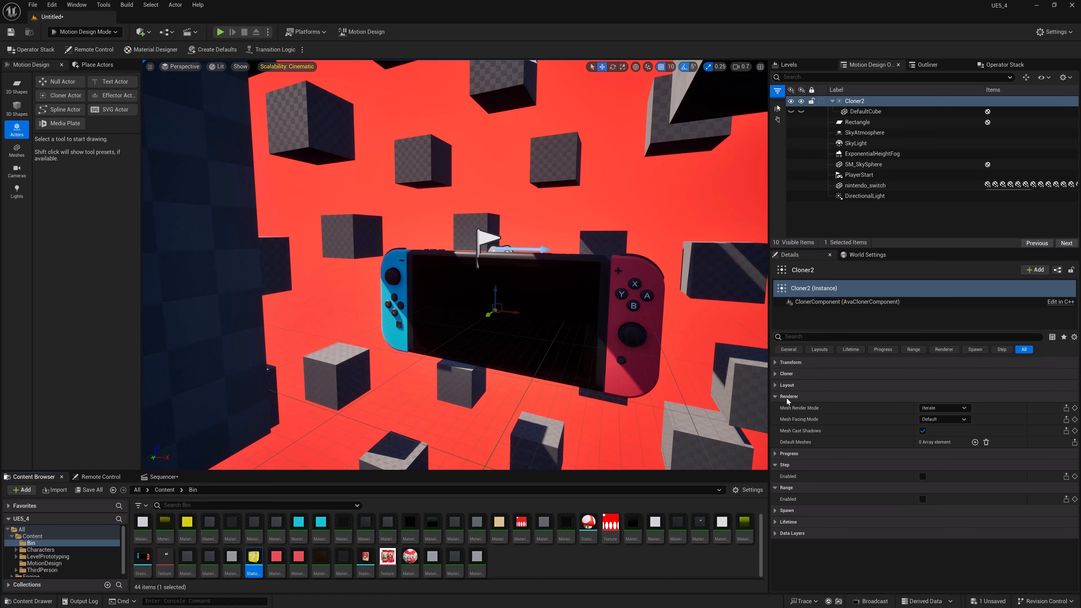
Add the question mark block and mario_super_mushroom to Cloner2's Default Meshes list
{"action": "left_click", "coordinate": [788, 396]}
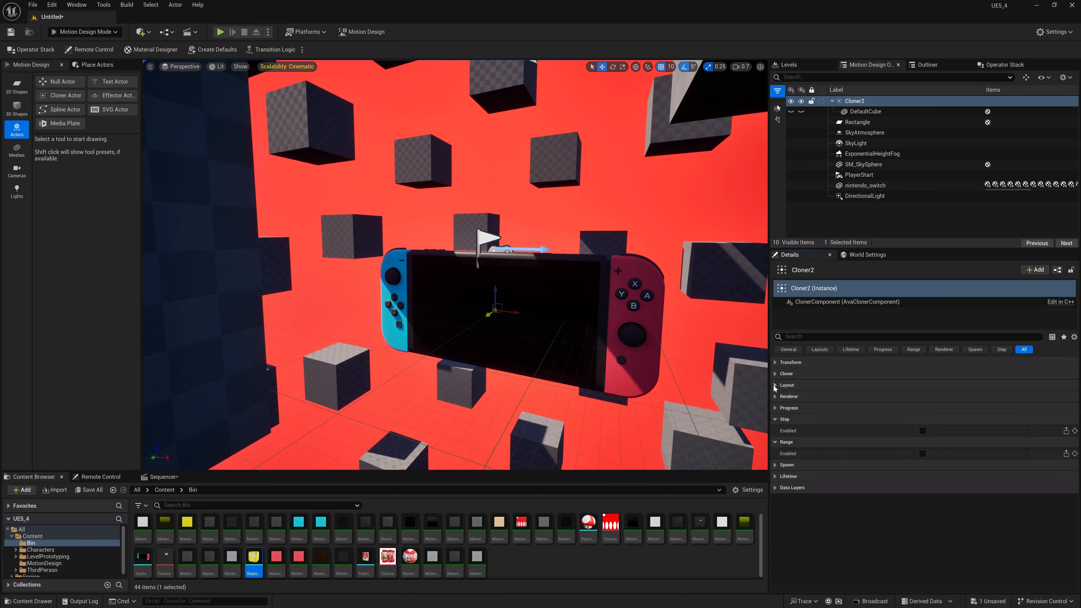
{"action": "left_click", "coordinate": [786, 385]}
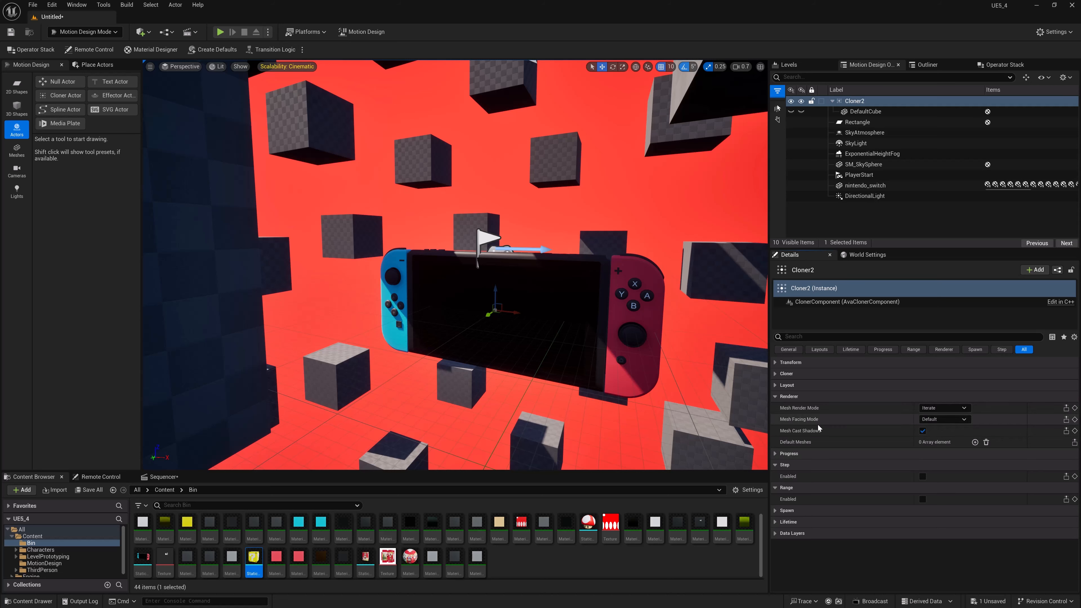
{"action": "mouse_move", "coordinate": [795, 442]}
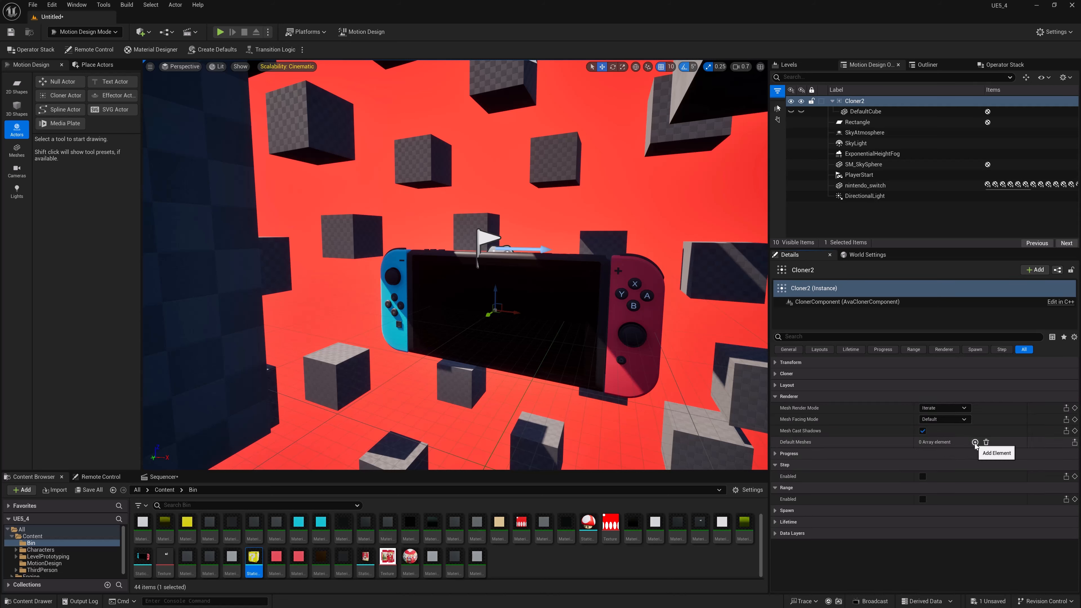
{"action": "left_click", "coordinate": [974, 442]}
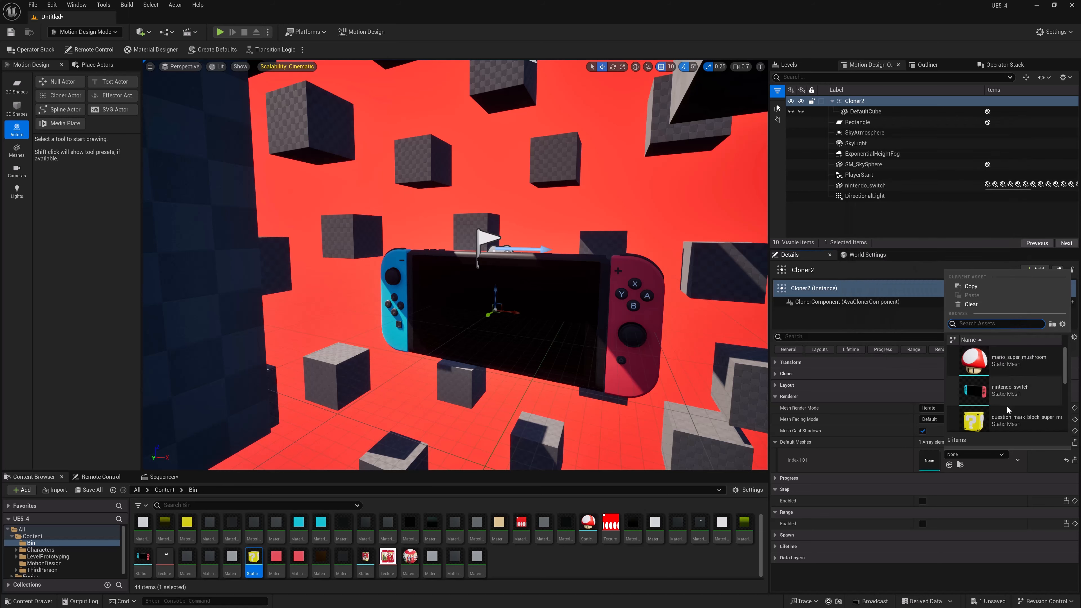
{"action": "left_click", "coordinate": [1025, 421]}
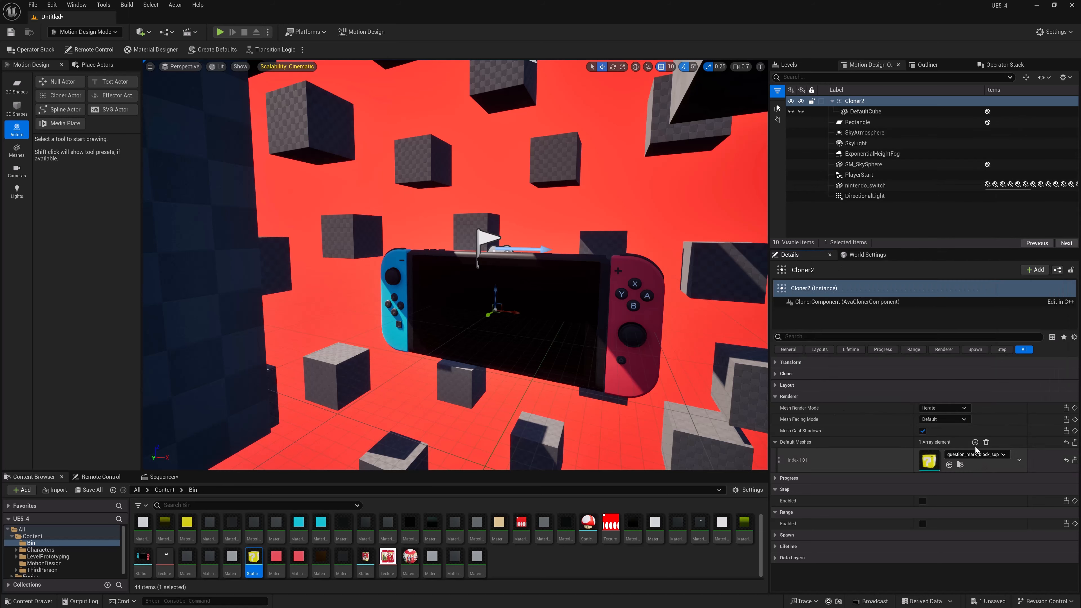
{"action": "left_click", "coordinate": [975, 441]}
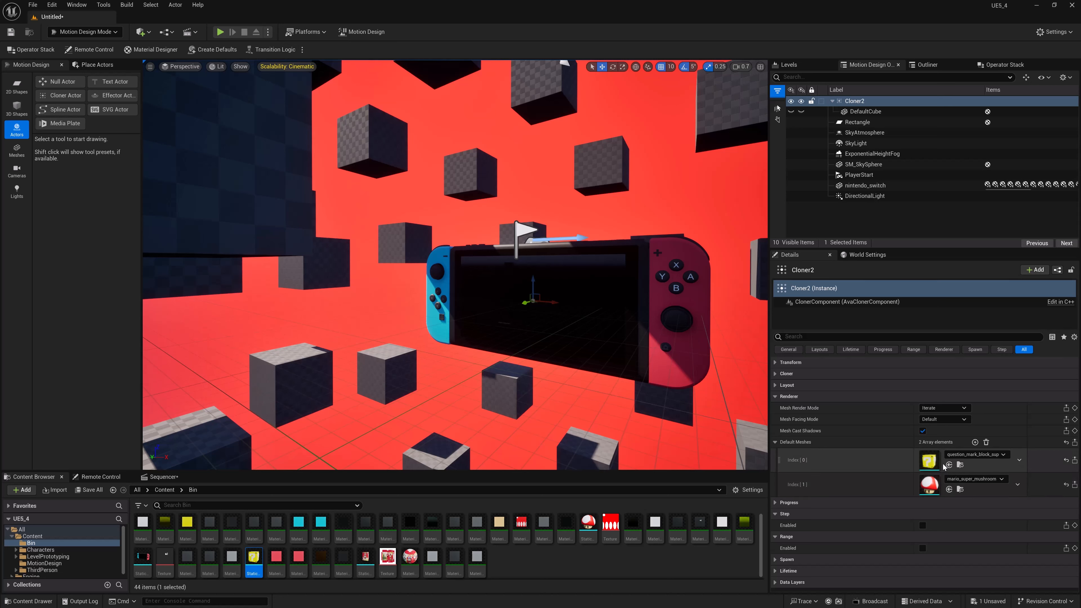
{"action": "mouse_move", "coordinate": [887, 202]}
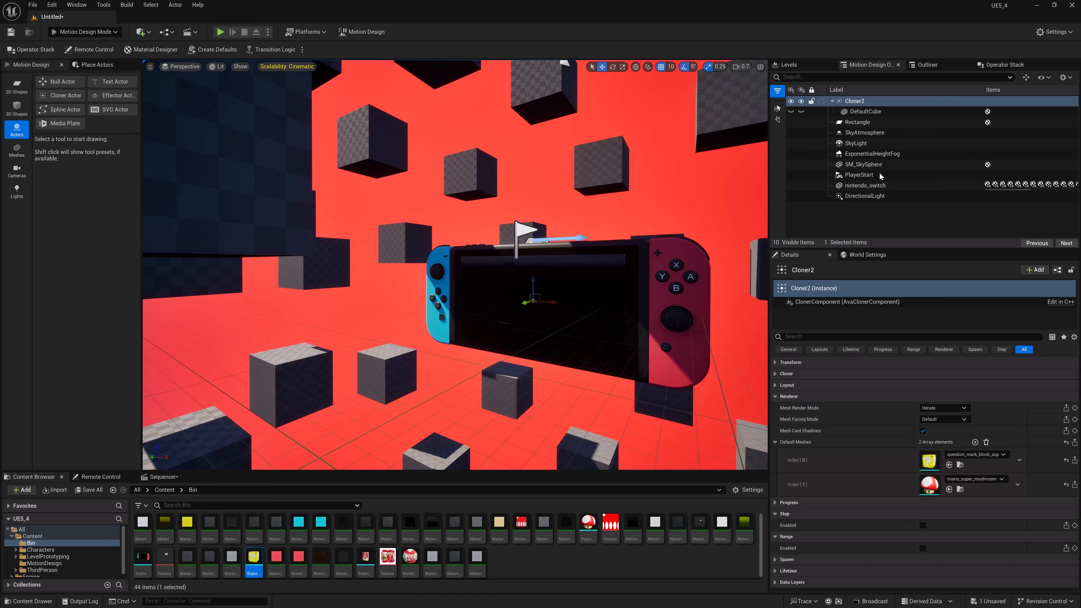
Delete Cloner2's DefaultCube so the block and mushroom actors stand in the level
{"action": "left_click", "coordinate": [865, 110]}
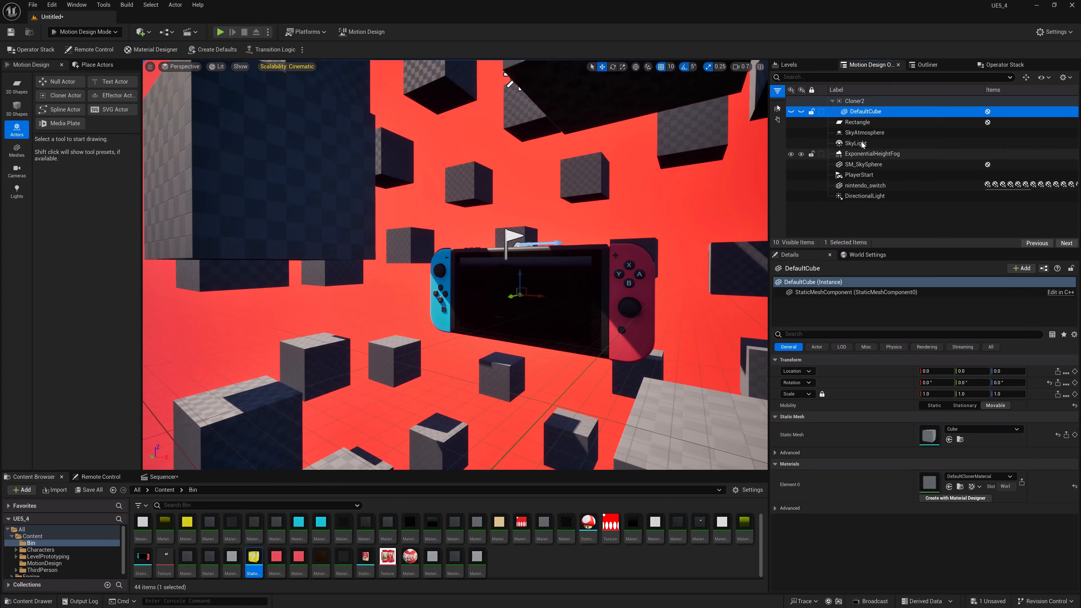
{"action": "right_click", "coordinate": [866, 111]}
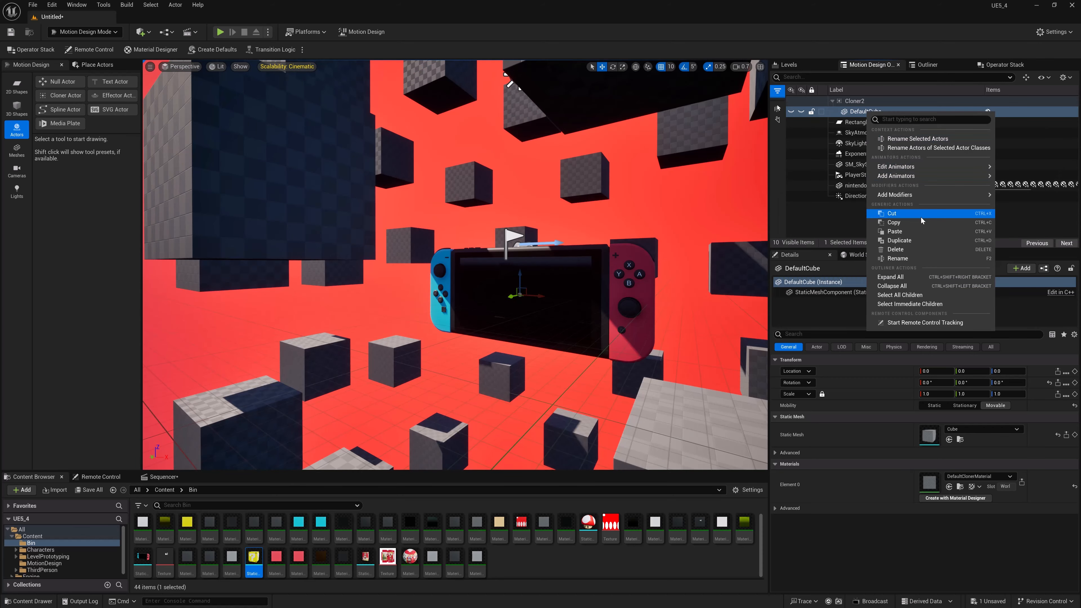
{"action": "left_click", "coordinate": [896, 249]}
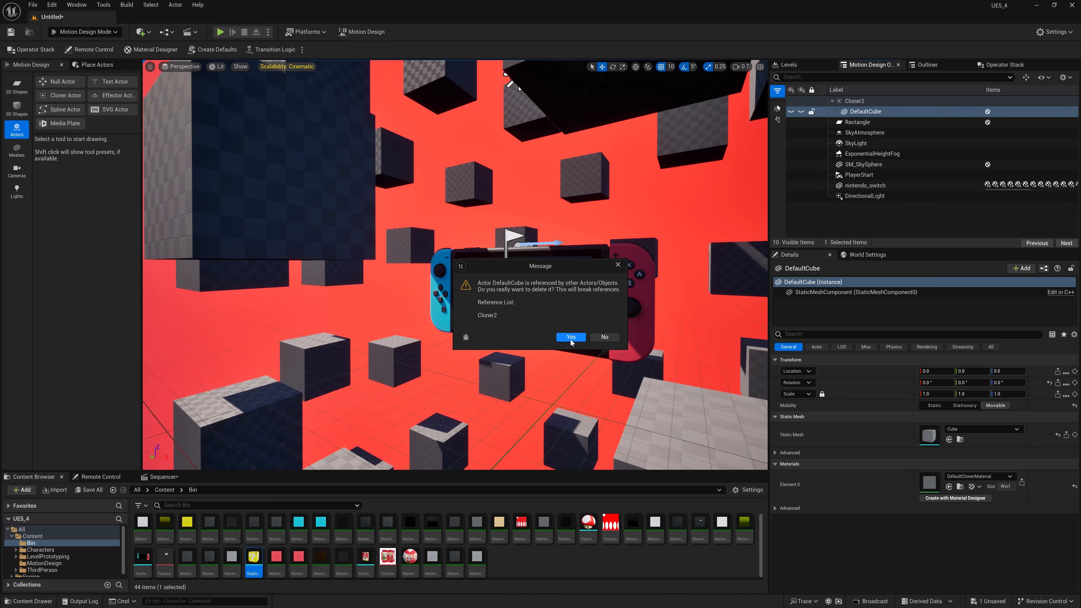
{"action": "left_click", "coordinate": [571, 338]}
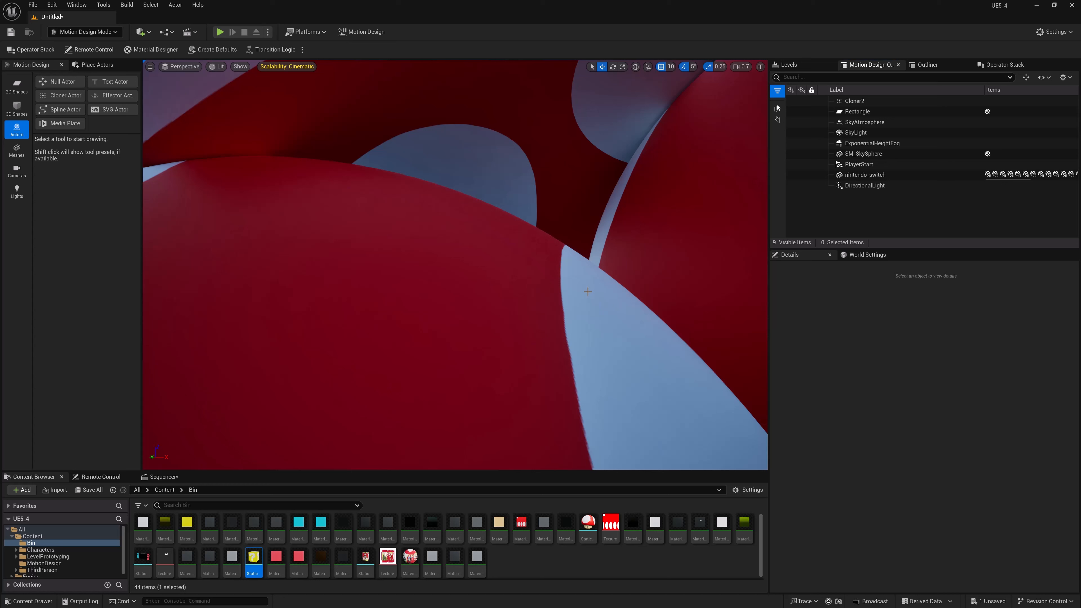
{"action": "mouse_move", "coordinate": [592, 285]}
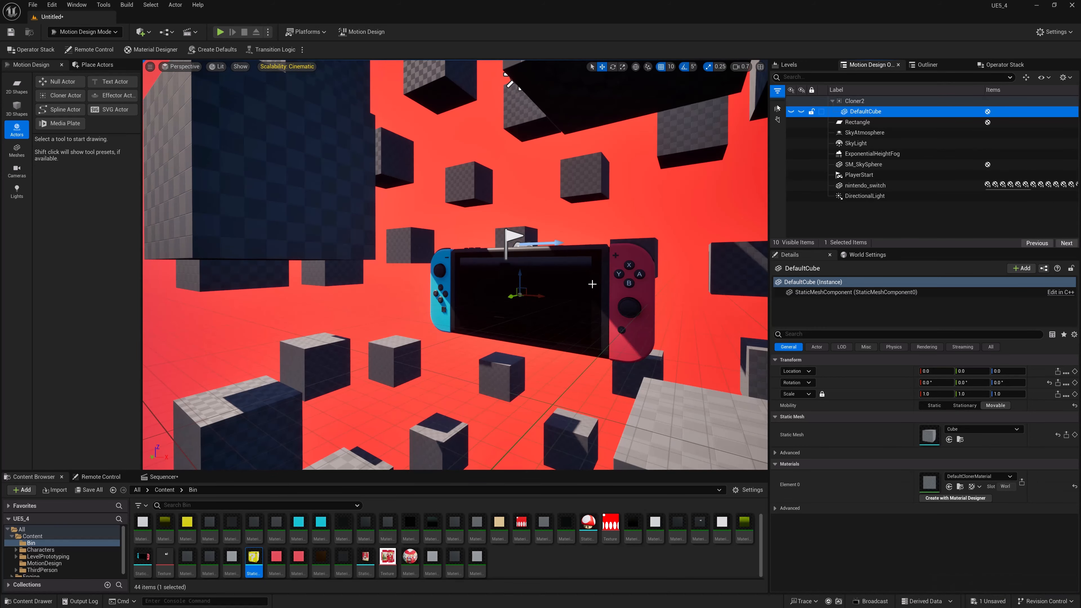
{"action": "mouse_move", "coordinate": [798, 466]}
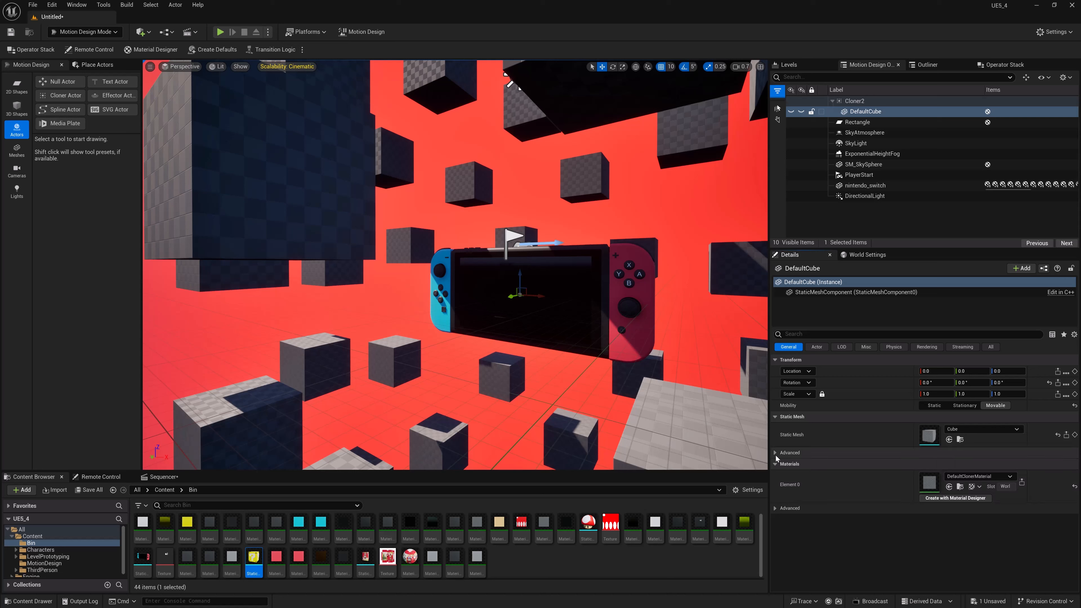
{"action": "left_click", "coordinate": [948, 464]}
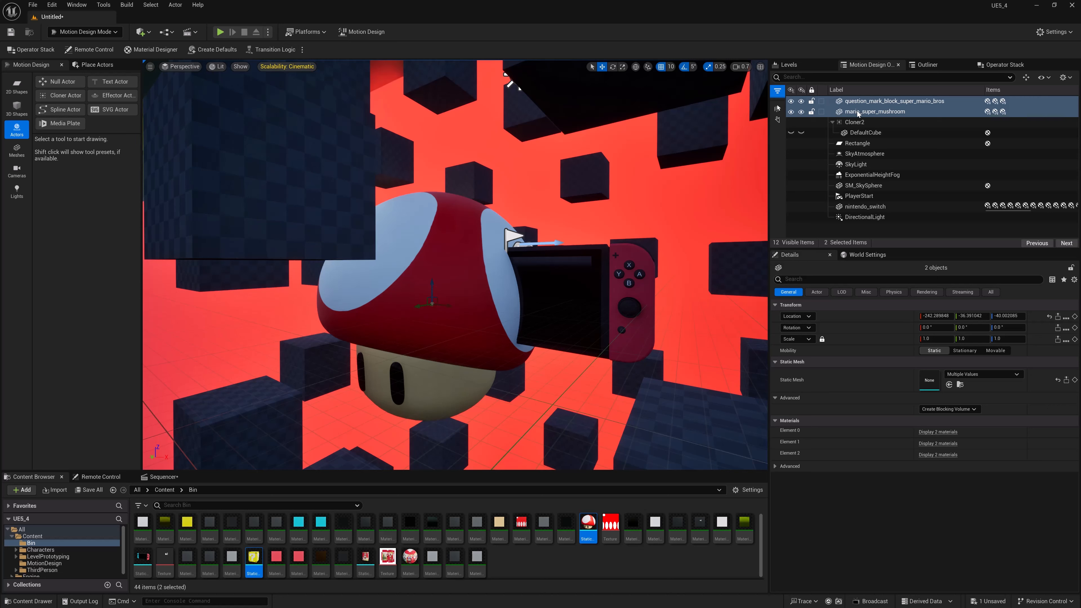
Parent question_mark_block and mario_super_mushroom under Cloner2 and delete its DefaultCube
{"action": "left_click_drag", "start_coordinate": [875, 106], "coordinate": [858, 122]}
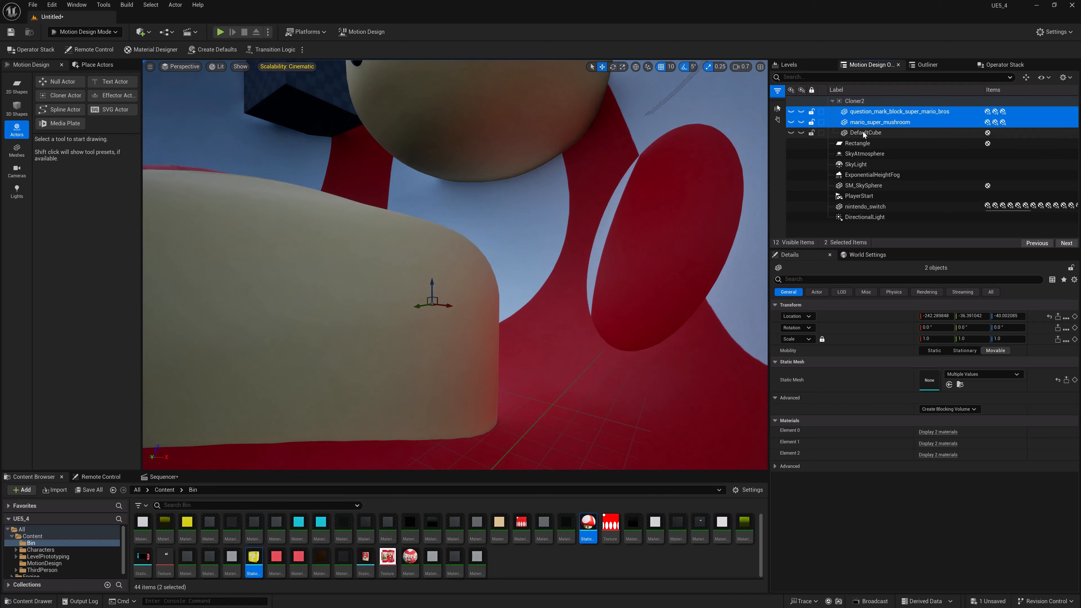
{"action": "left_click", "coordinate": [867, 133]}
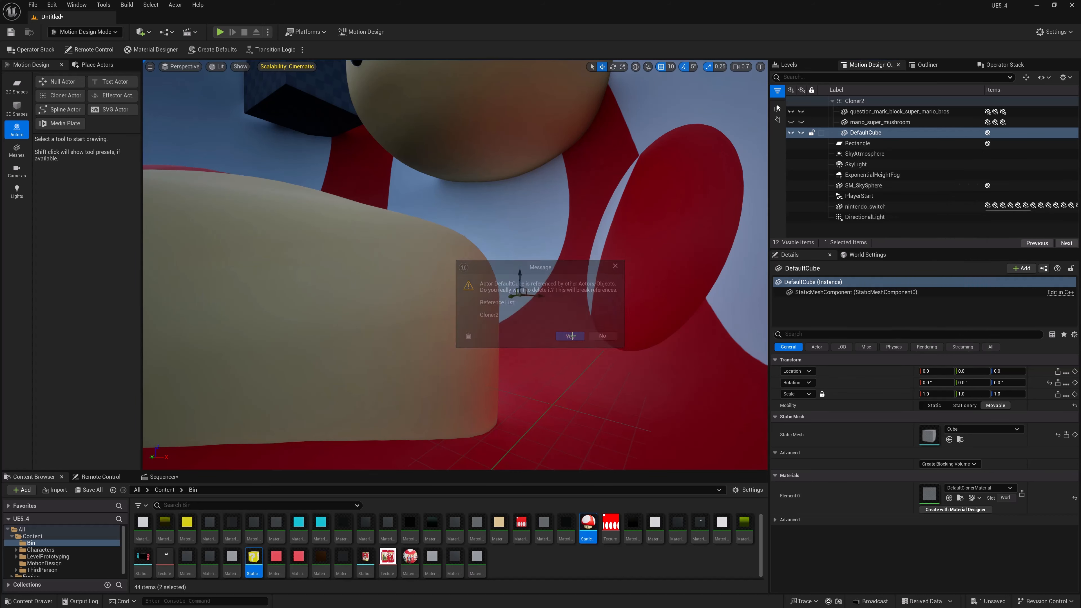
{"action": "left_click", "coordinate": [569, 336]}
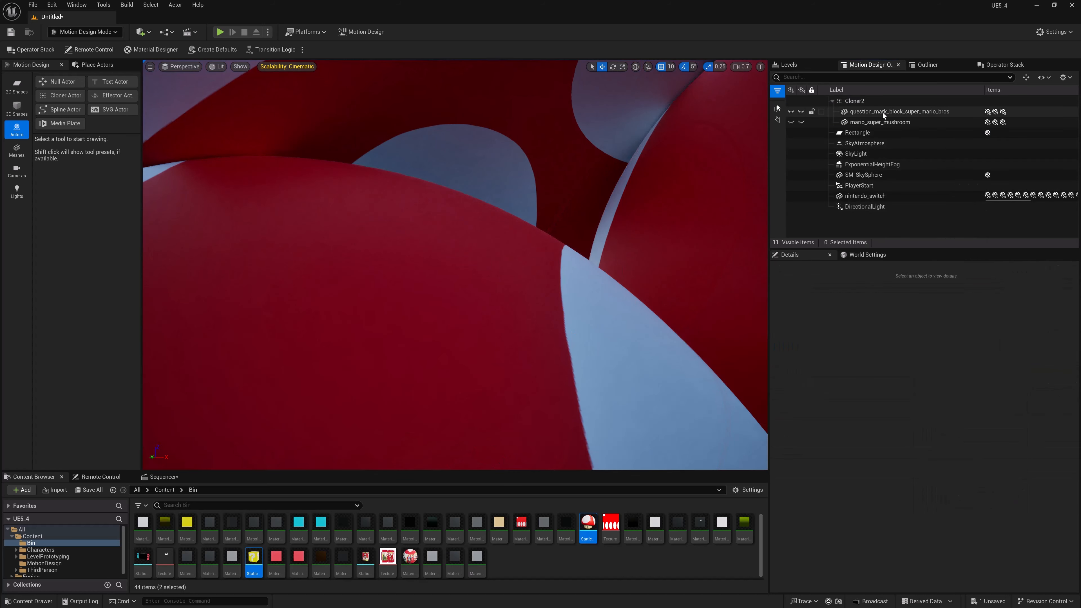
Check Cloner2's meshes and select the question block model
{"action": "left_click", "coordinate": [898, 111]}
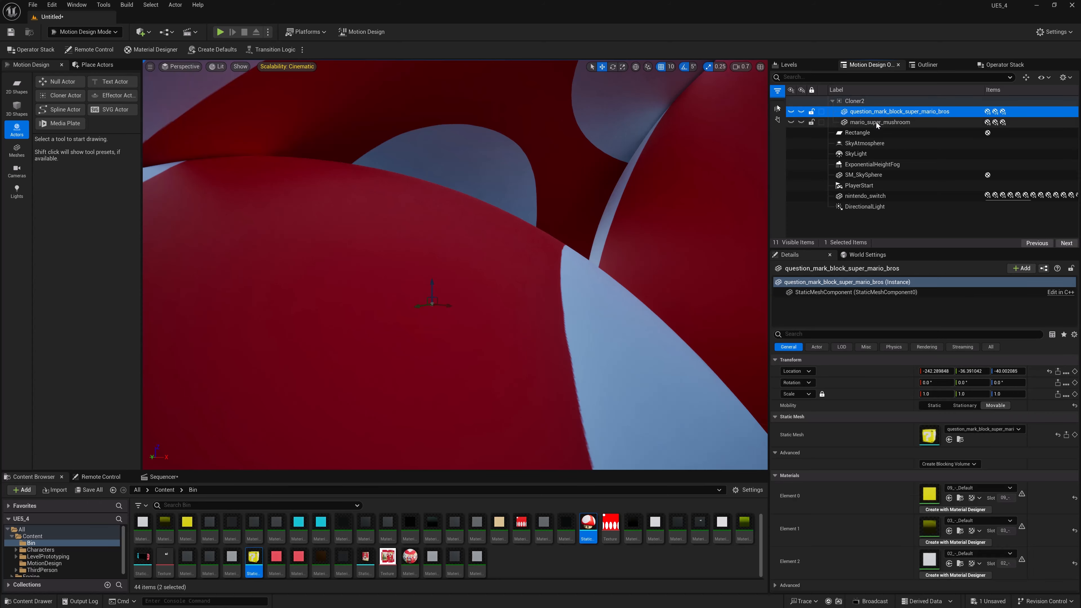
{"action": "left_click", "coordinate": [853, 101]}
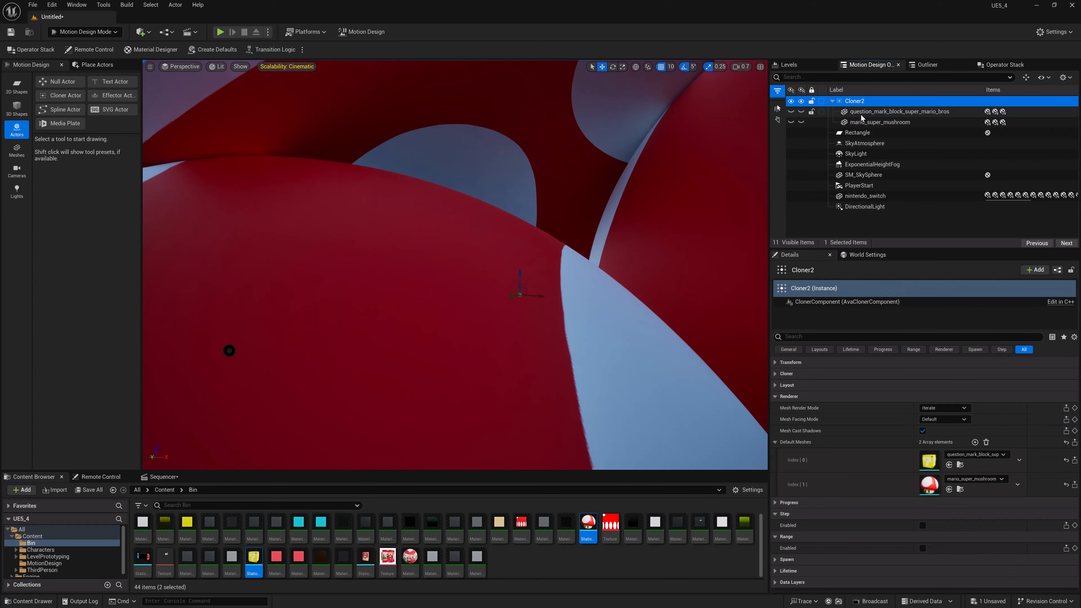
{"action": "left_click", "coordinate": [898, 110]}
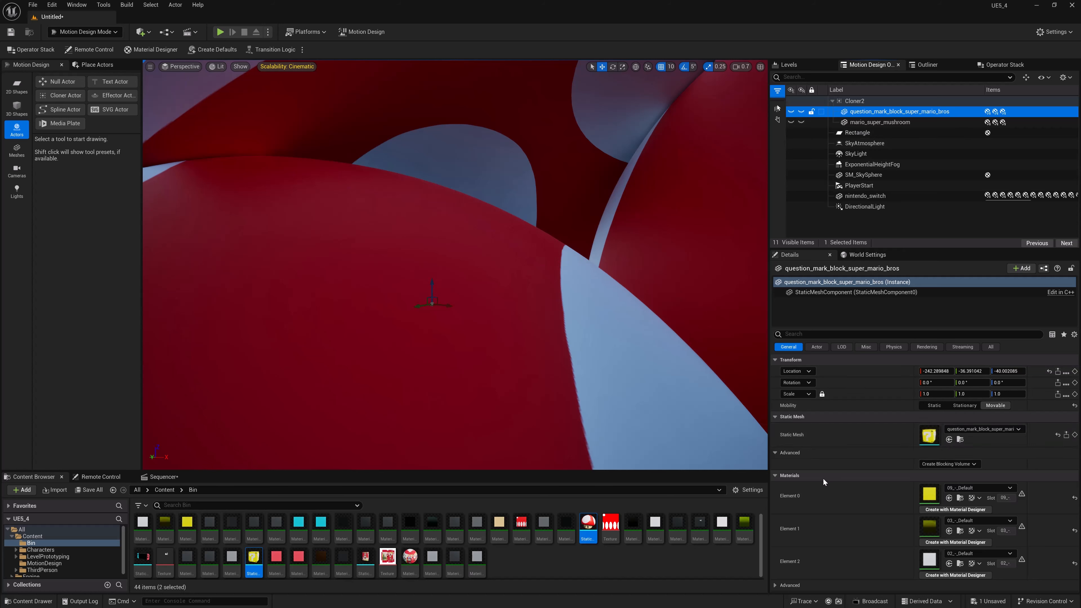
Scale the question block and mushroom down to small values like 0.01 so tiny copies float around the Switch
{"action": "left_click", "coordinate": [789, 475]}
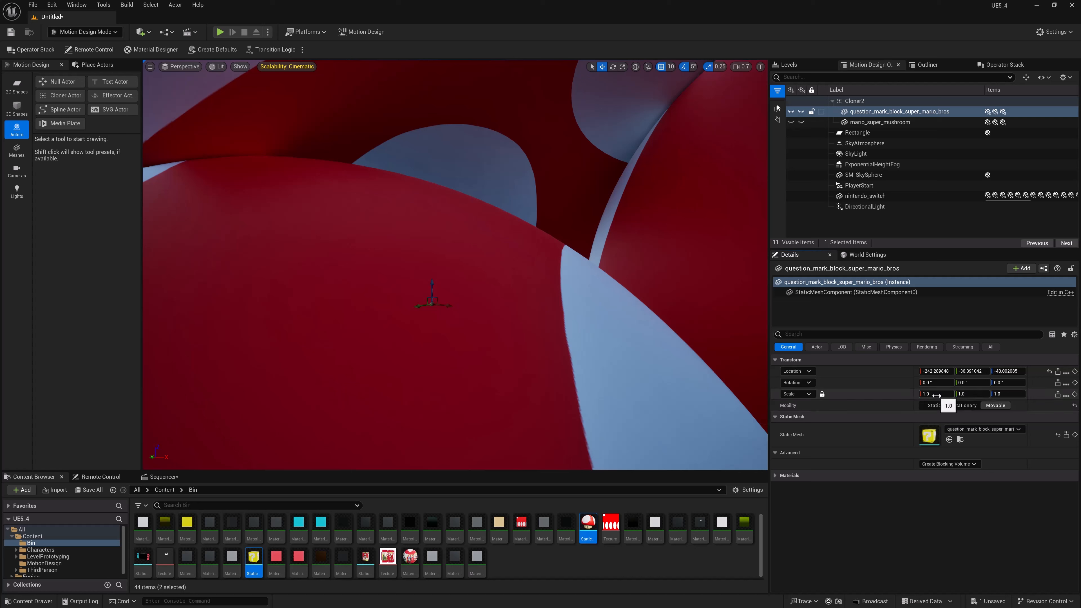
{"action": "left_click", "coordinate": [936, 393]}
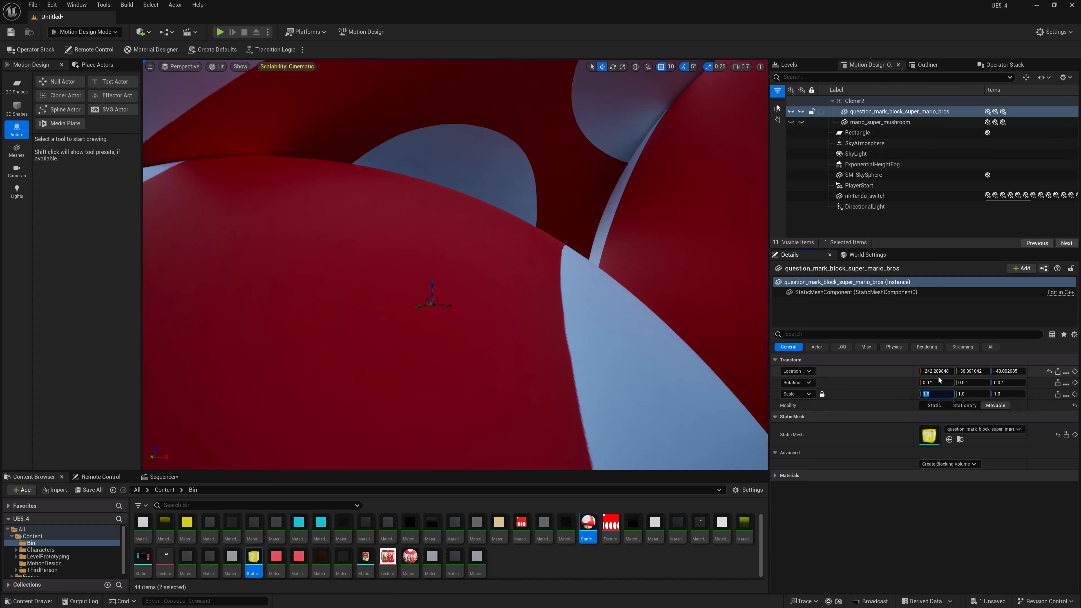
{"action": "type", "text": "0."}
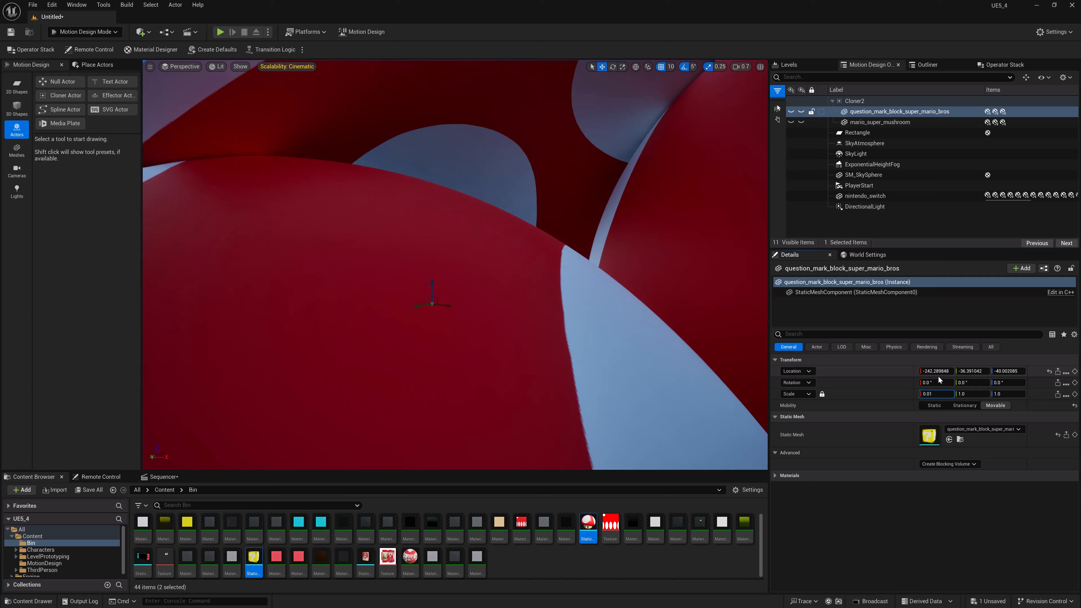
{"action": "left_click", "coordinate": [879, 122]}
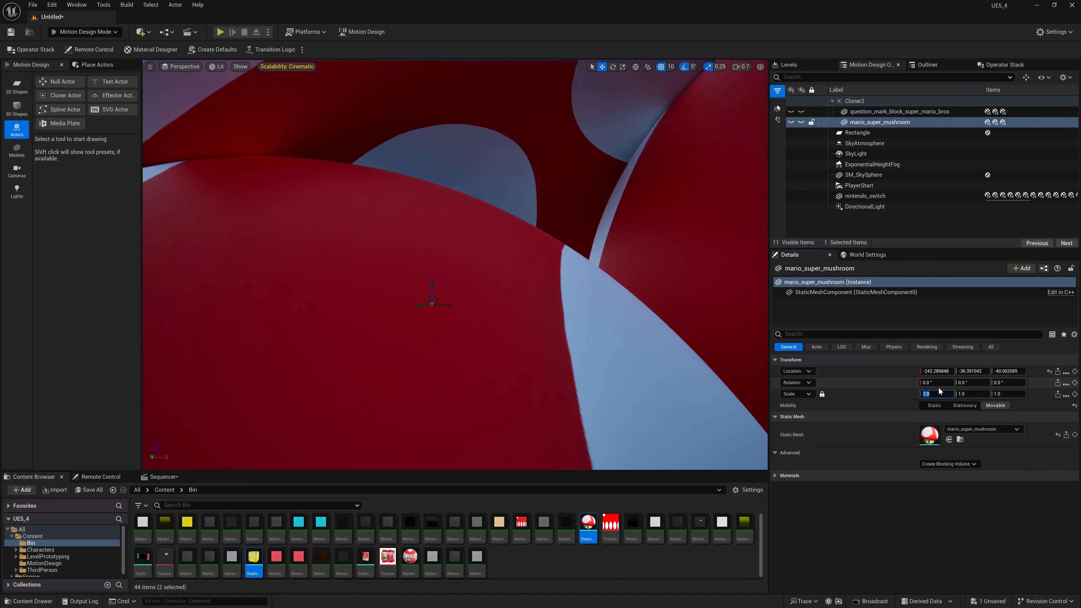
{"action": "type", "text": "0.01"}
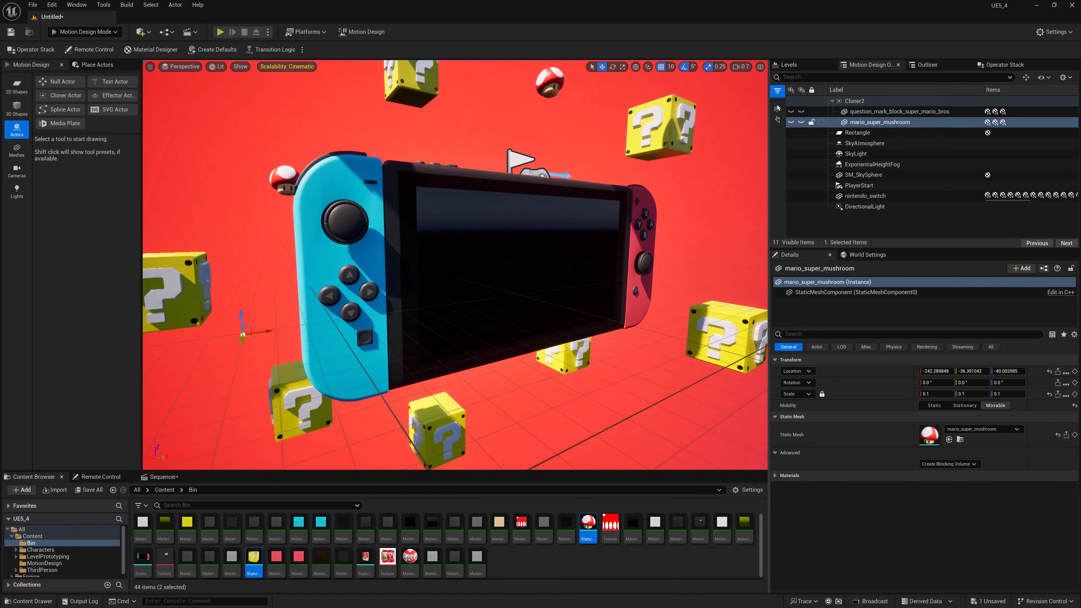
{"action": "left_click_drag", "start_coordinate": [454, 276], "coordinate": [561, 293]}
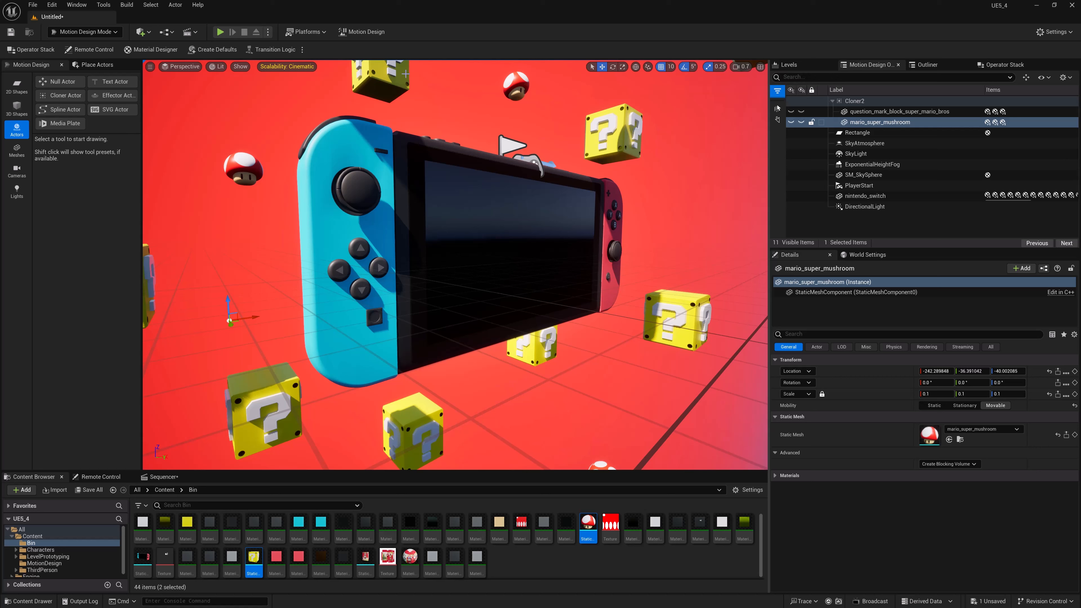
Uncheck Grid in the viewport Show menu, leaving a clean red backdrop
{"action": "left_click", "coordinate": [239, 67]}
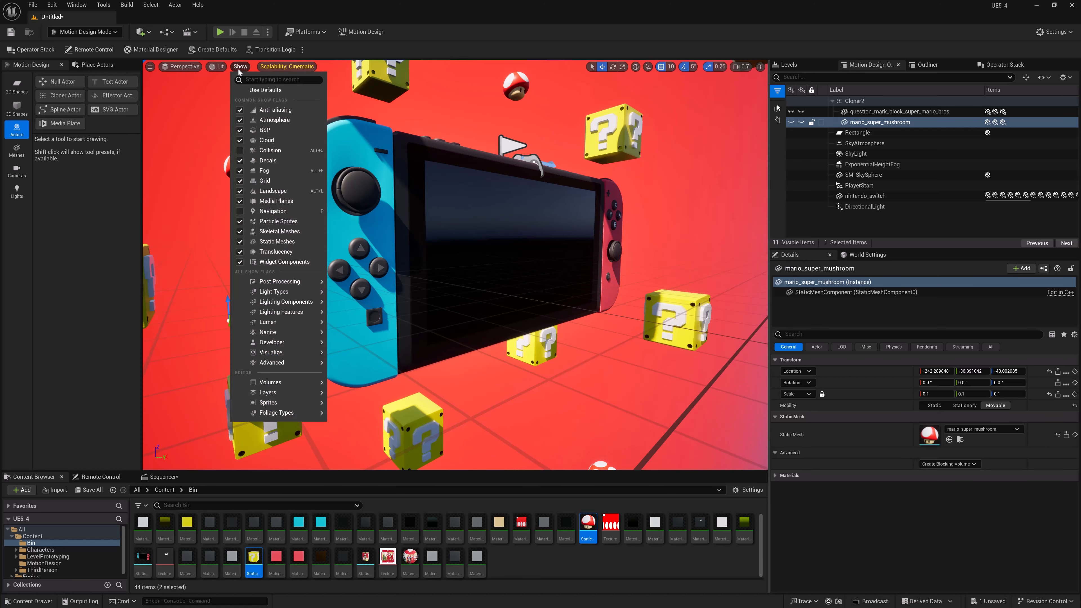
{"action": "mouse_move", "coordinate": [264, 181]}
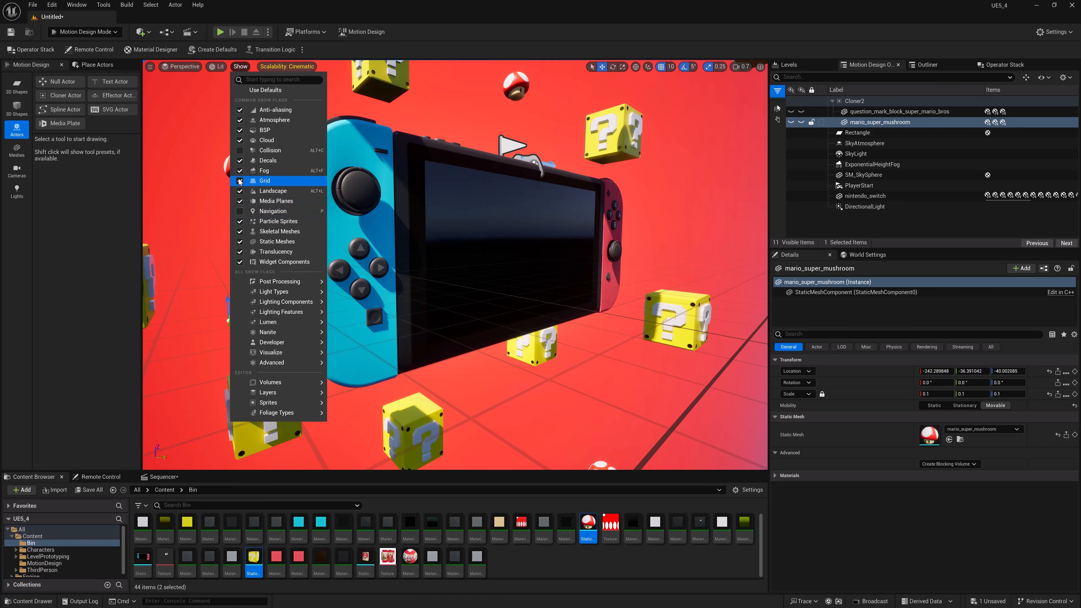
{"action": "left_click", "coordinate": [264, 181]}
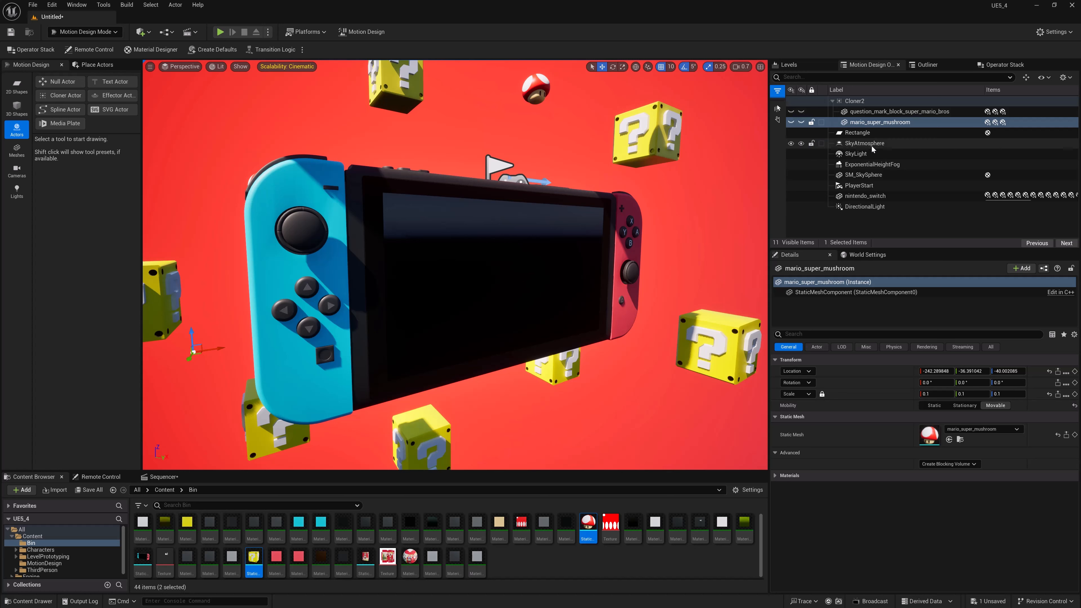
{"action": "left_click", "coordinate": [878, 122]}
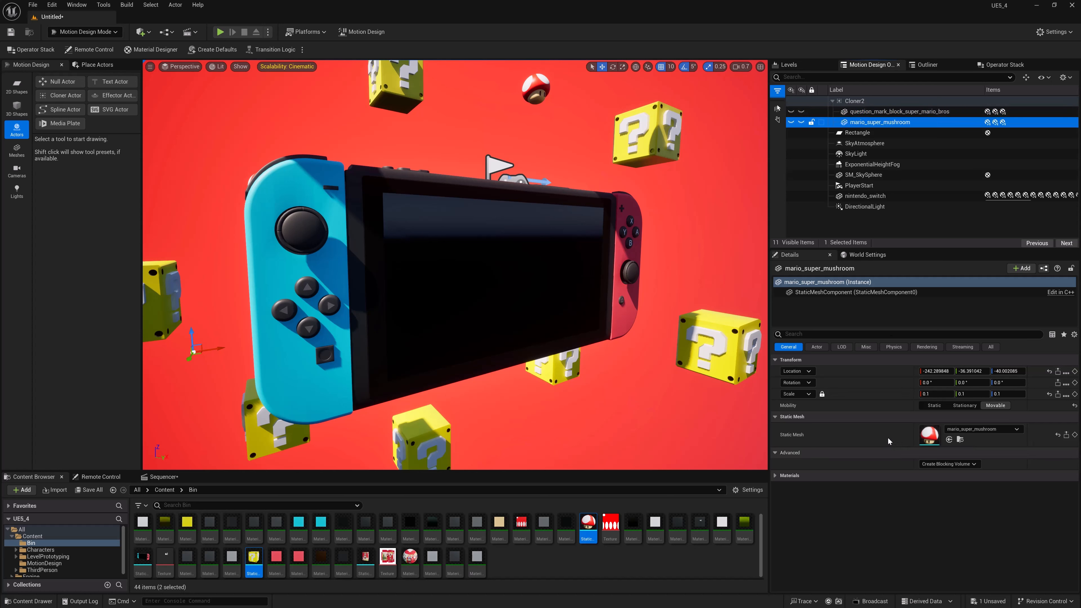
Clear all entries from Cloner2's Default Meshes list
{"action": "left_click", "coordinate": [855, 101]}
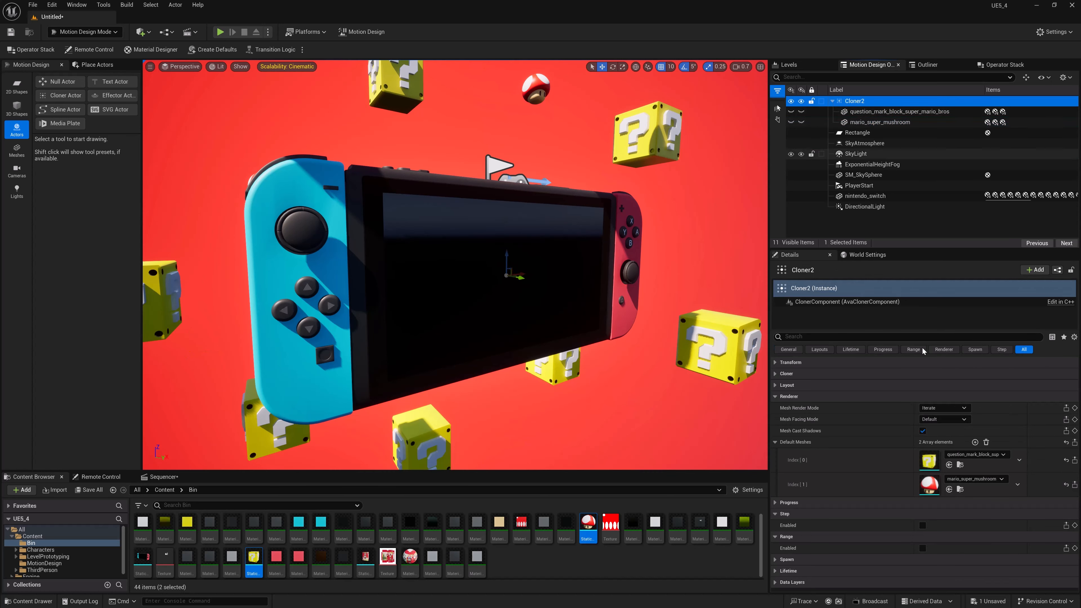
{"action": "mouse_move", "coordinate": [794, 442]}
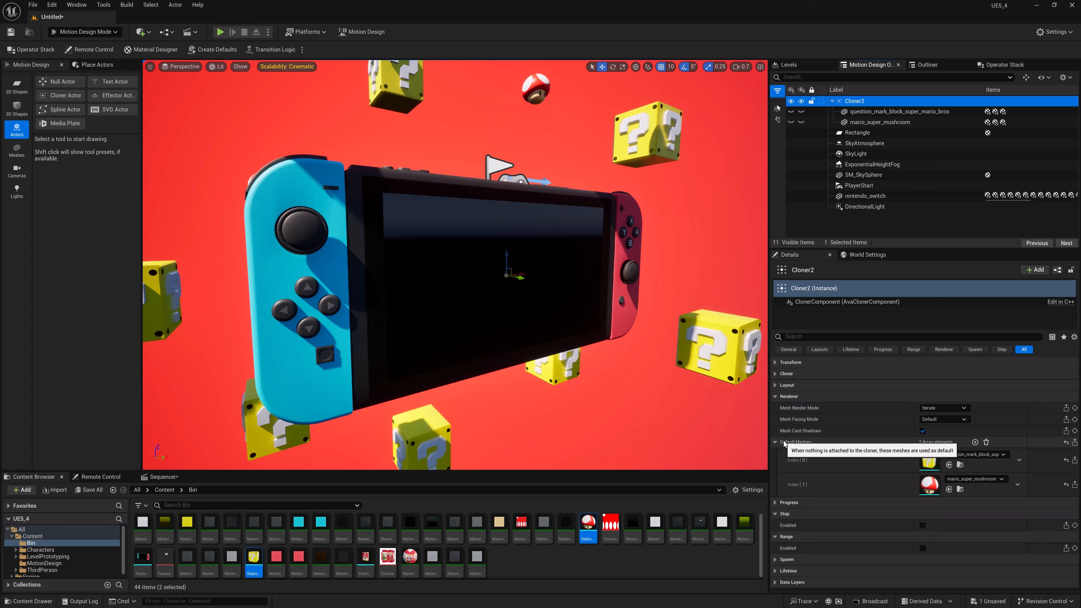
{"action": "left_click", "coordinate": [986, 442]}
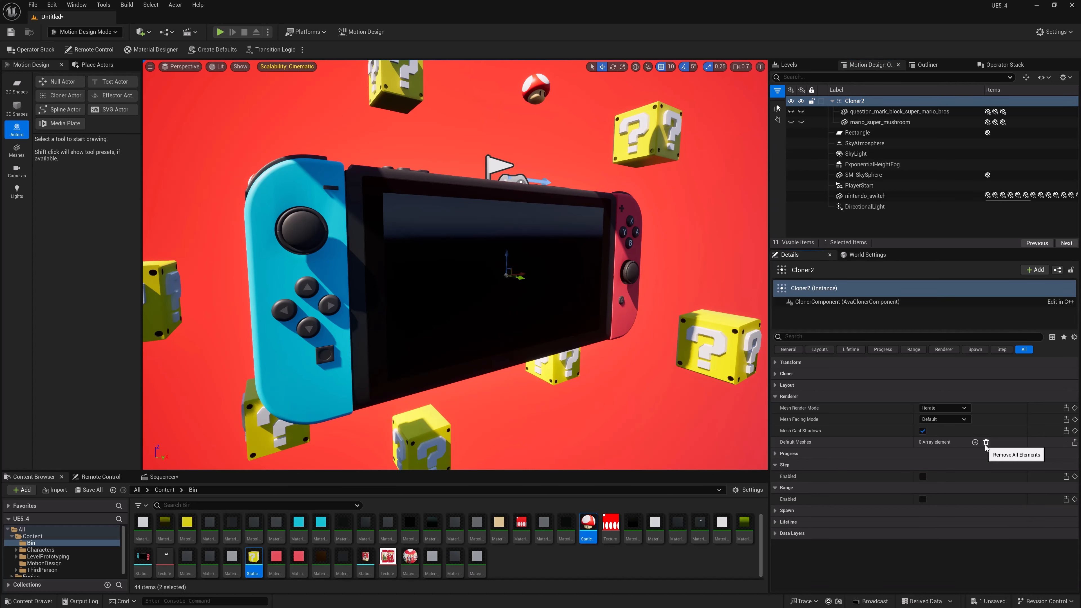
{"action": "mouse_move", "coordinate": [963, 448]}
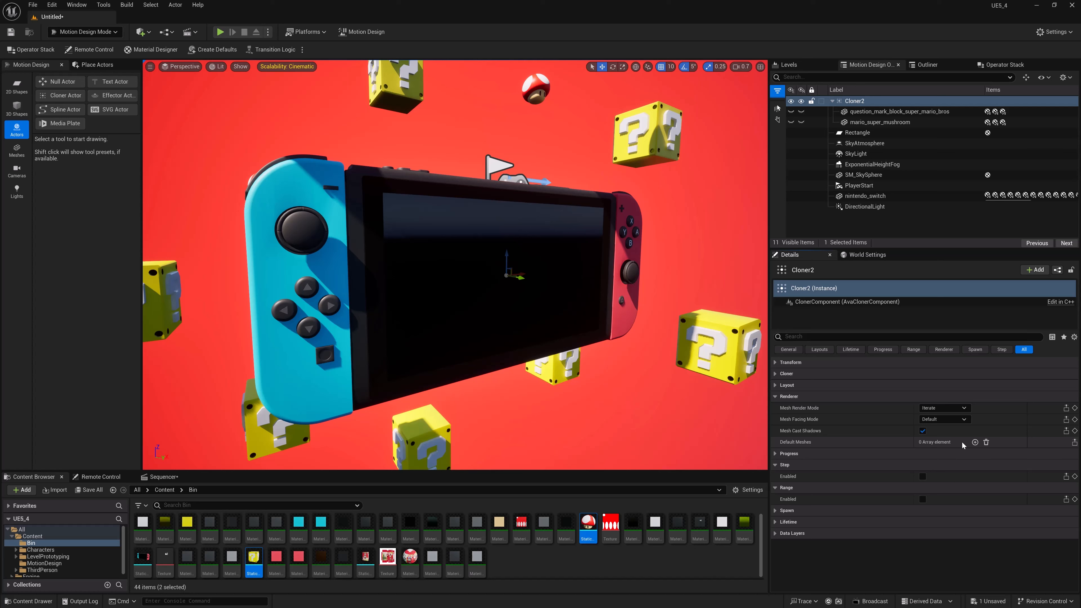
{"action": "mouse_move", "coordinate": [826, 417]}
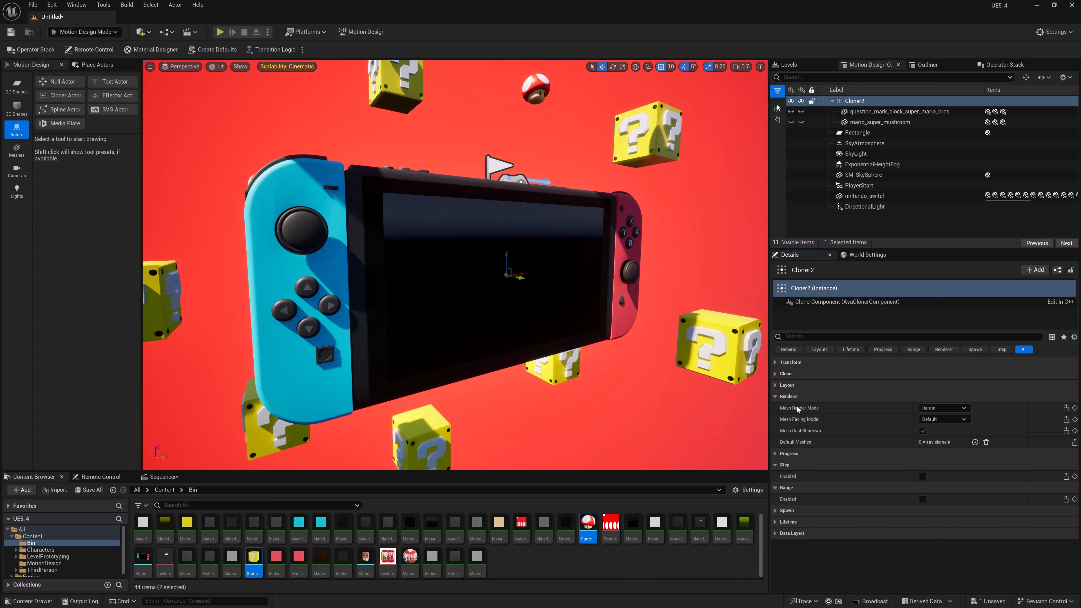
{"action": "mouse_move", "coordinate": [801, 408]}
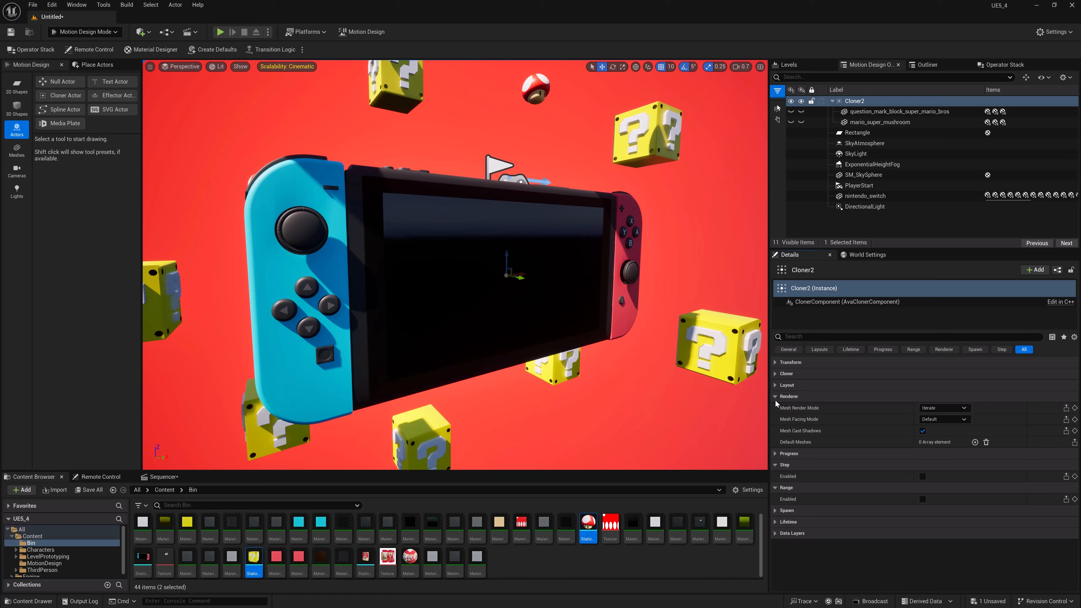
Expand Cloner2's Layout section and its Rotation into X, Y, Z to retilt the sphere of blocks and mushrooms
{"action": "left_click", "coordinate": [784, 385]}
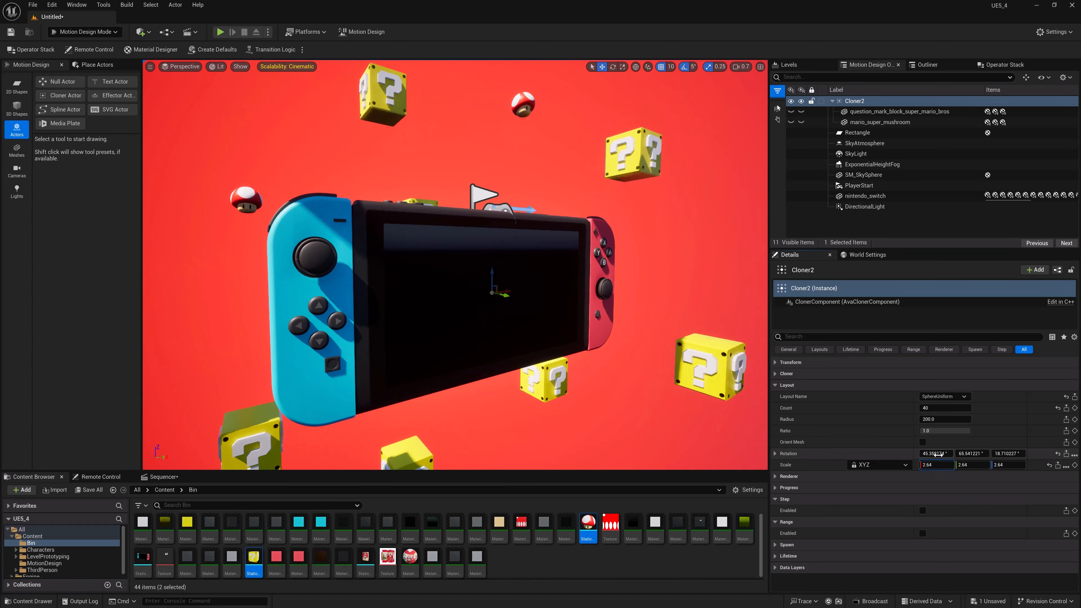
{"action": "left_click", "coordinate": [775, 453]}
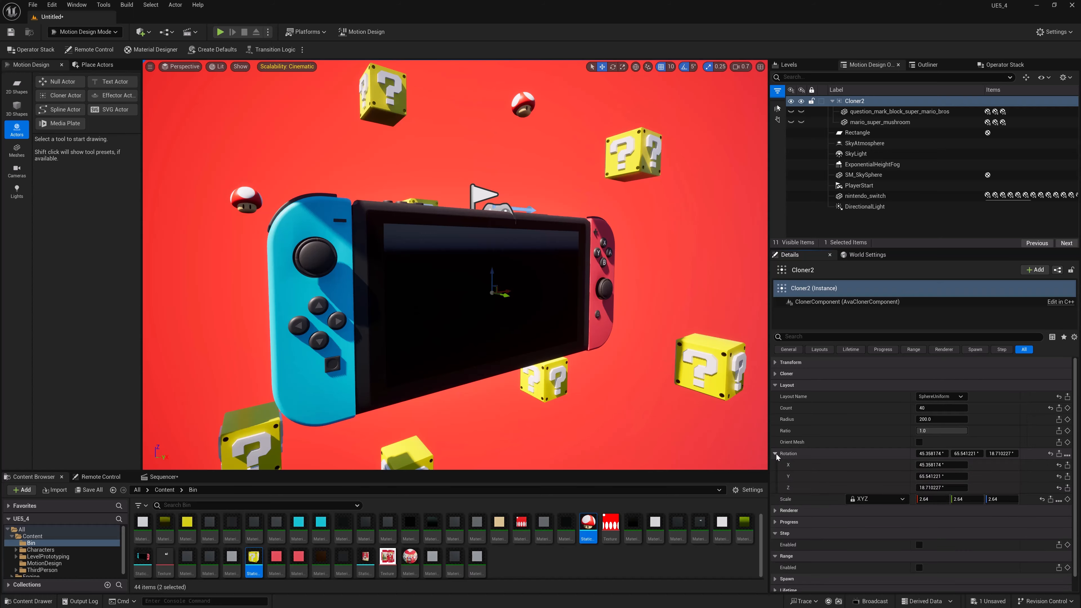